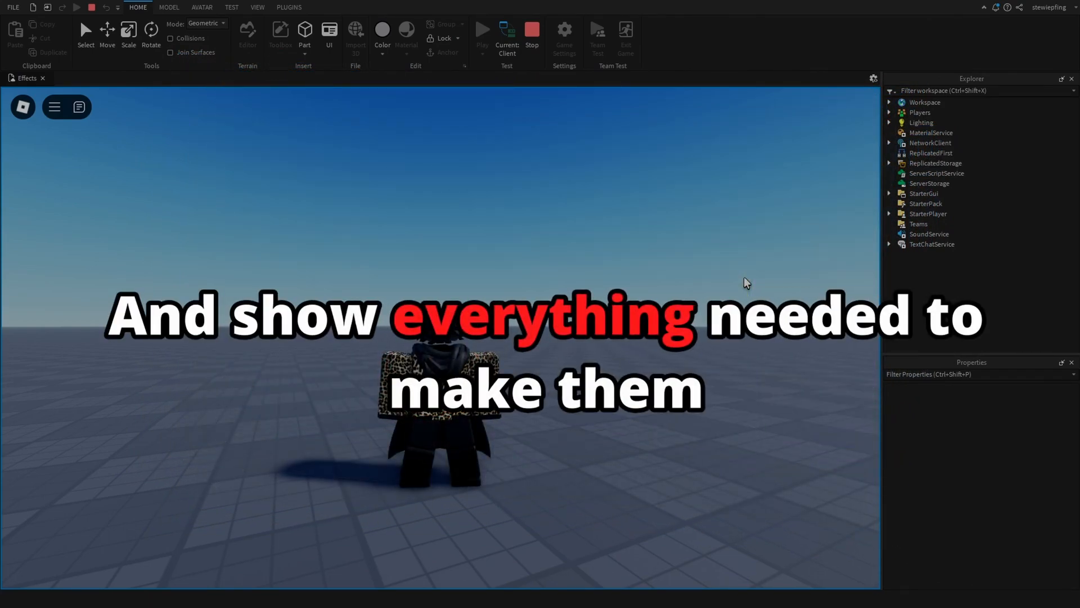
Show the insertable part shapes (Block, Sphere, Wedge, Corner Wedge, Cylinder).
left_click(531, 29)
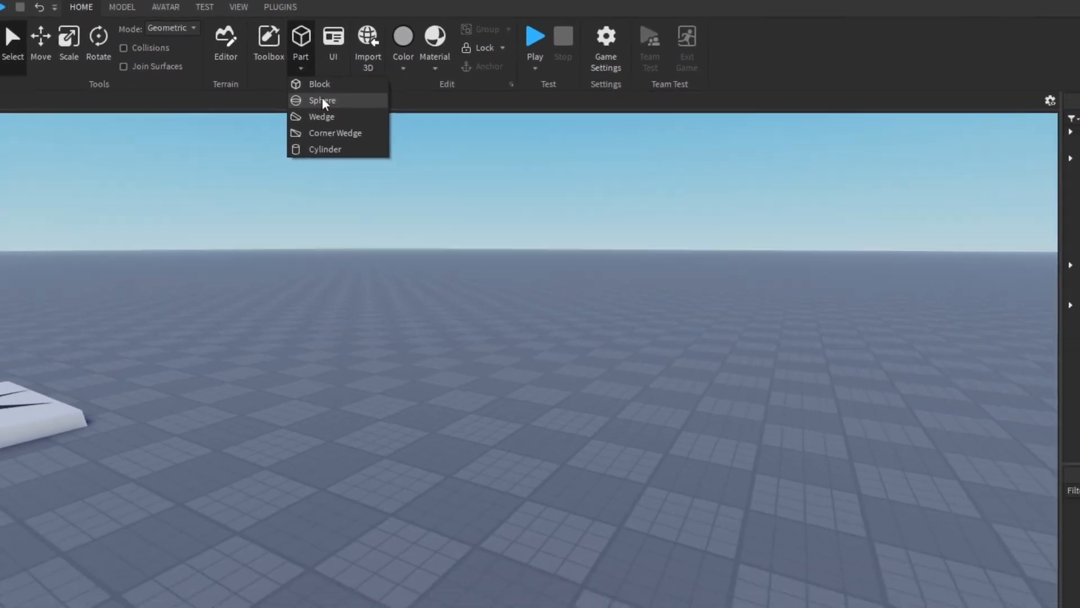
Insert a Sphere part and add a Highlight inside it.
left_click(323, 100)
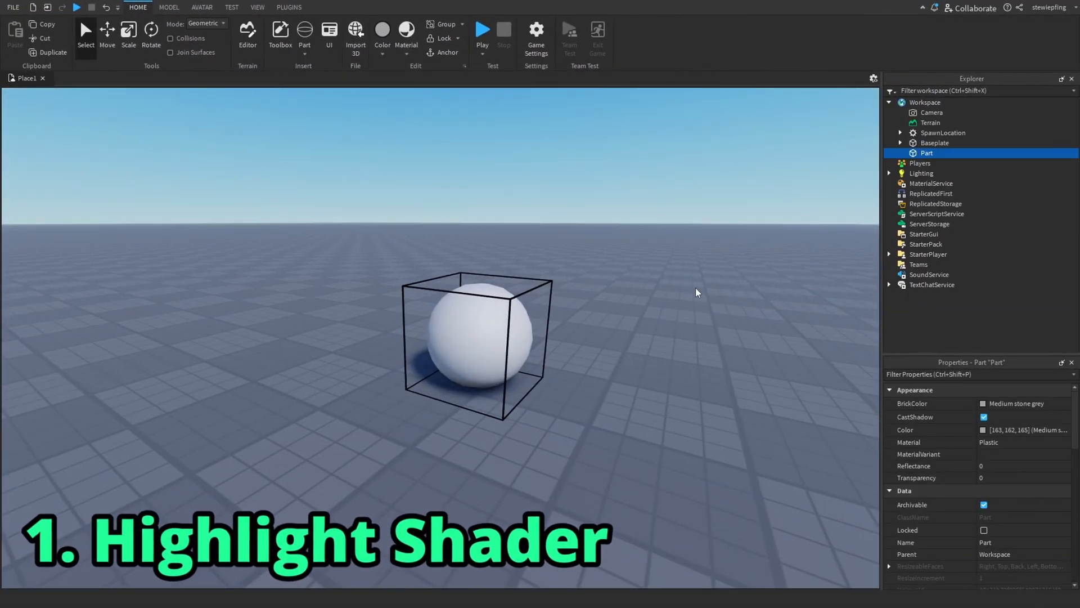
left_click(1002, 152)
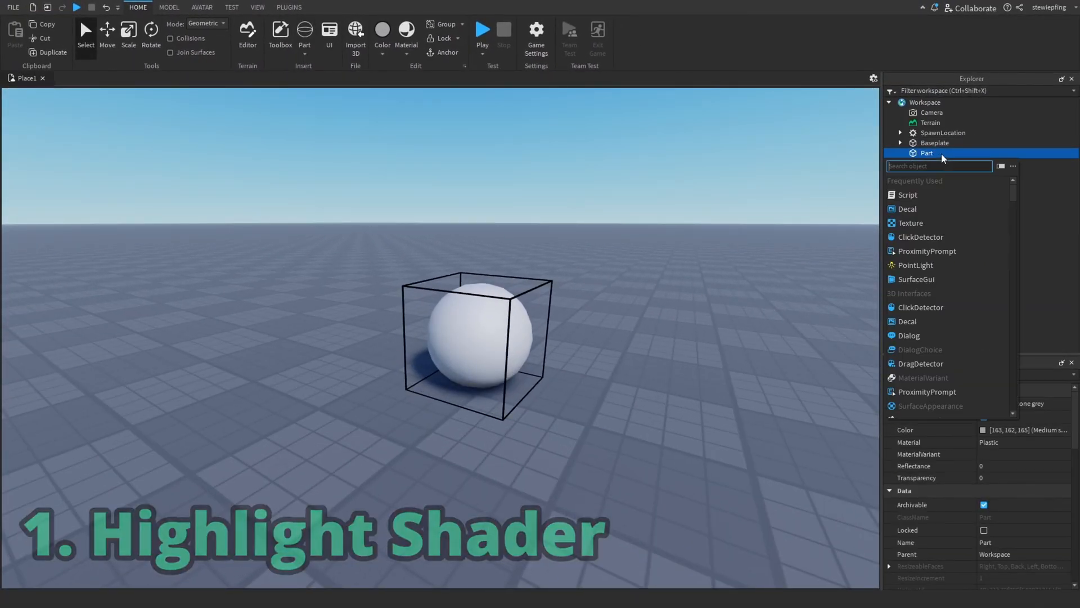
type("h")
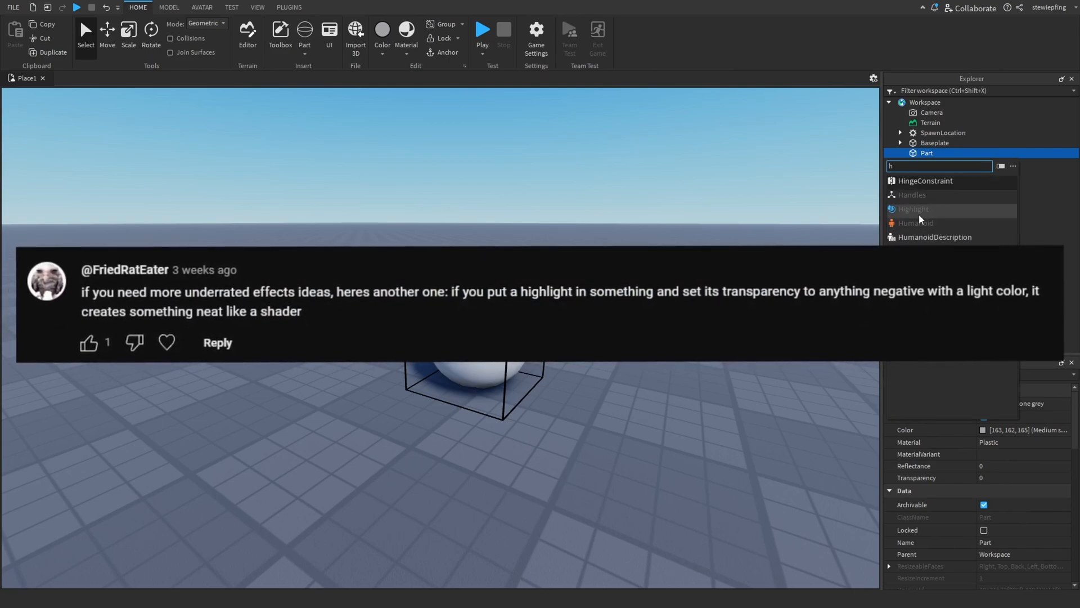
left_click(913, 209)
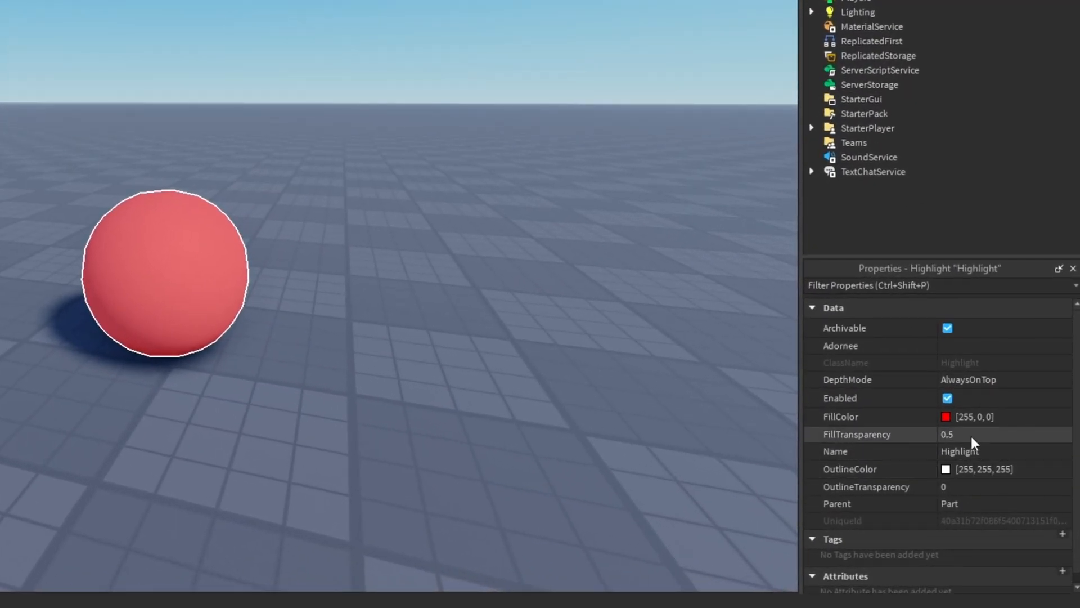
Set the Highlight's FillTransparency to -1 so the sphere appears solid red.
left_click(964, 434)
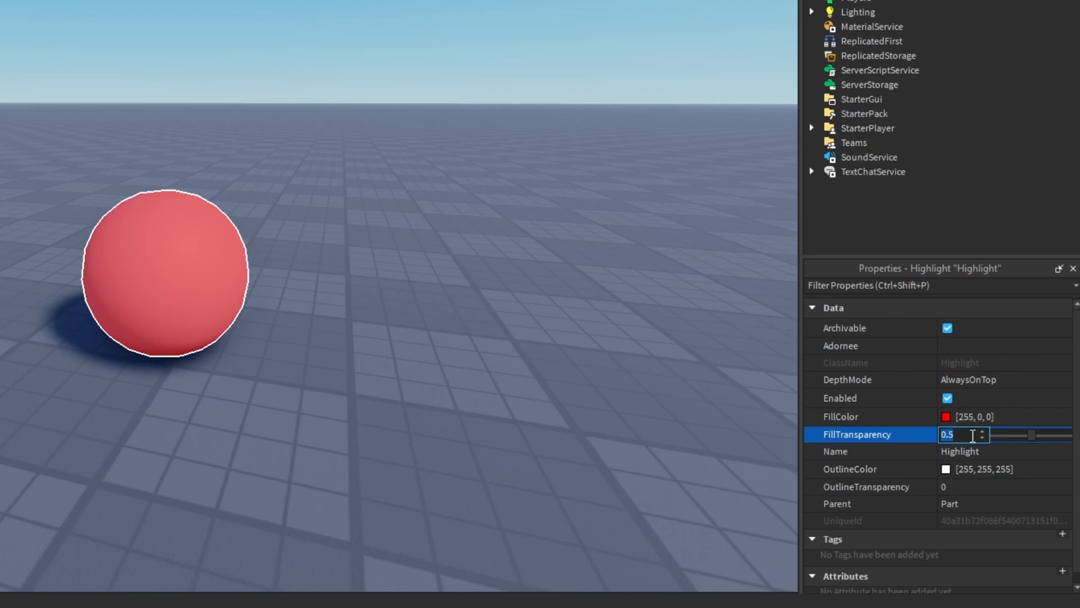
type("-1")
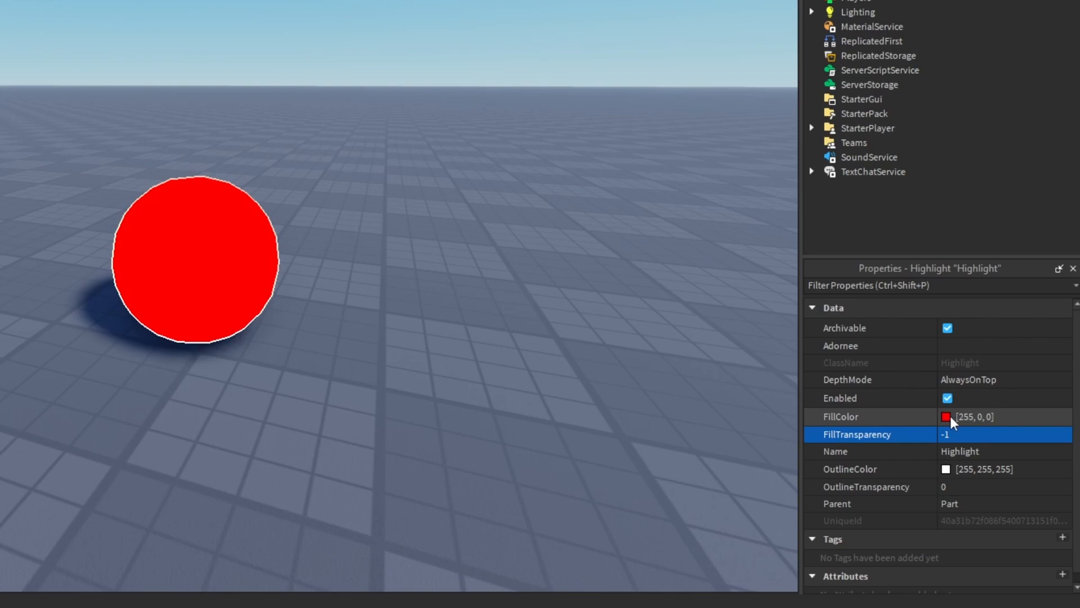
Change the Highlight FillColor to green-teal (56, 255, 172) via the Select Color dialog.
left_click(947, 416)
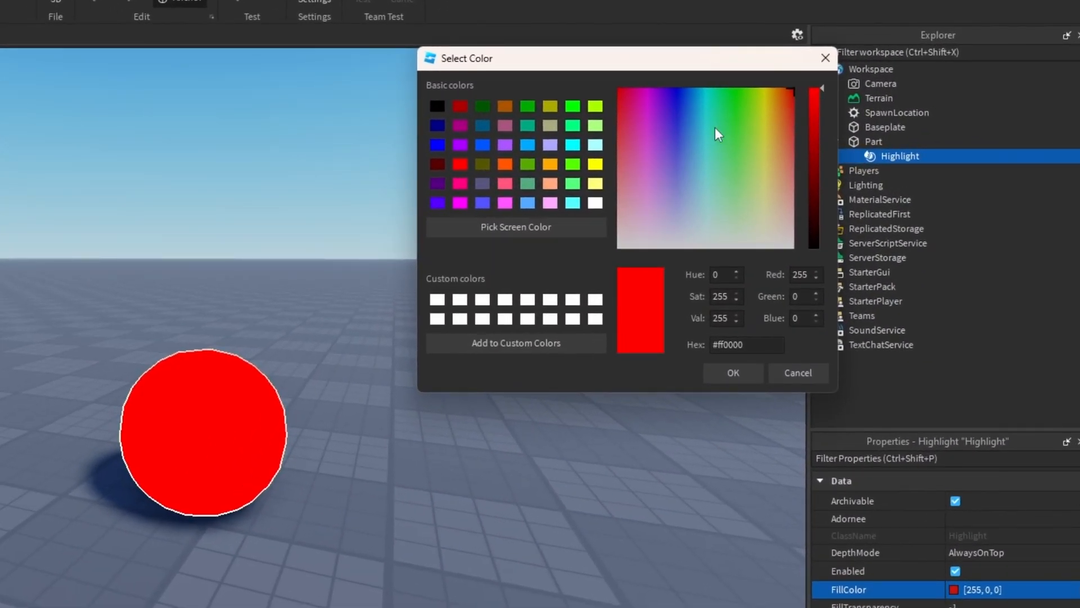
left_click(706, 114)
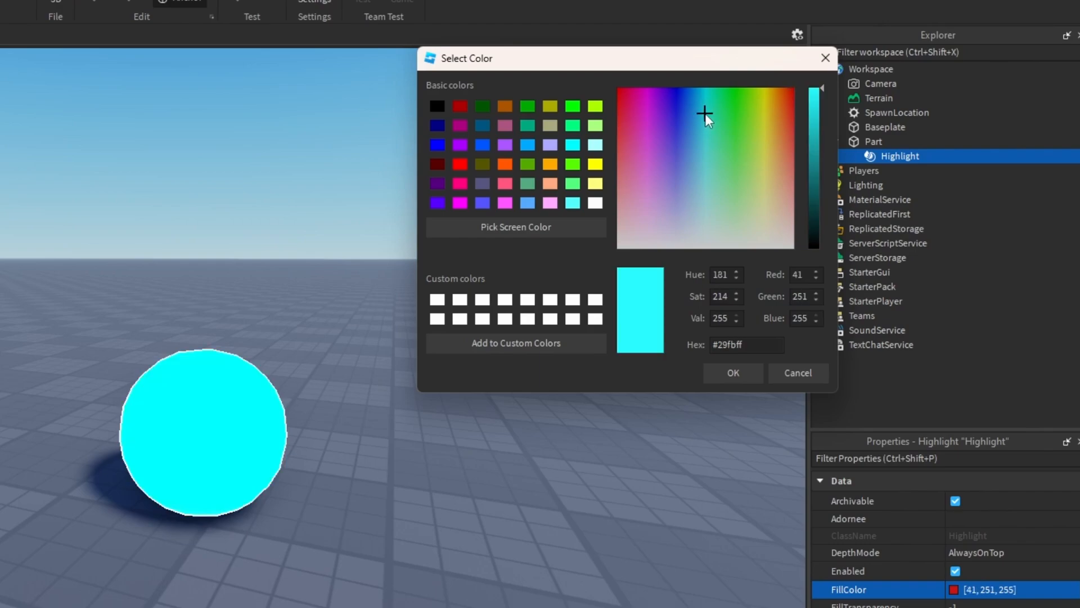
left_click(717, 125)
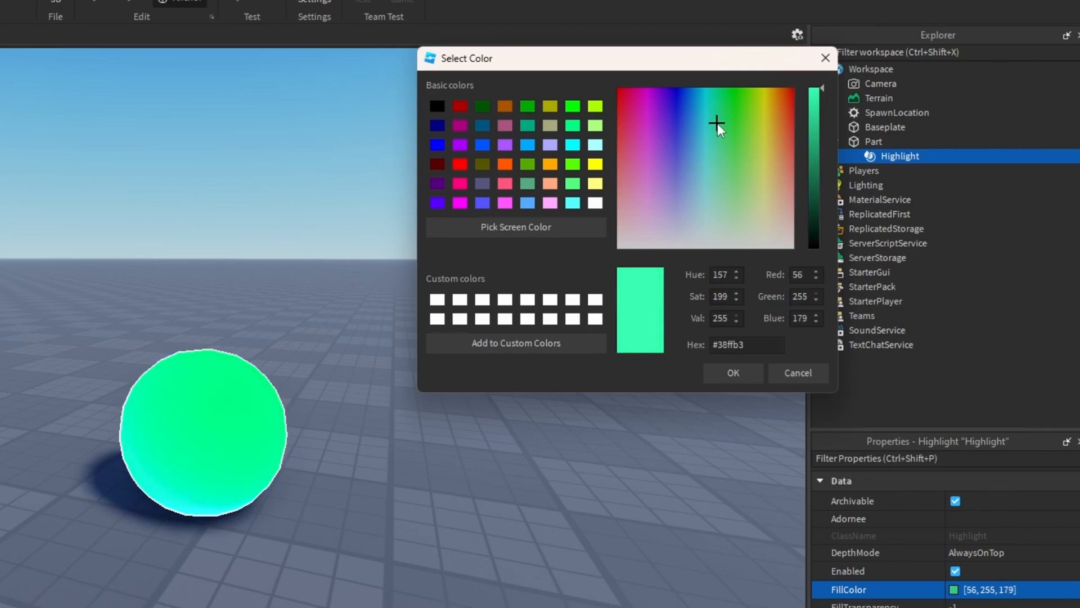
left_click(733, 372)
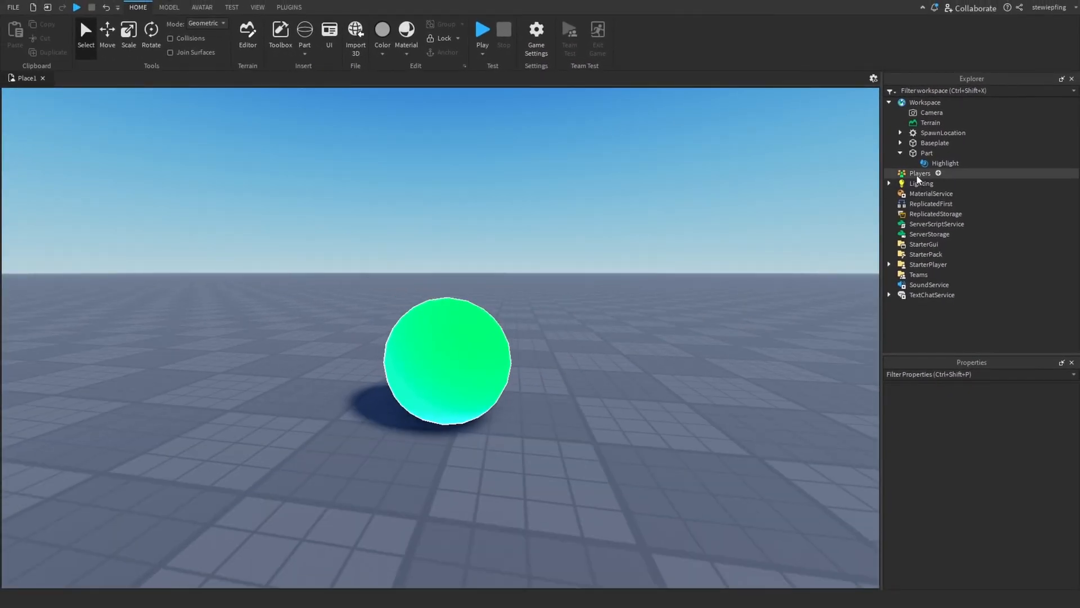
left_click(944, 162)
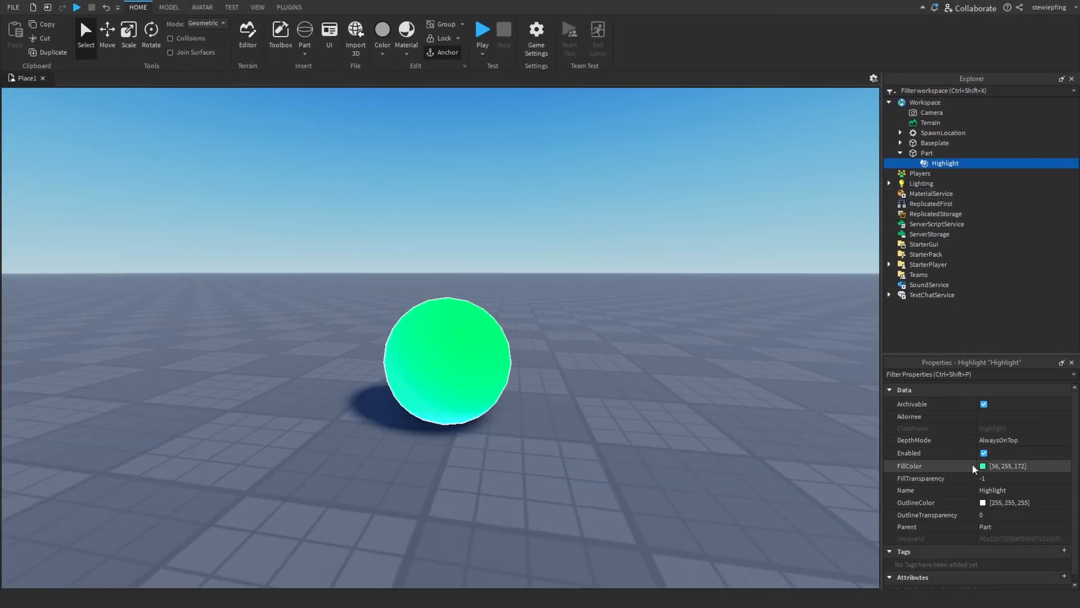
left_click(447, 358)
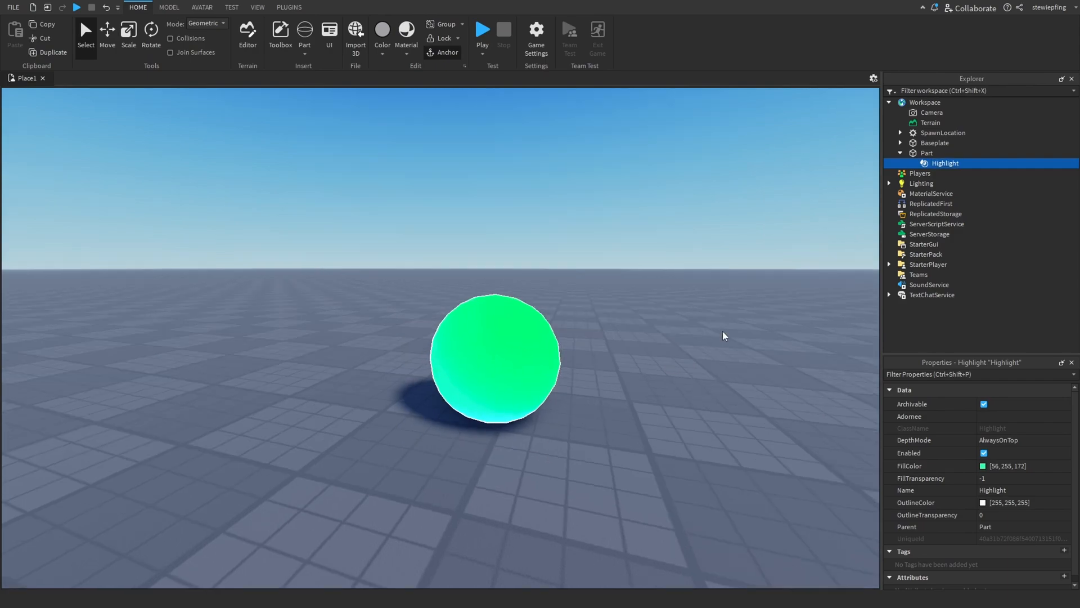
Change the Highlight FillColor to hot pink via the Select Color dialog.
left_click(983, 466)
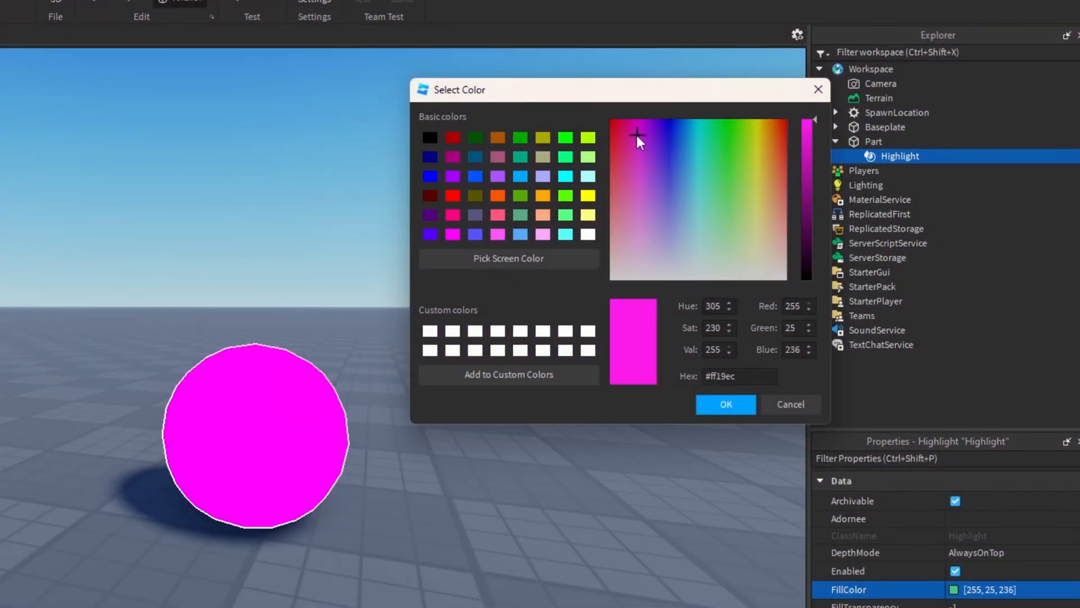
left_click(618, 136)
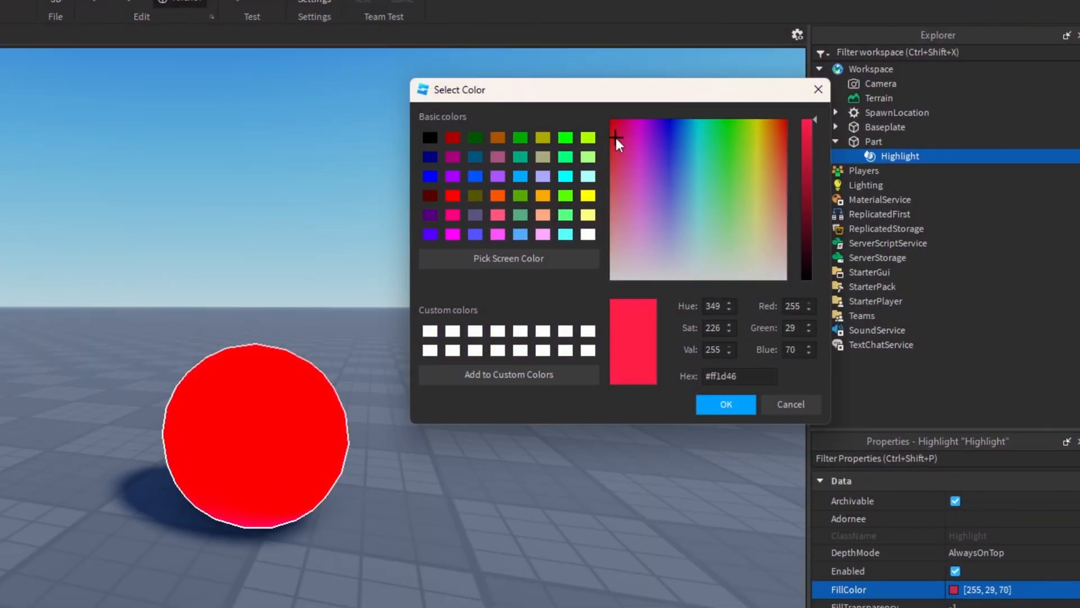
left_click(628, 137)
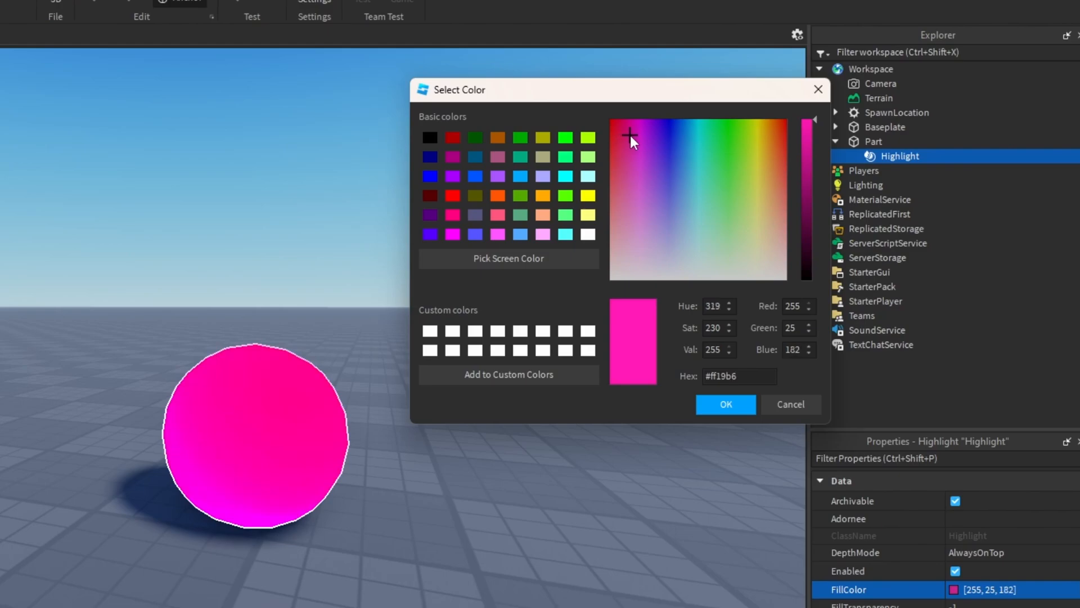
left_click(726, 404)
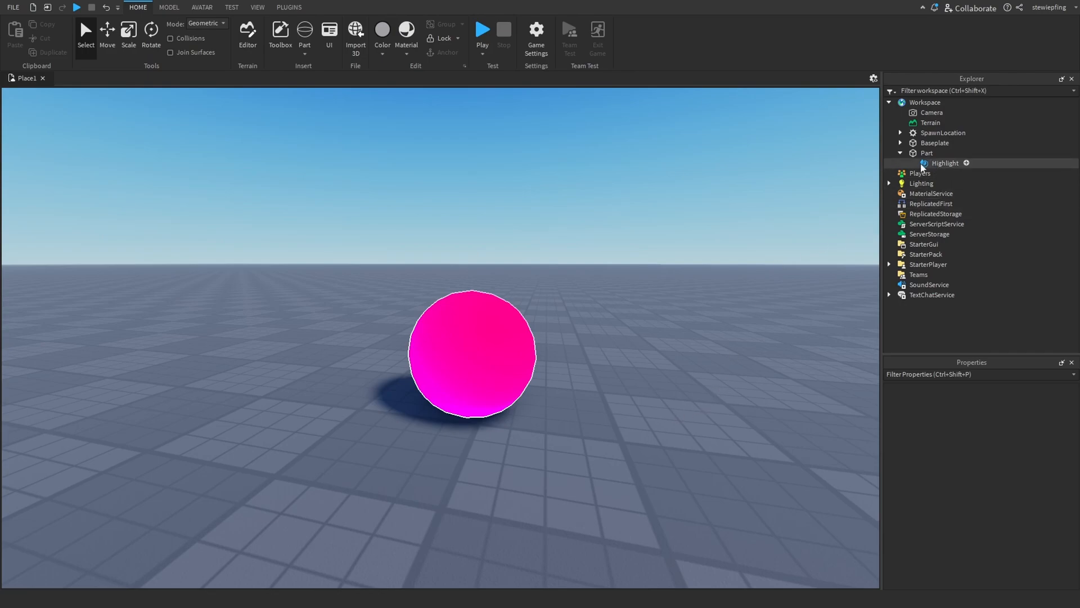
left_click(945, 163)
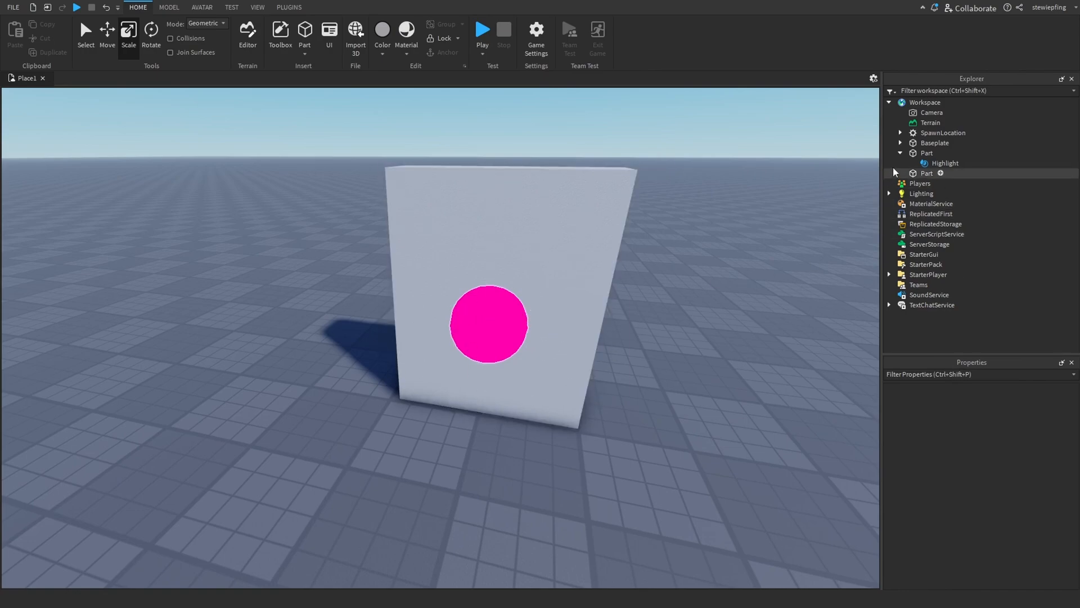
Select the block Part standing in front of the sphere.
left_click(944, 163)
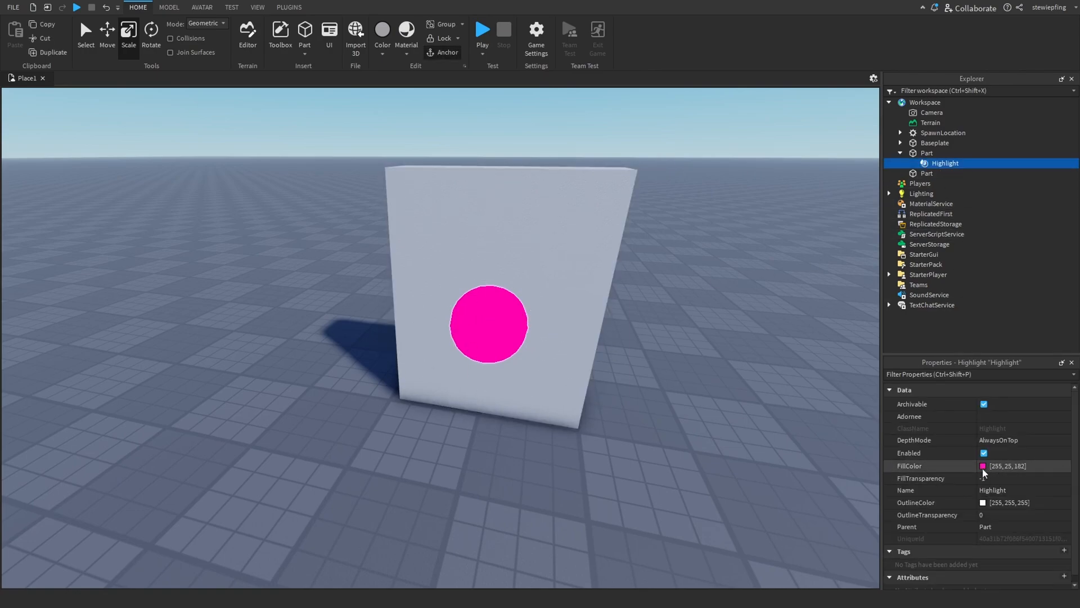
left_click(926, 173)
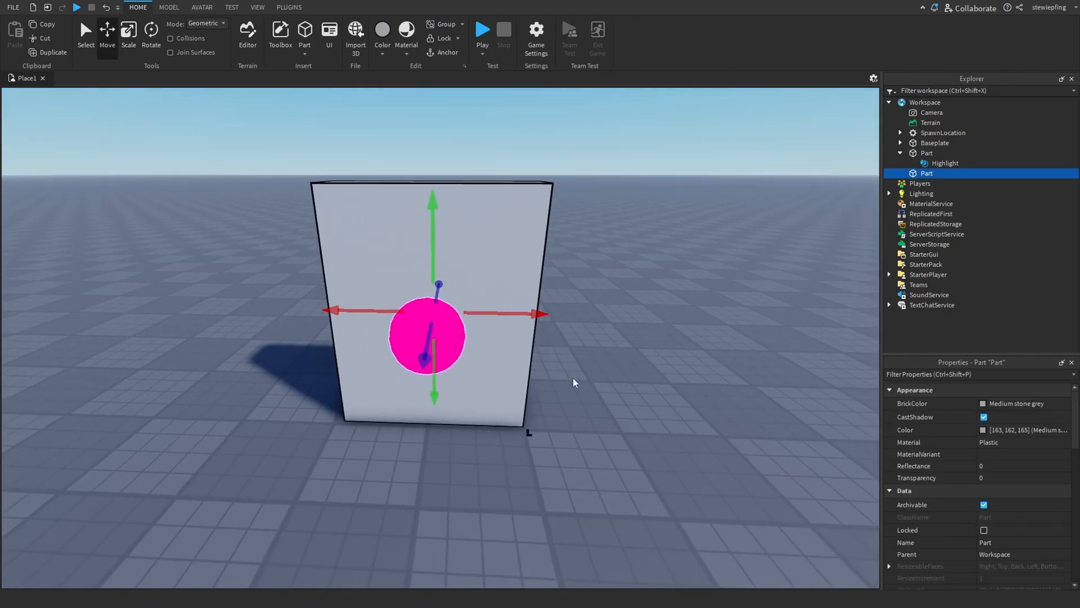
mouse_move(879, 212)
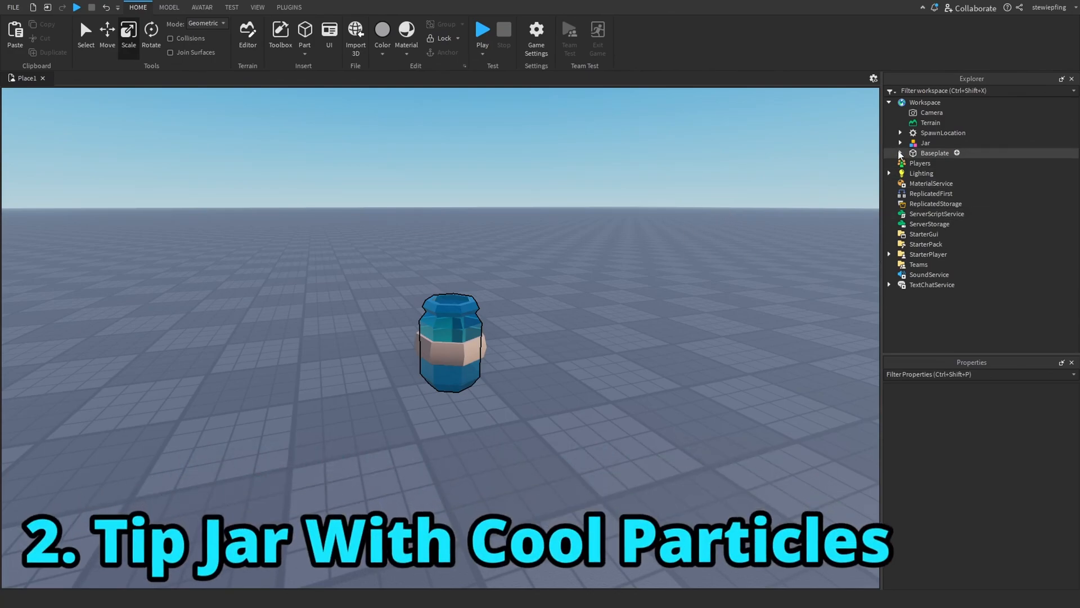
Expand the Jar model and inspect its particle emitters, ClickDetector and Highlight.
left_click(901, 143)
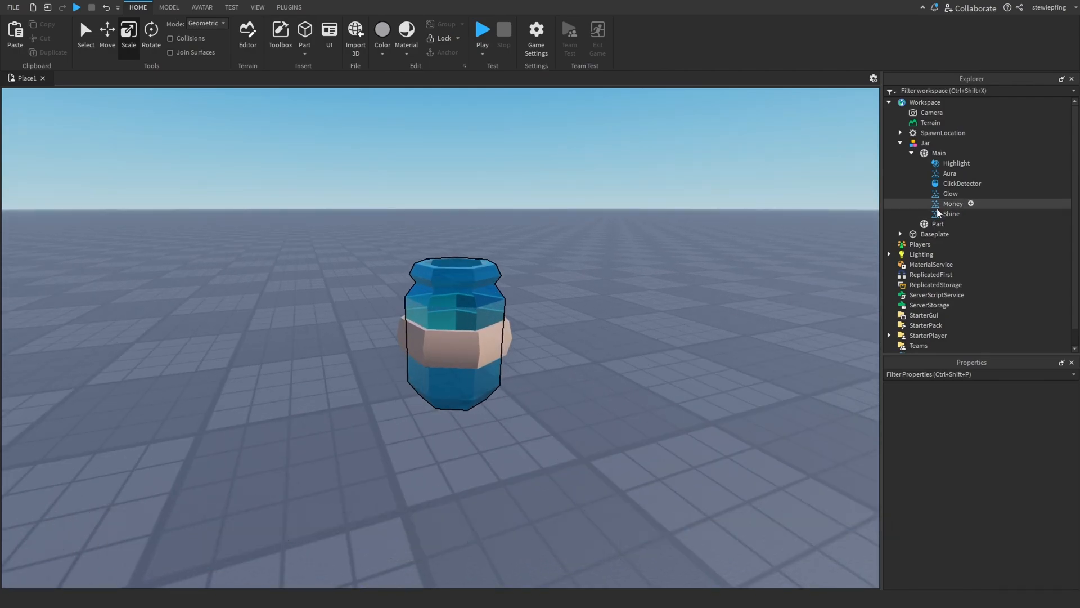
left_click(953, 204)
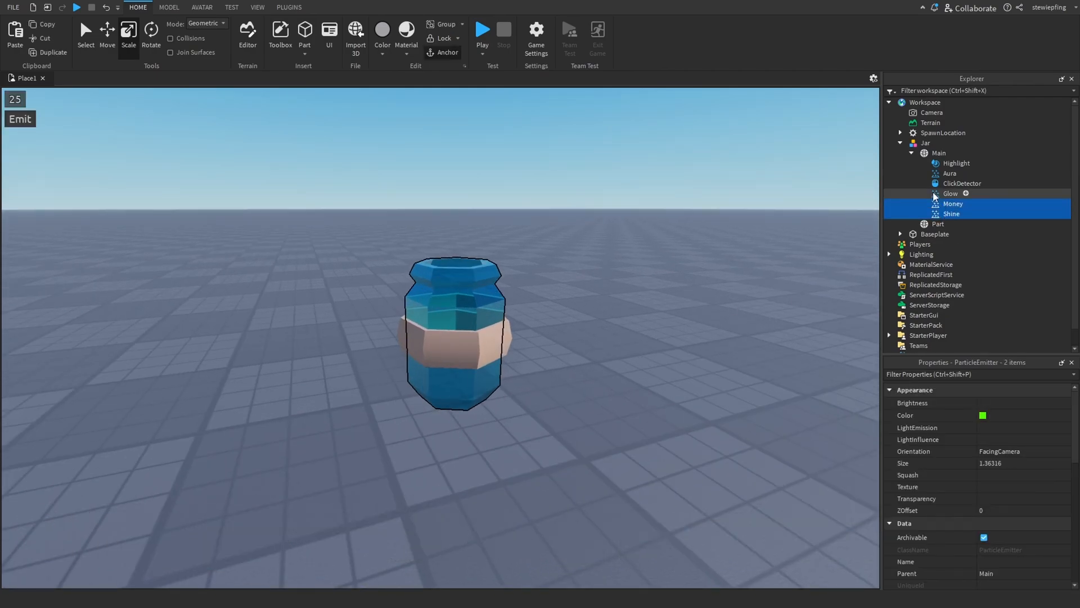
left_click(950, 173)
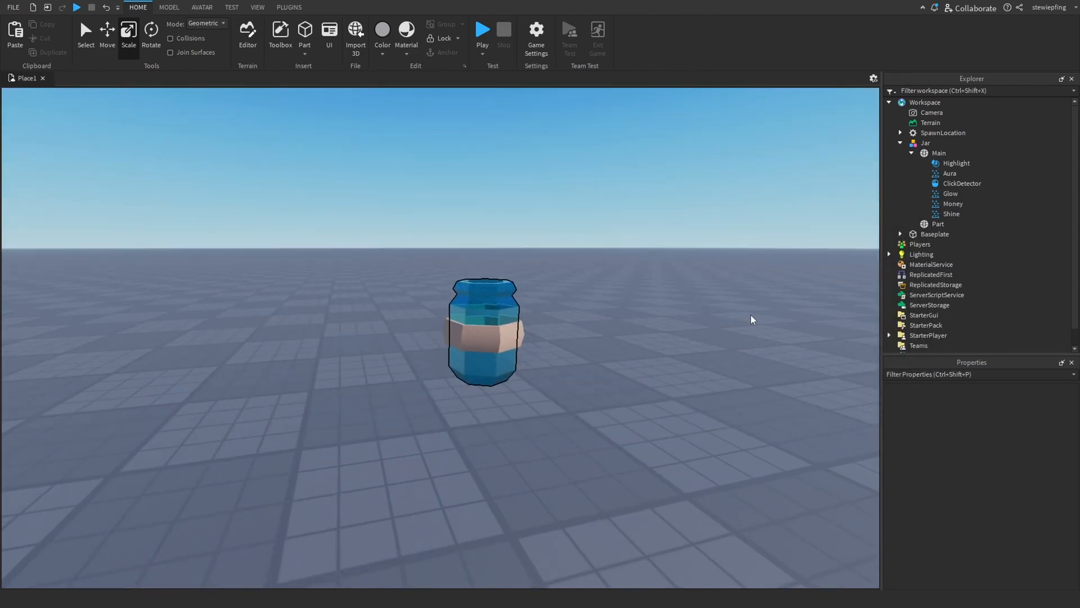
left_click(962, 183)
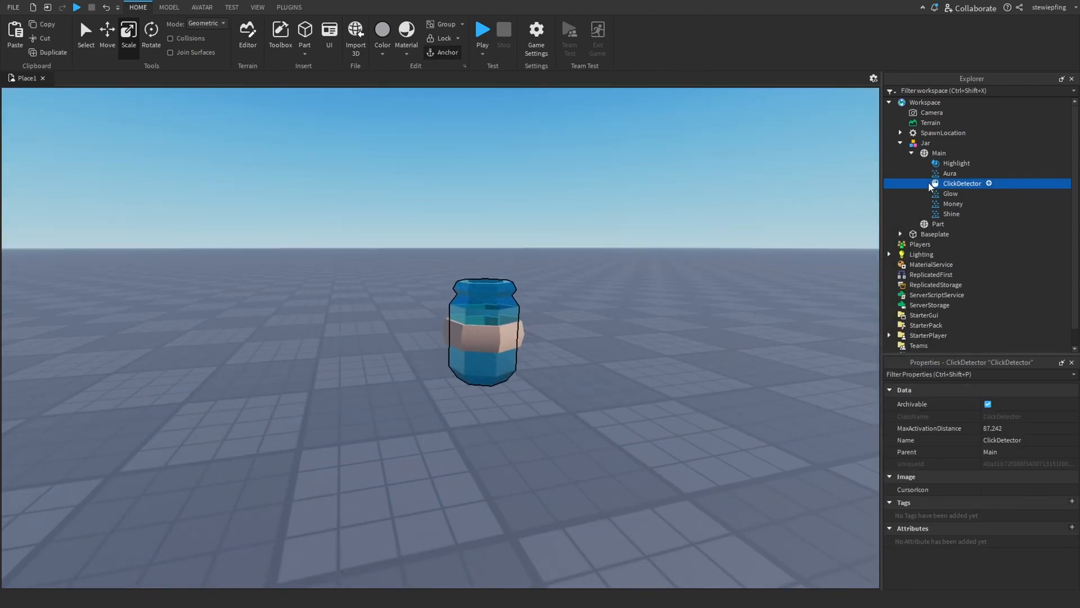
left_click(956, 162)
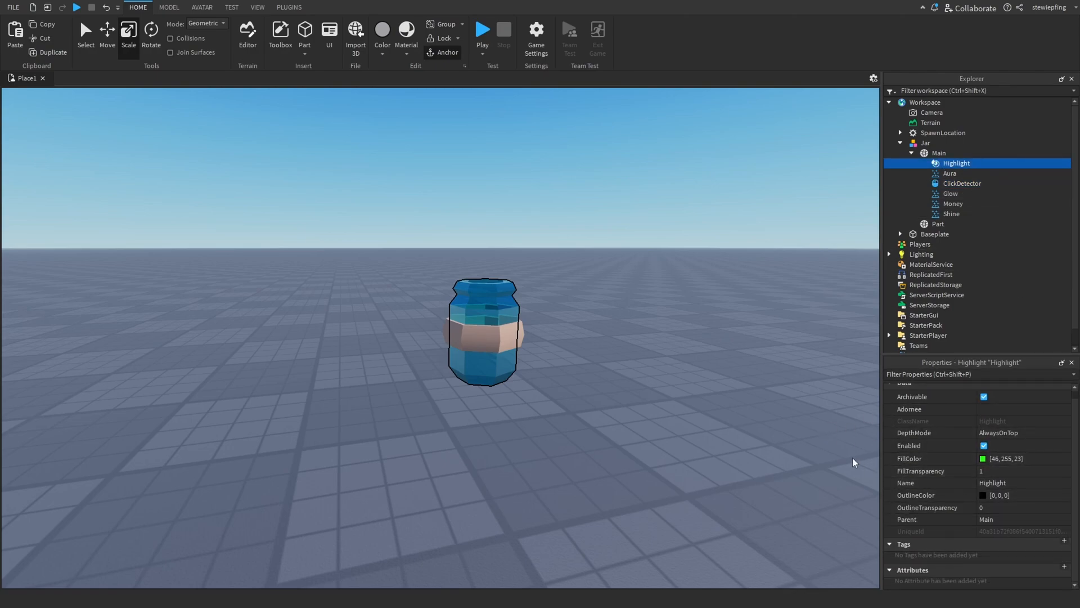
left_click(950, 173)
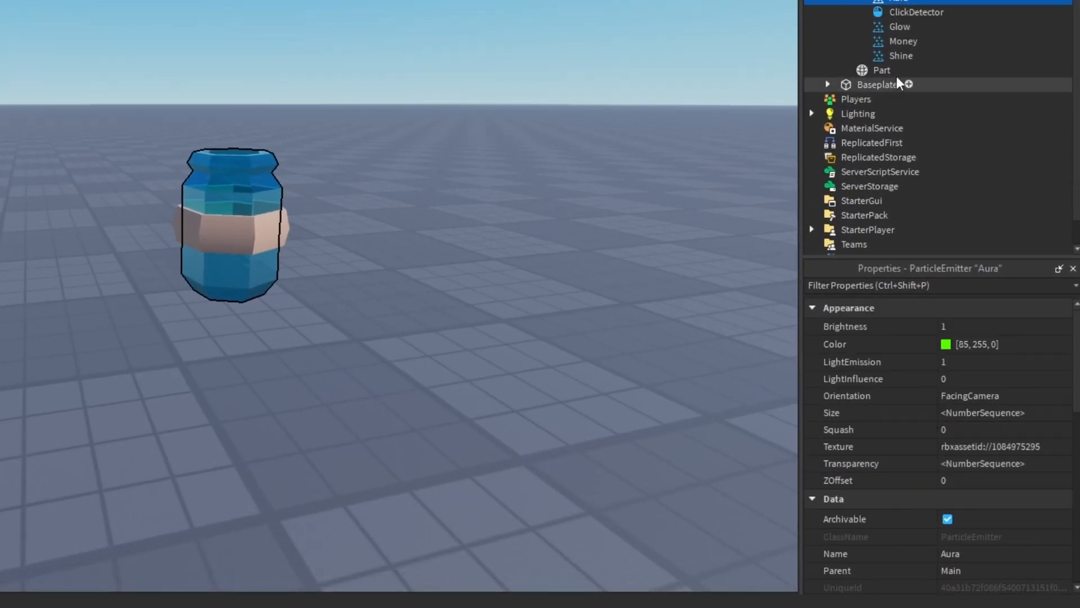
left_click(899, 26)
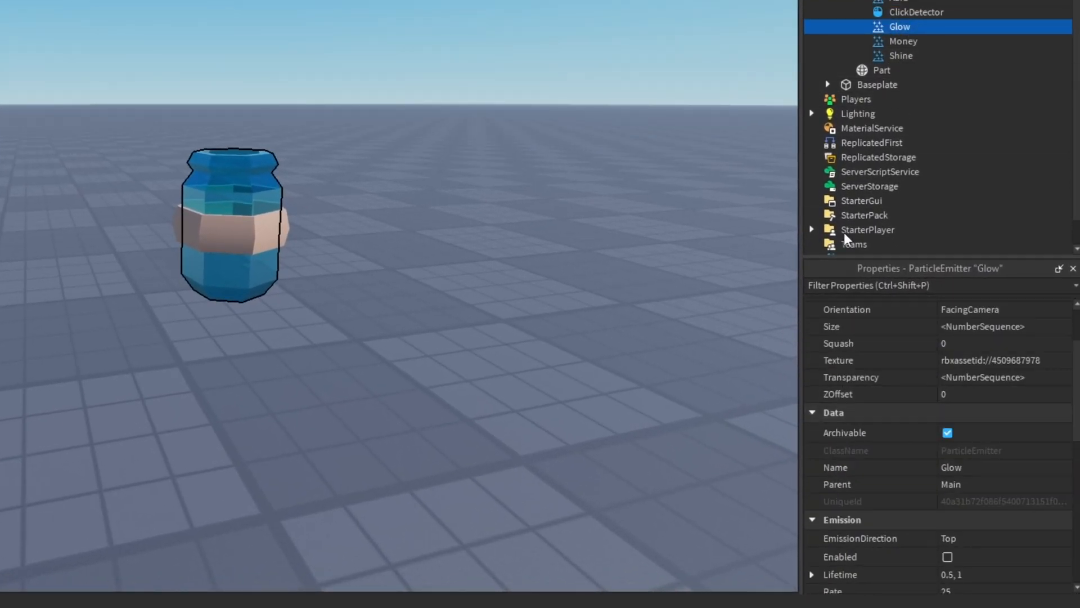
left_click(903, 41)
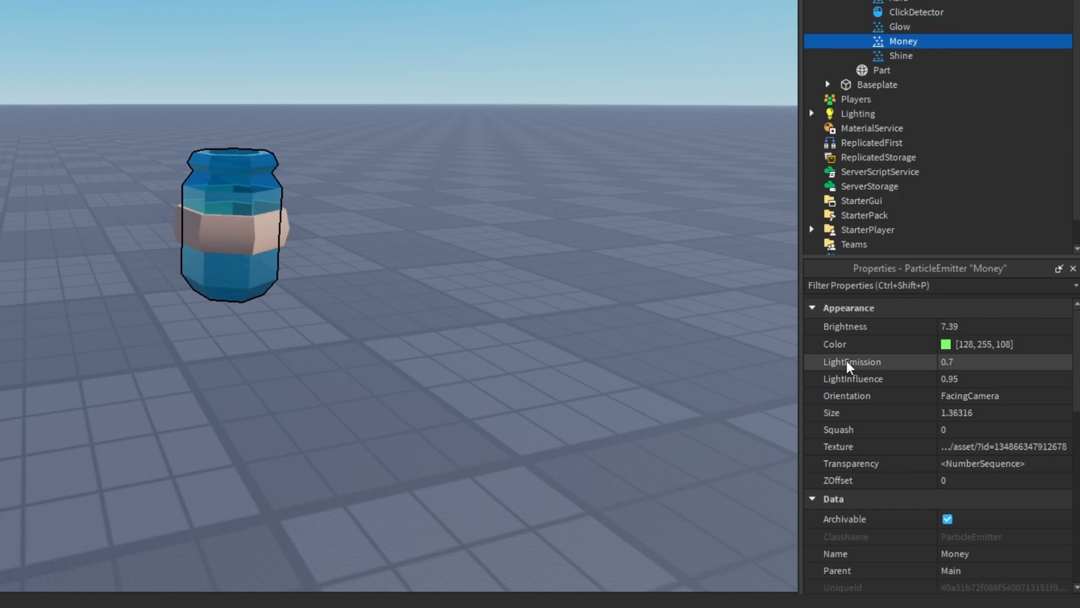
scroll("down", 3)
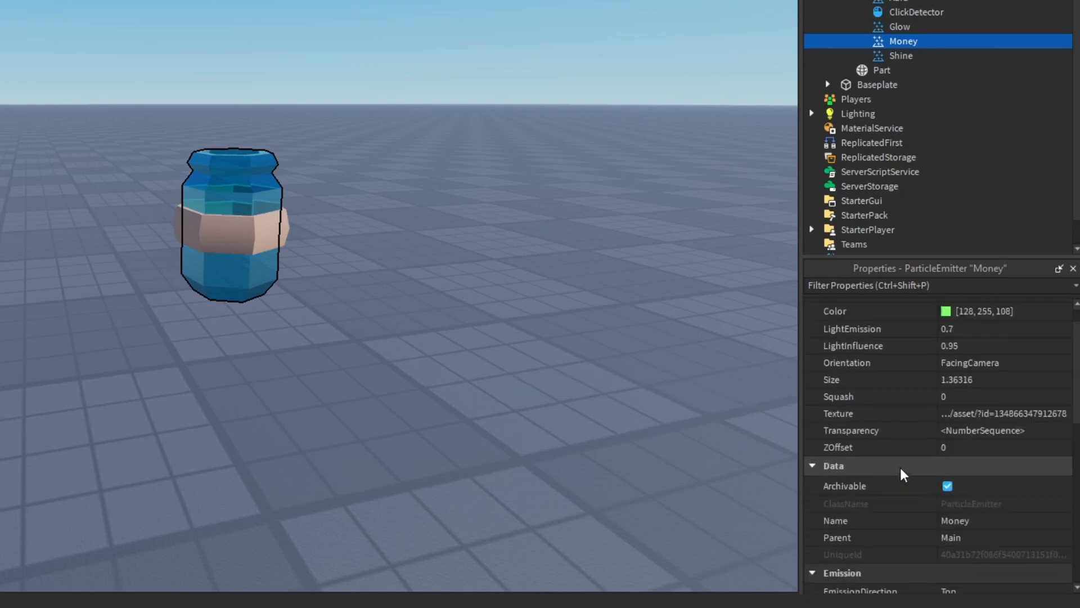
left_click(900, 55)
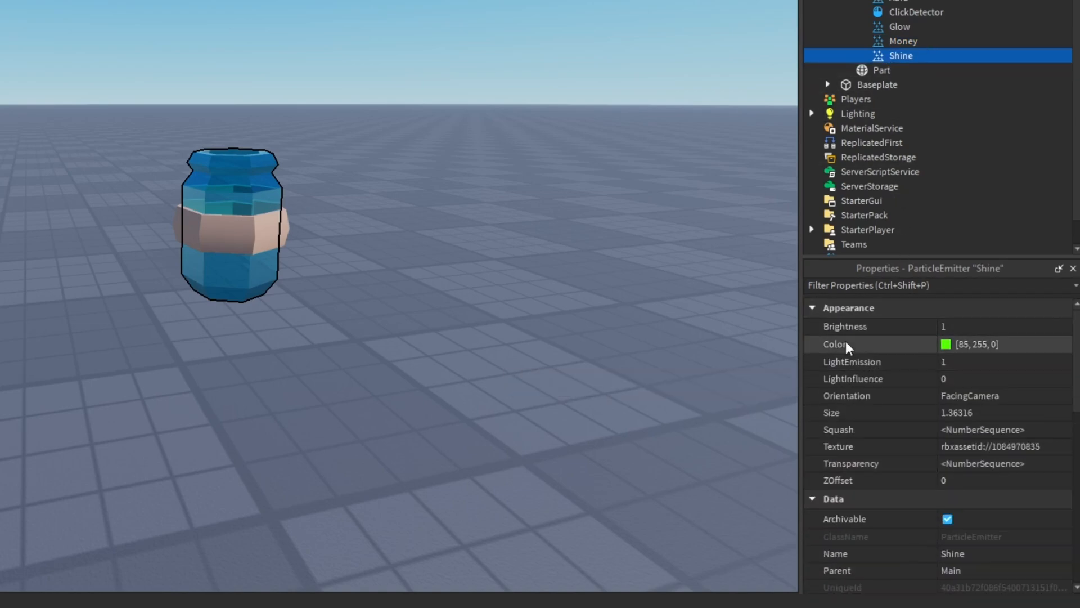
scroll("down", 3)
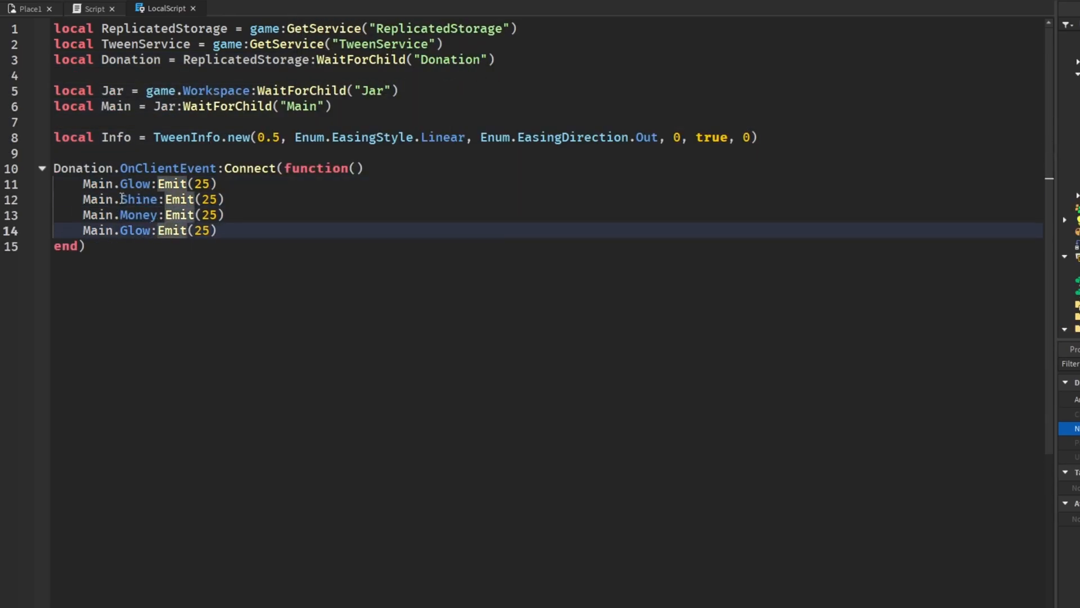
Return to the Place1 view, then view the jar's server purchase Script.
left_click(25, 78)
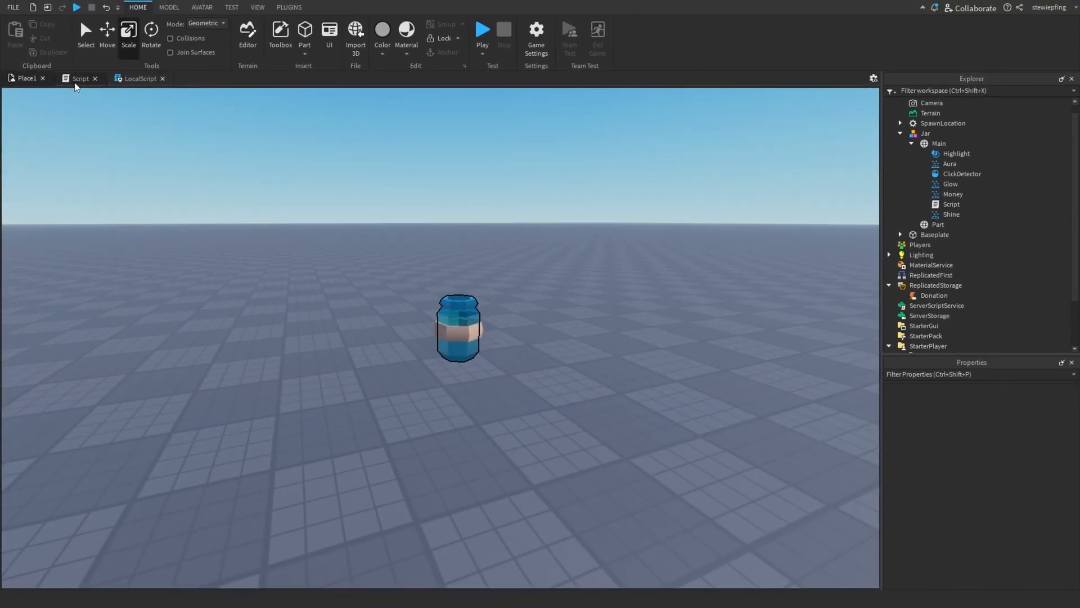
left_click(79, 77)
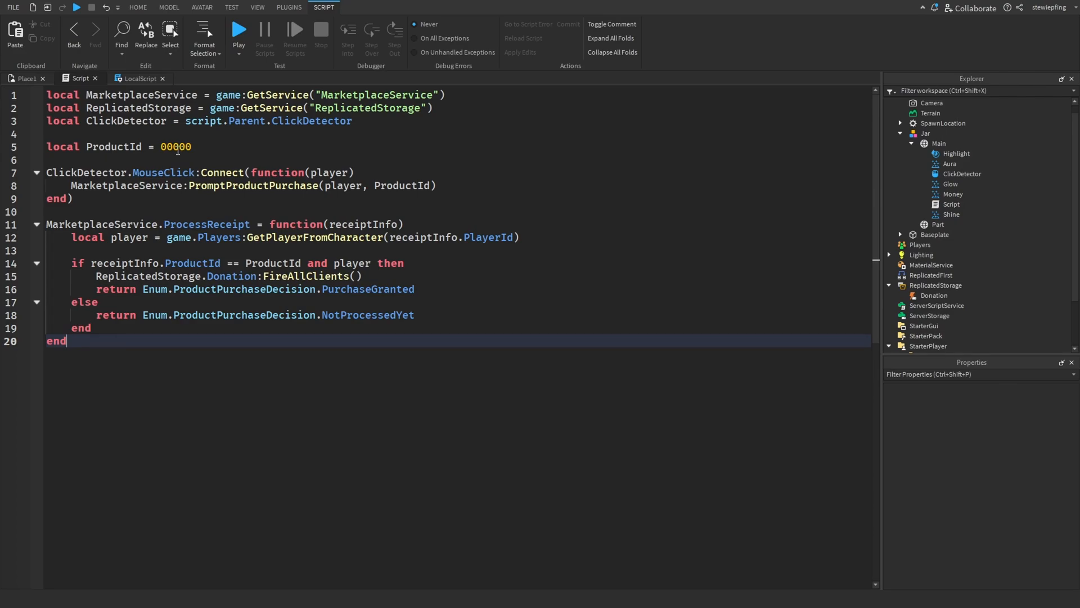
Replace GetPlayerFromCharacter with GetPlayerByUserId in the purchase Script and start a playtest.
left_click(137, 8)
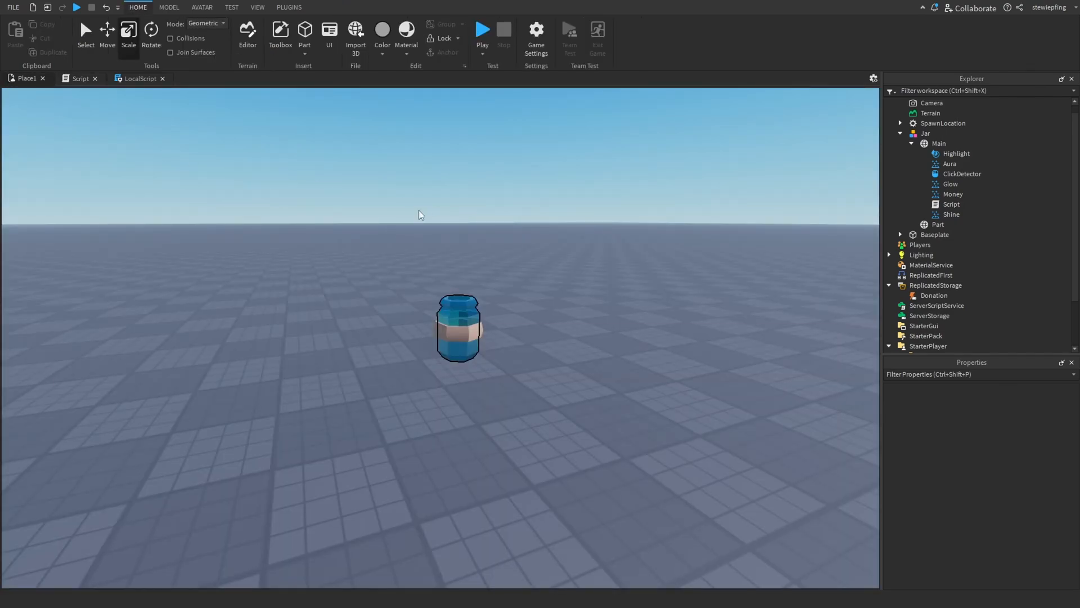
mouse_move(410, 189)
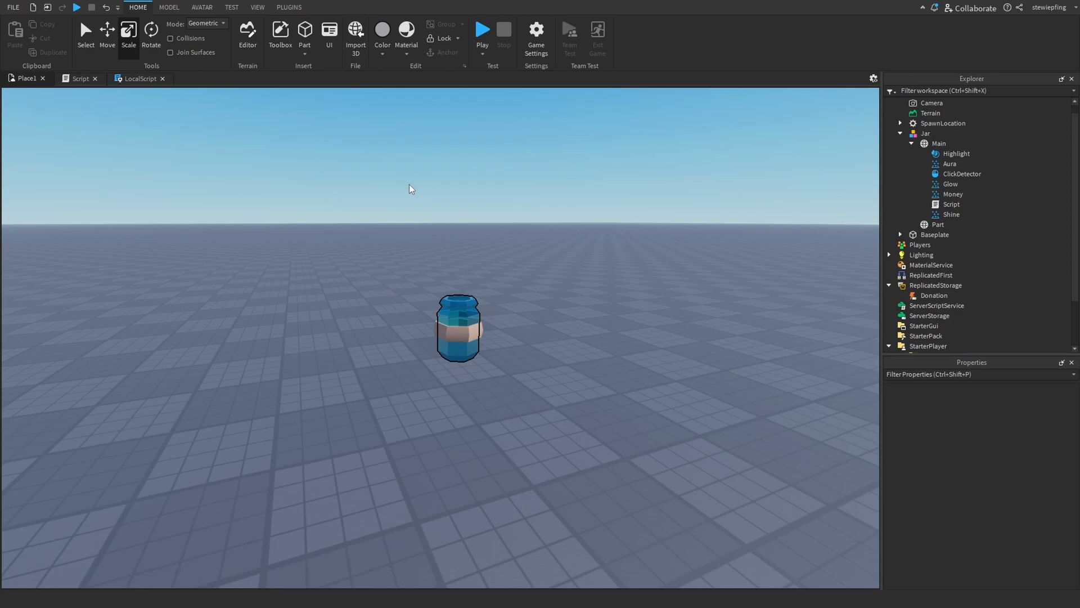
mouse_move(470, 206)
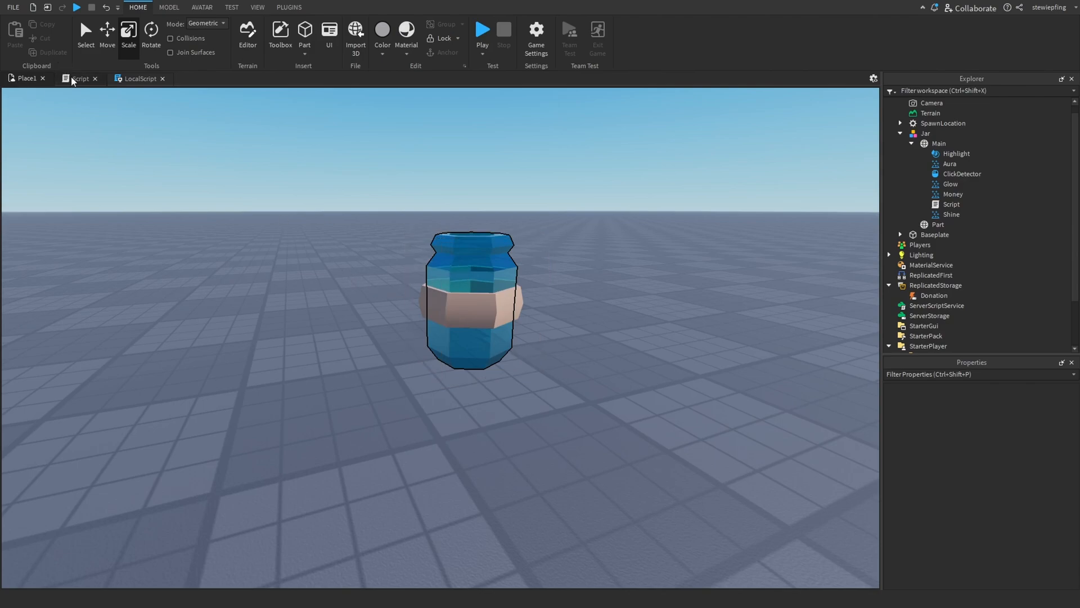
left_click(79, 79)
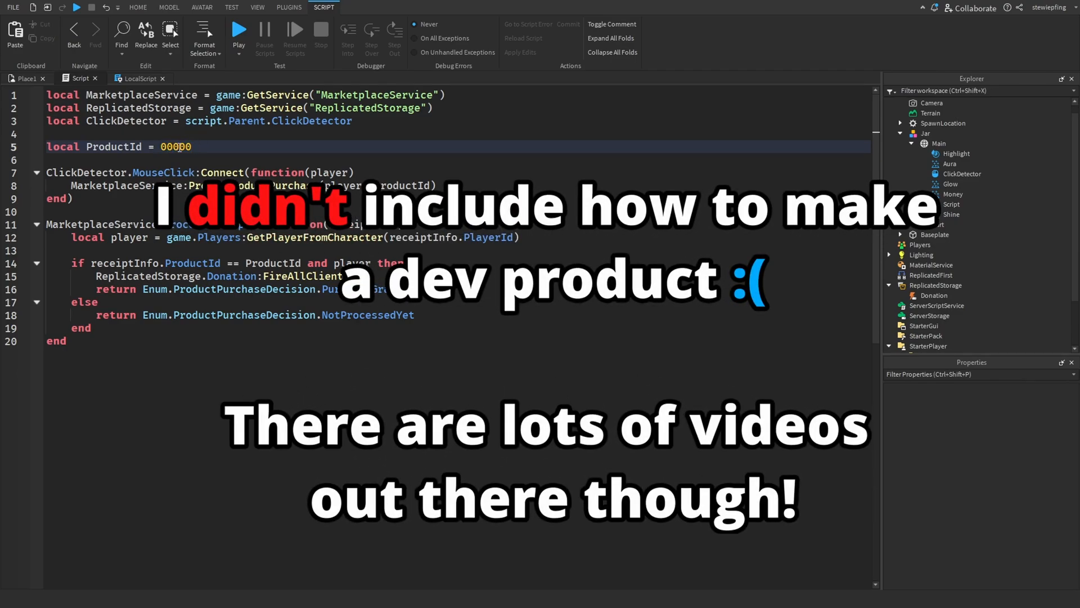
left_click(137, 8)
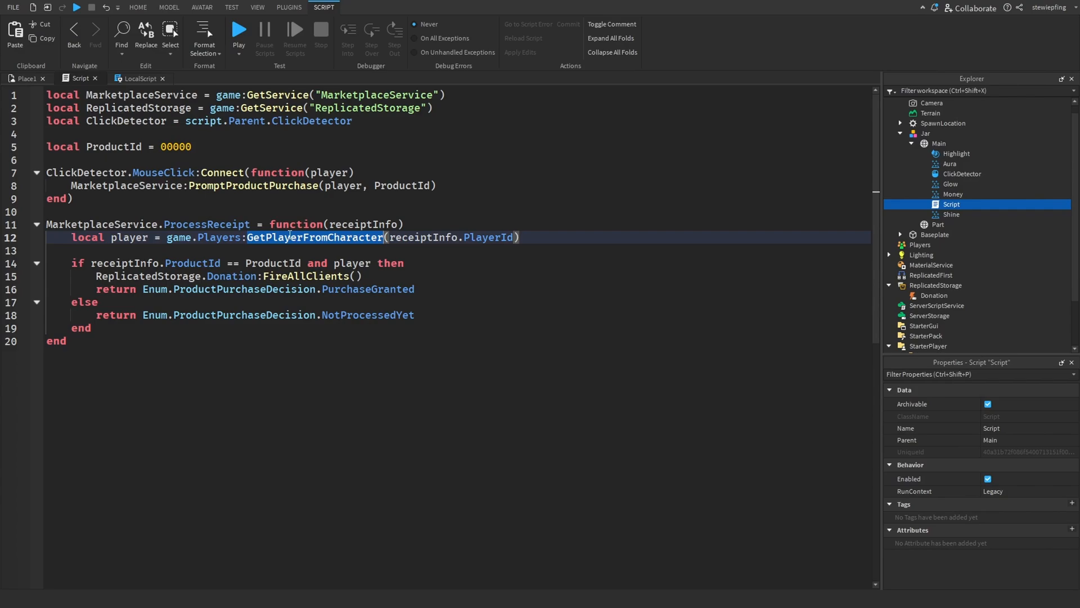
type("getp")
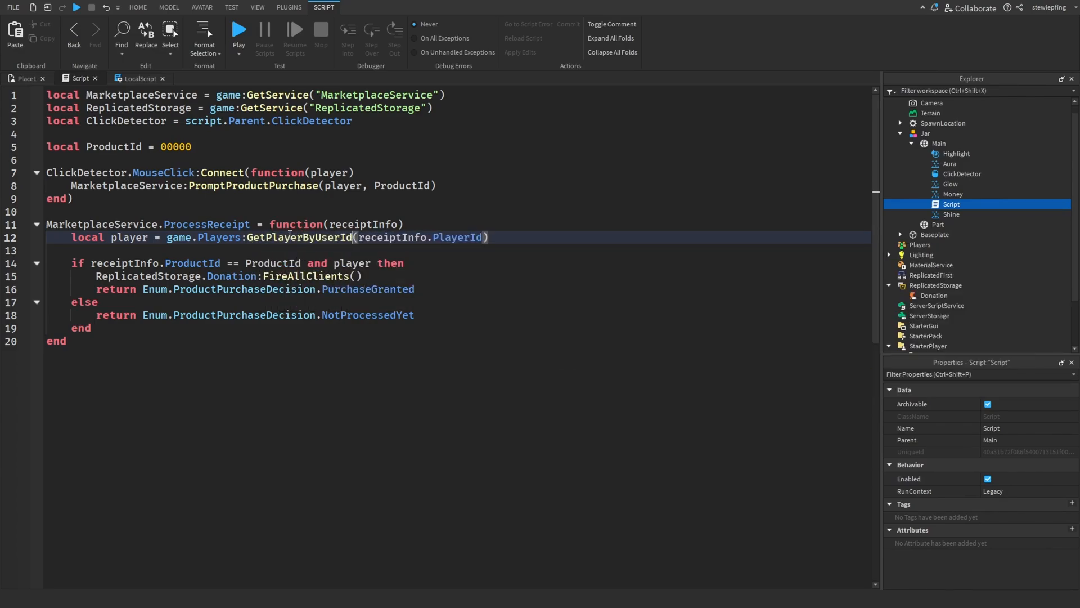
left_click(238, 30)
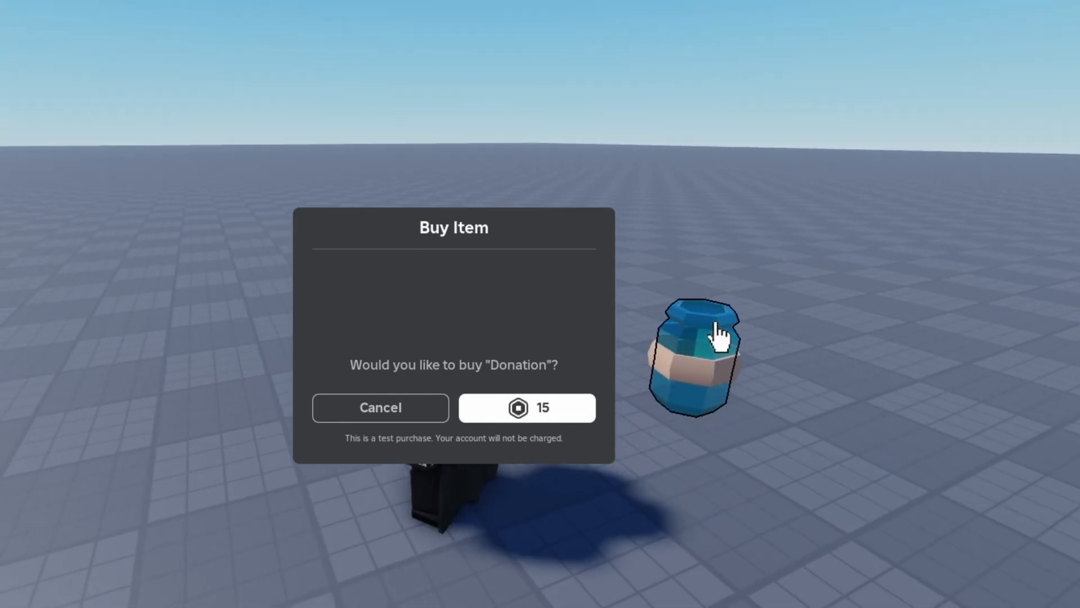
Buy the 15 Robux Donation test product and dismiss the success message.
left_click(527, 407)
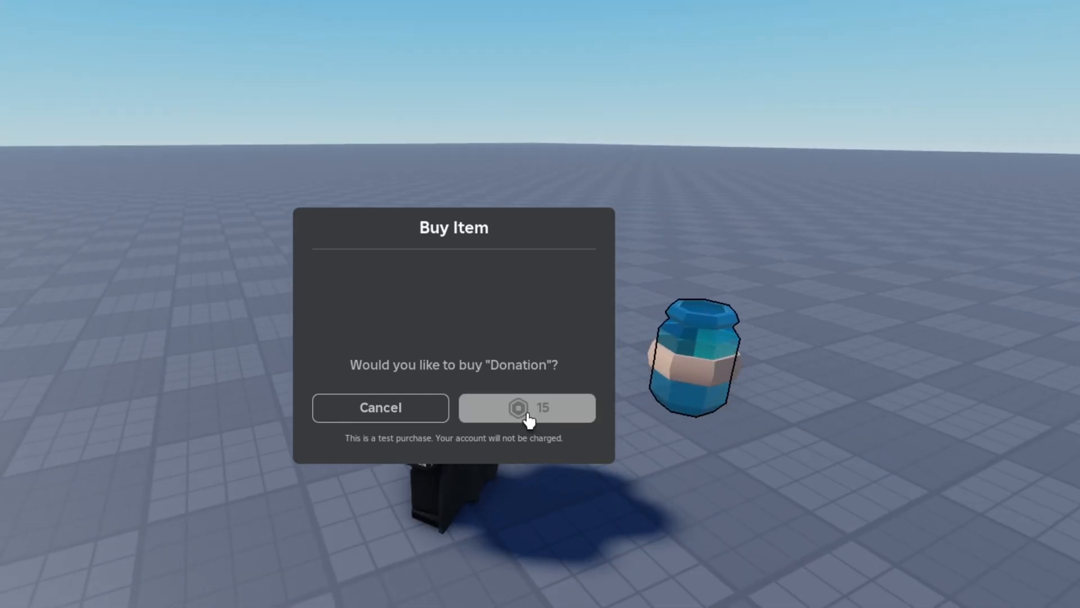
left_click(527, 408)
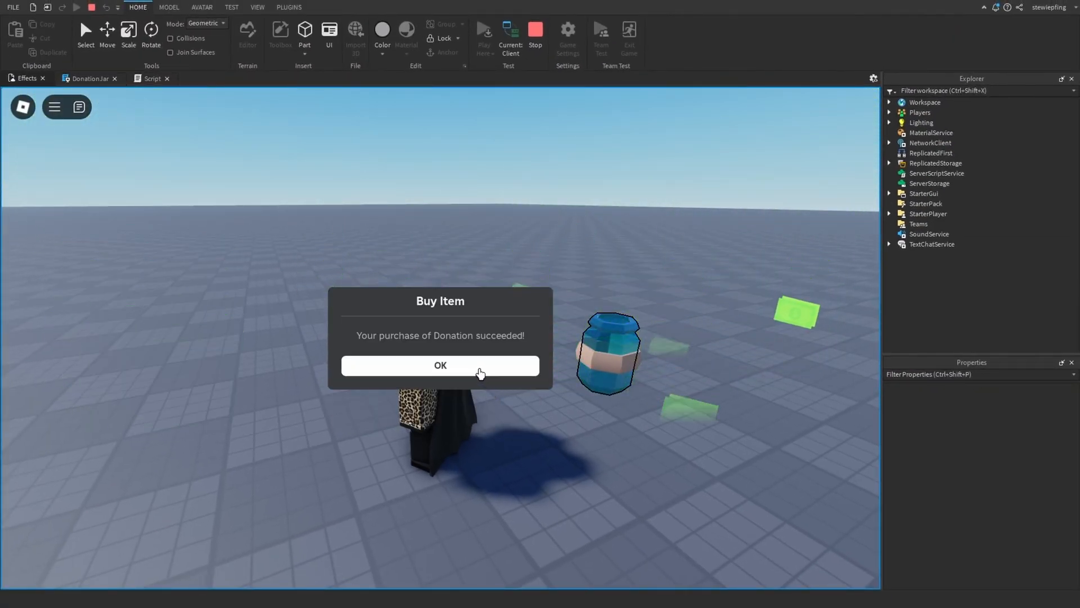
left_click(440, 364)
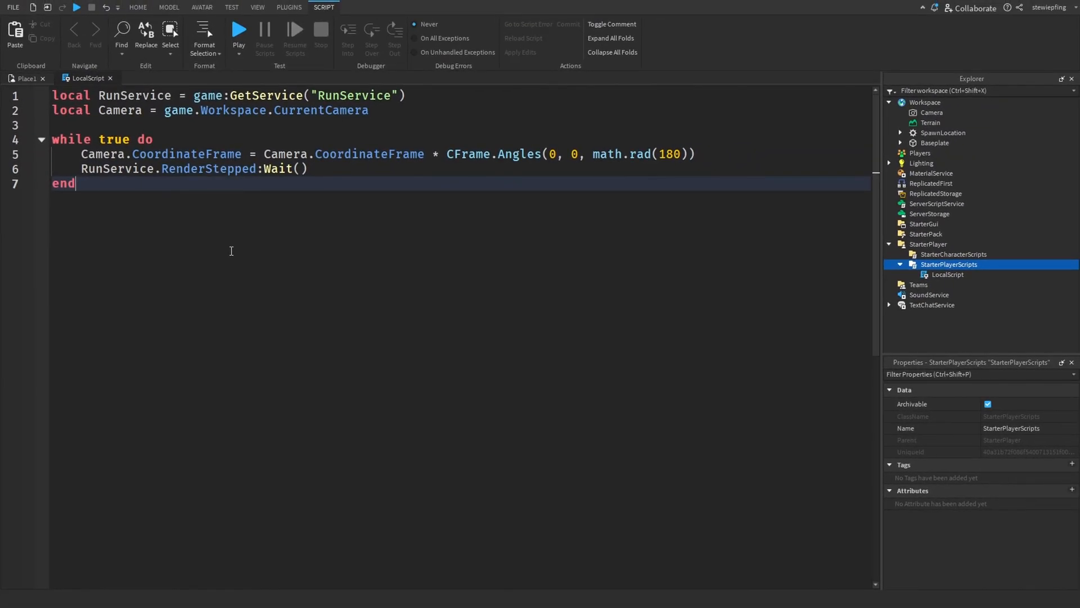
mouse_move(200, 201)
type("Camera.cord")
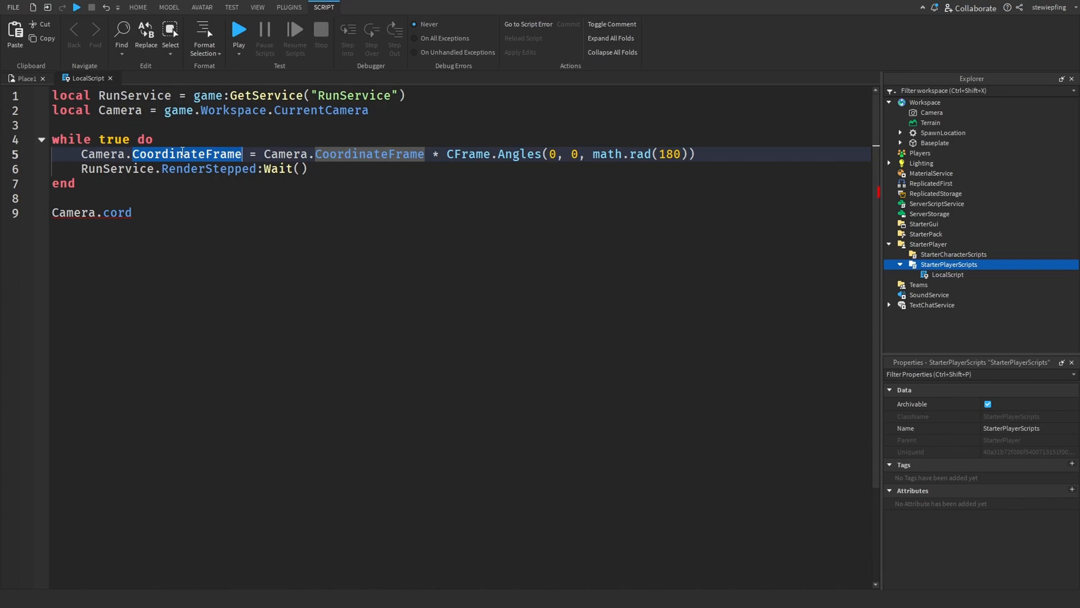
mouse_move(305, 340)
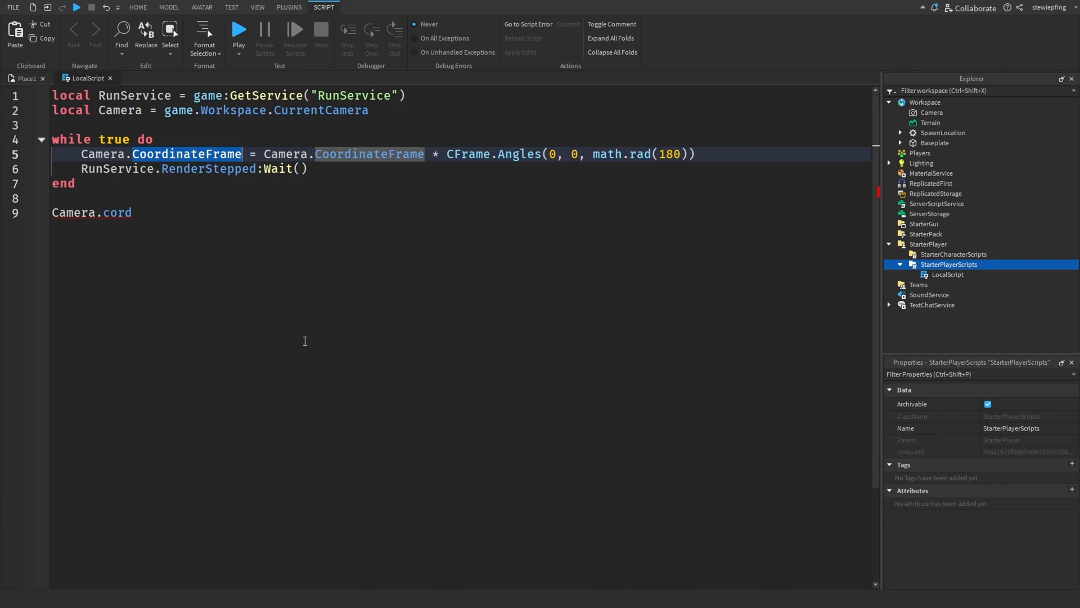
mouse_move(335, 269)
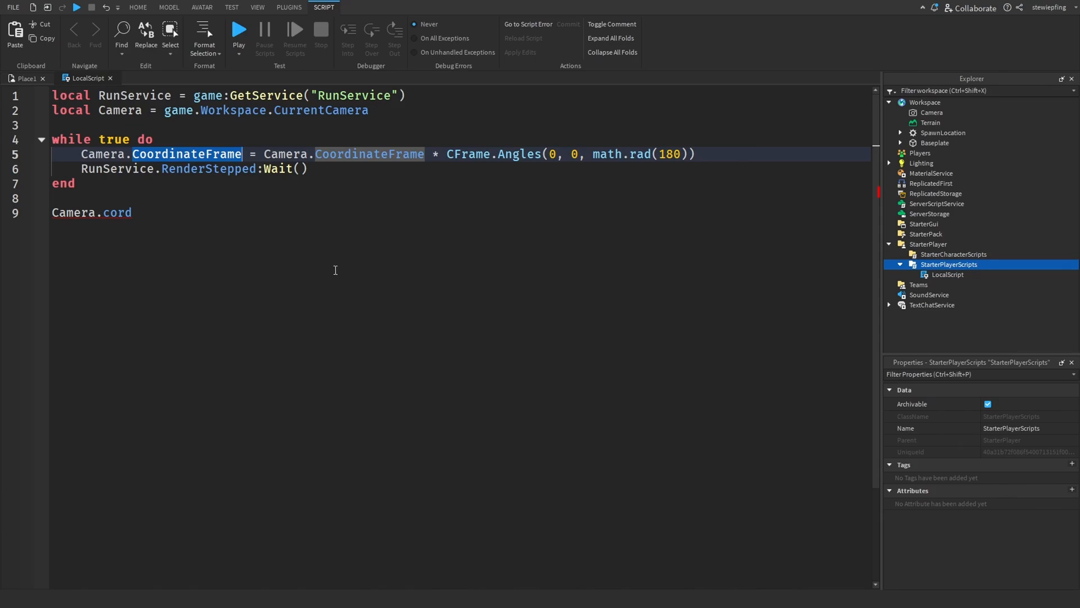
left_click(239, 29)
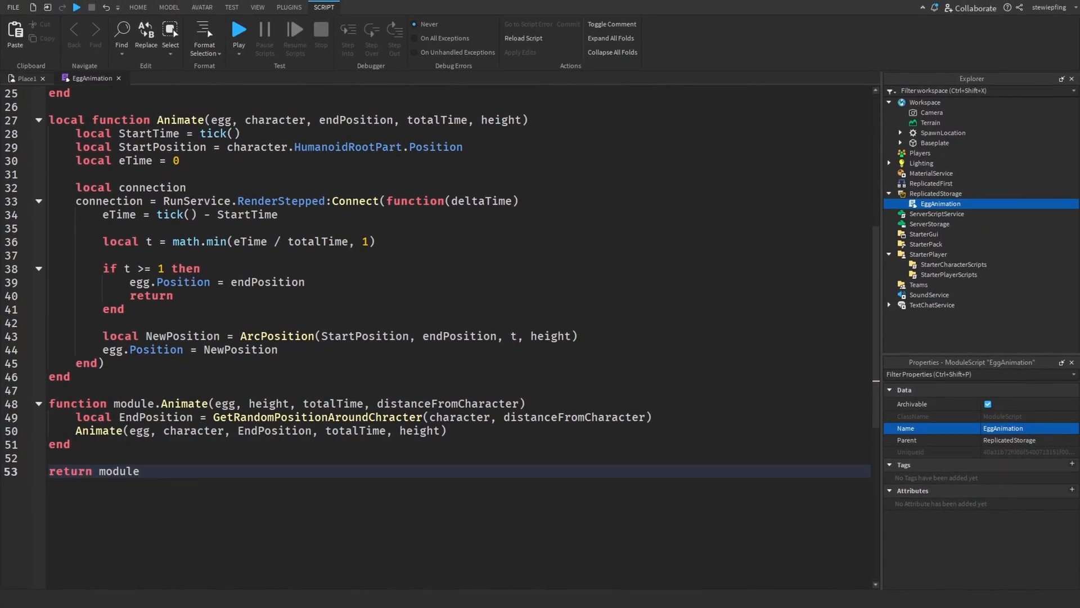
Correct 'Chracter' to 'Character' in GetRandomPositionAroundCharacter's definition and call.
scroll("up", 3)
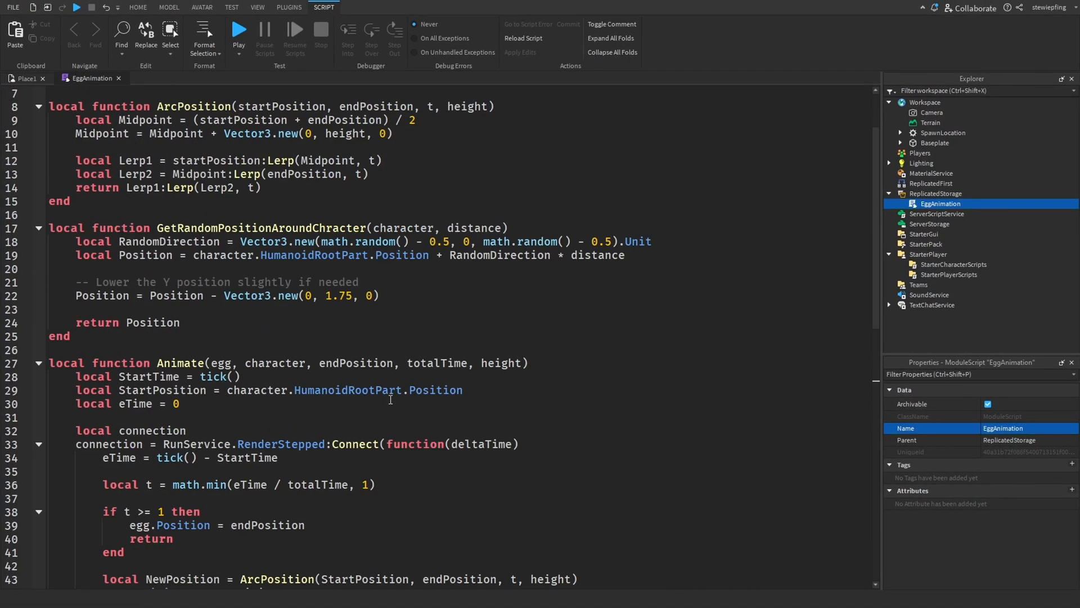
scroll("up", 3)
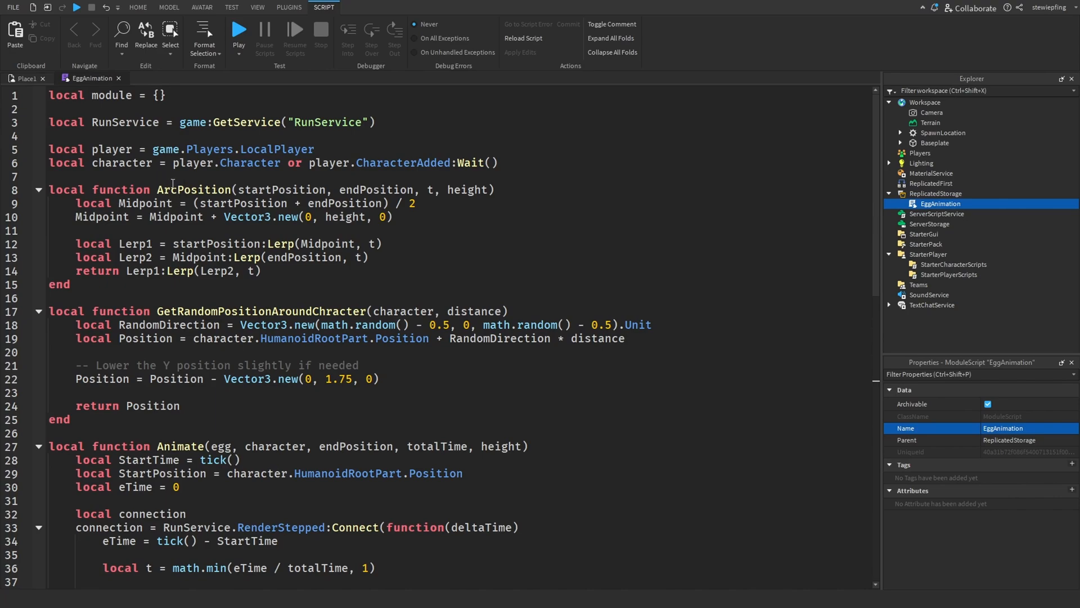
double_click(193, 189)
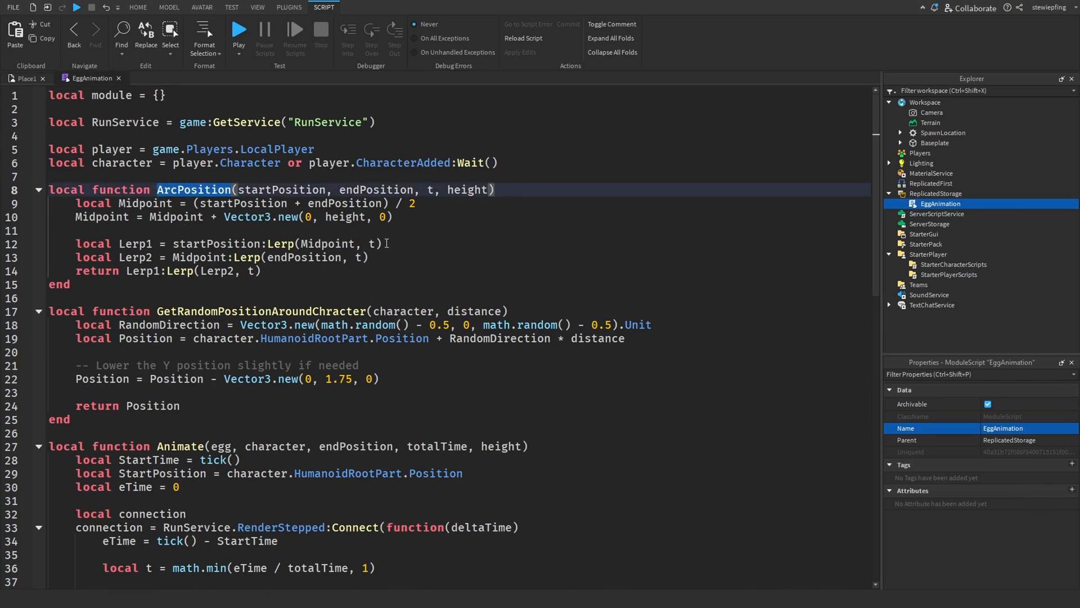
left_click(76, 202)
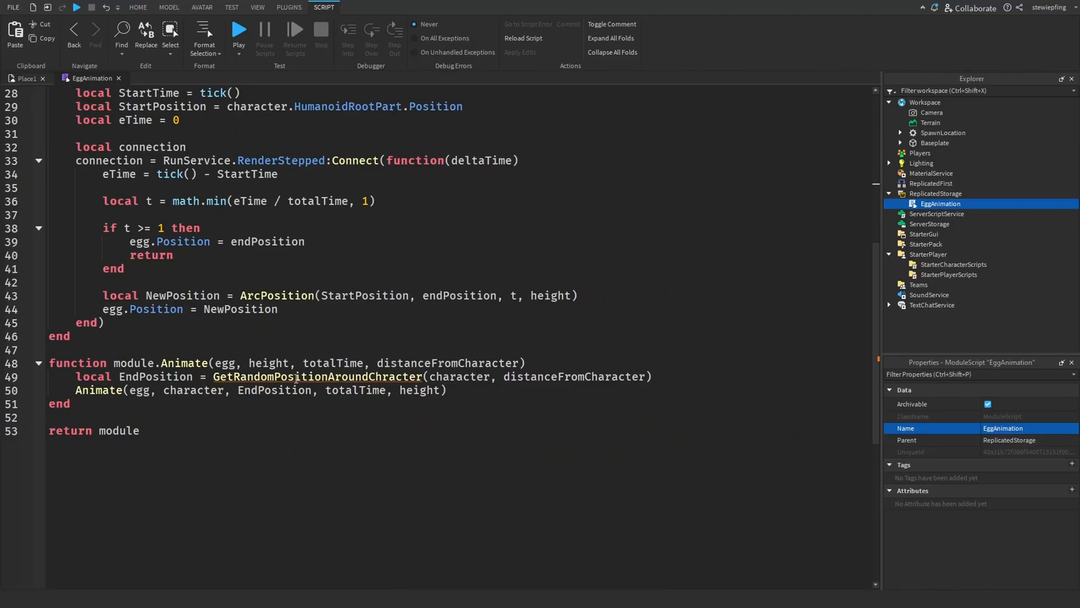
scroll("up", 3)
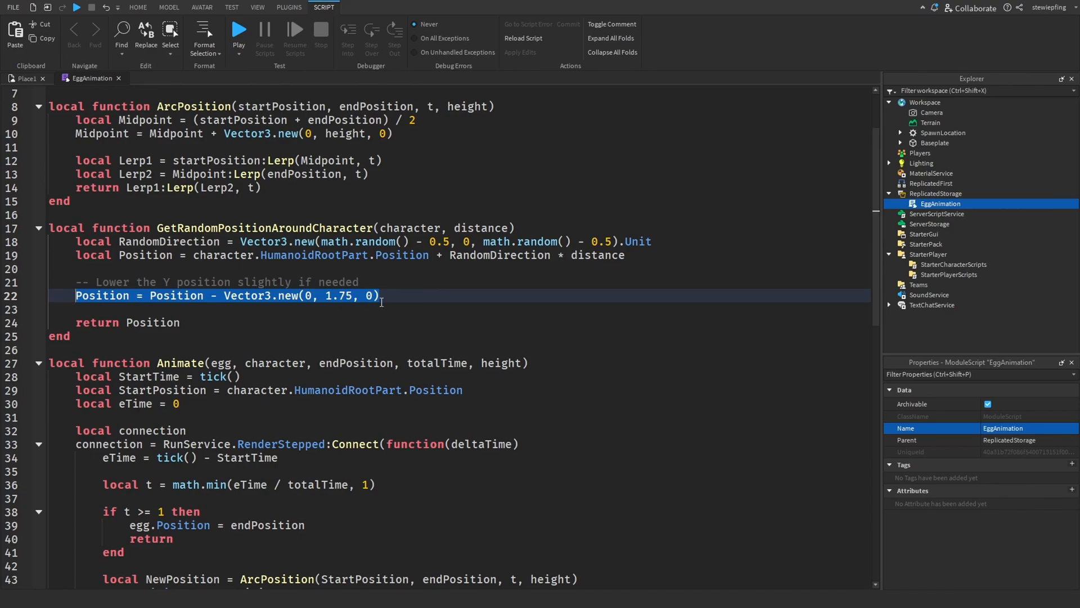
Highlight the 1.75 downward offset on line 22 and scroll through the EggAnimation module.
left_click(324, 296)
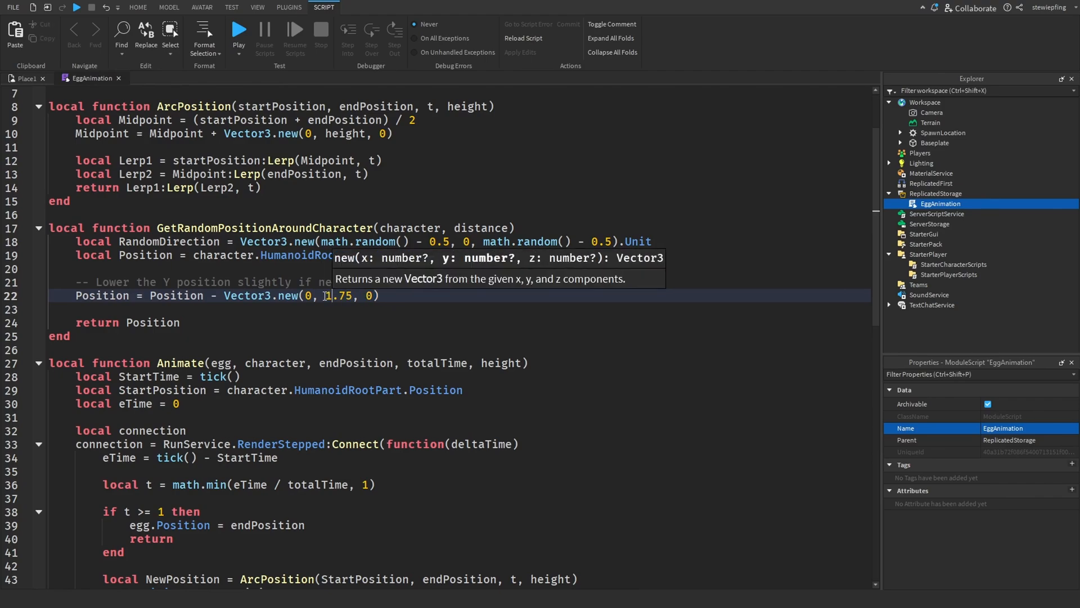
double_click(337, 294)
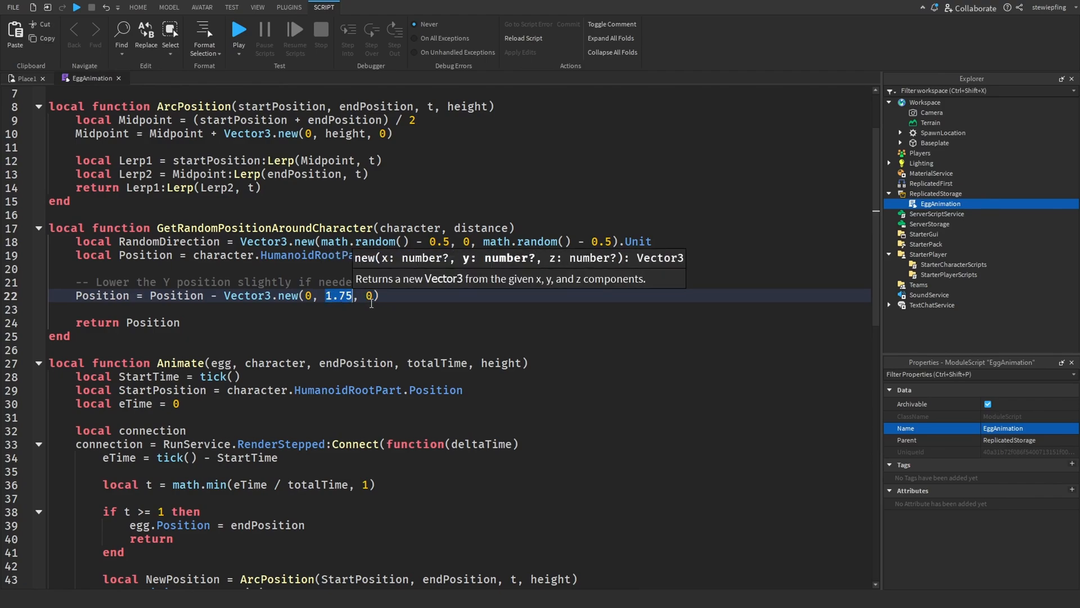
mouse_move(387, 292)
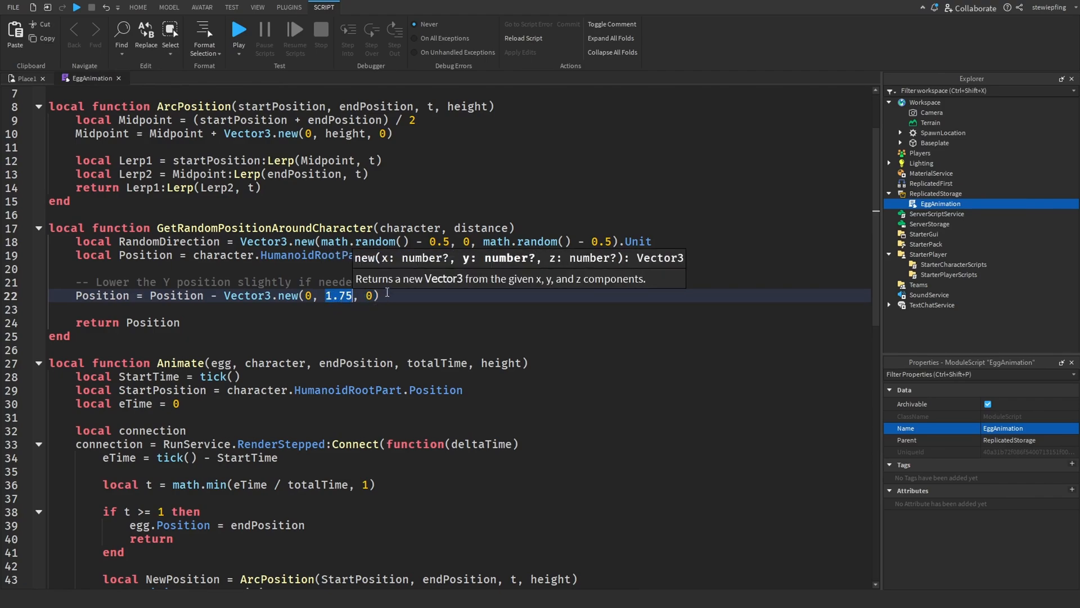
scroll("down", 3)
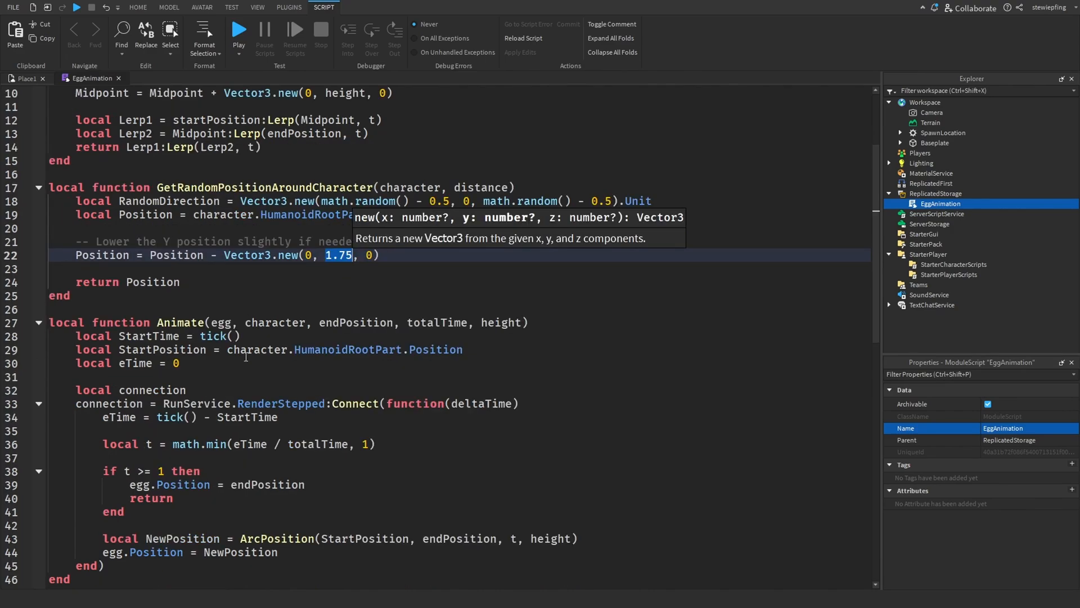
scroll("down", 3)
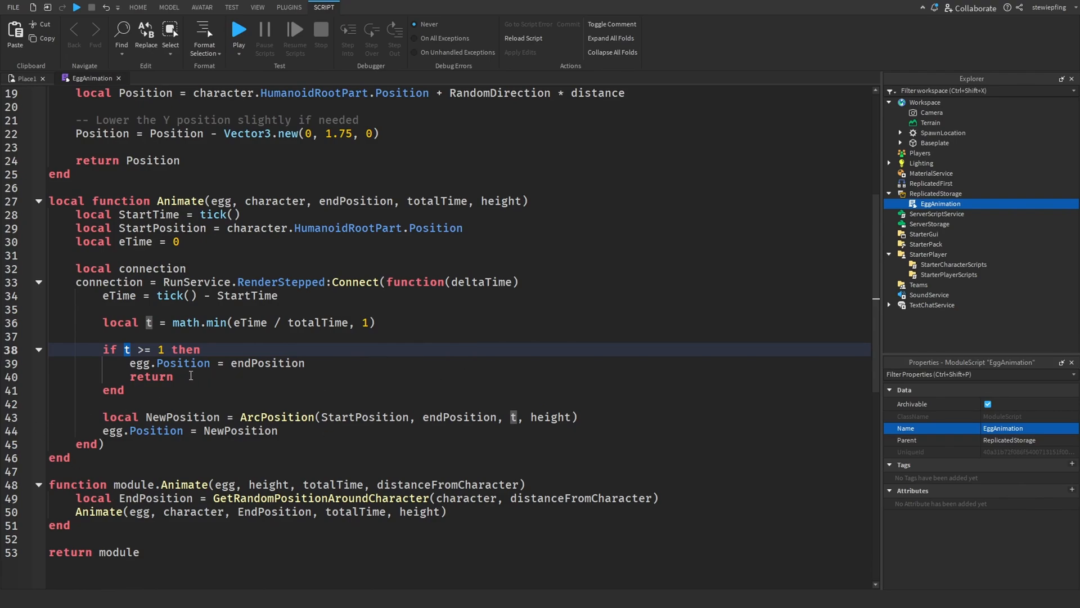
scroll("up", 3)
type("lo")
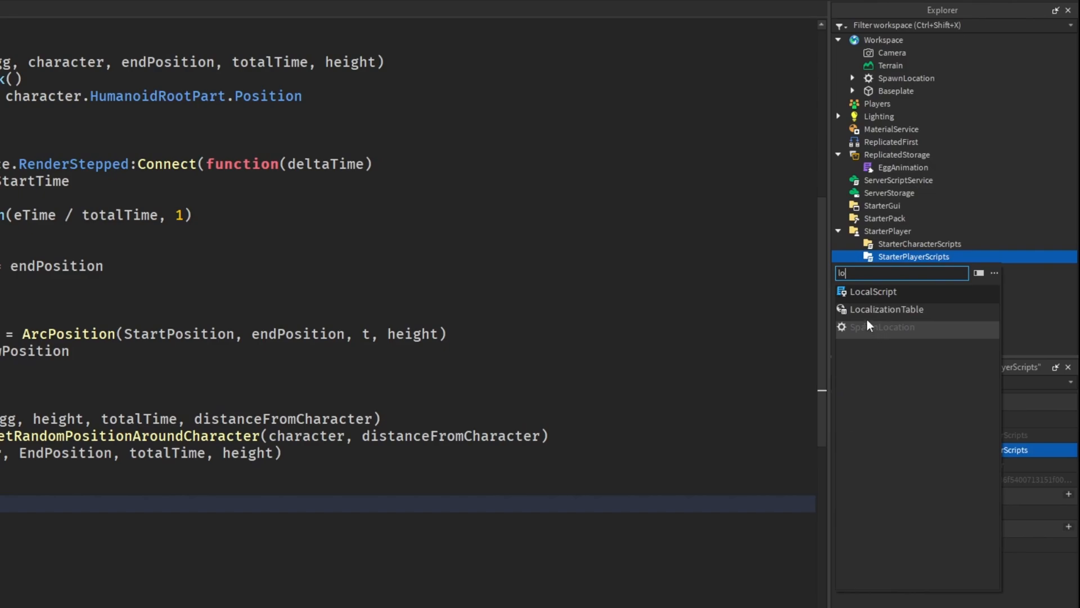
Edit the new LocalScript to add a line after the EggAnimation require, then show the 3D scene.
left_click(874, 290)
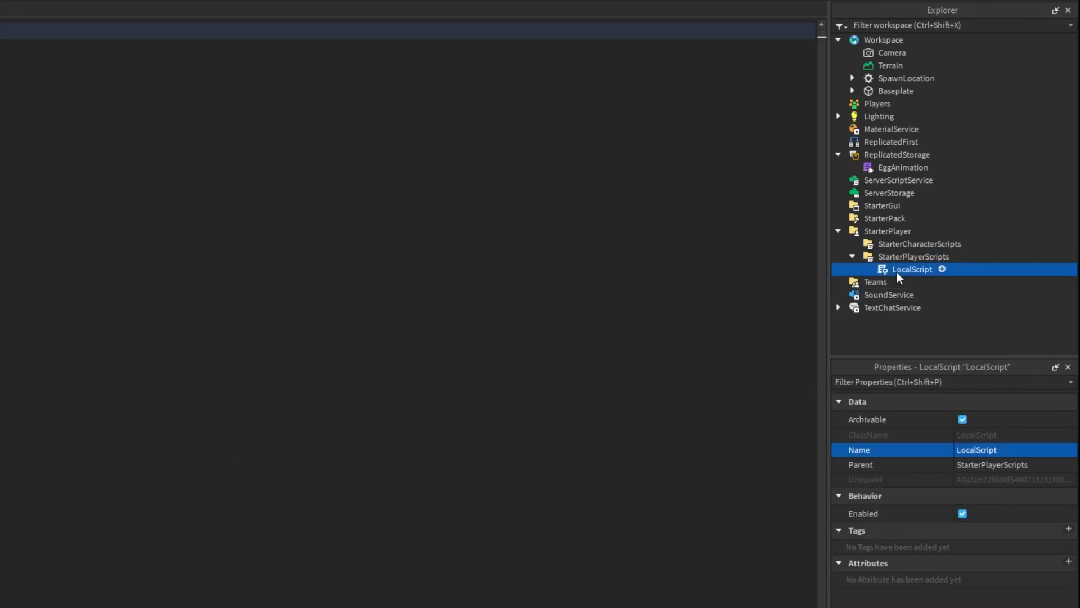
double_click(912, 269)
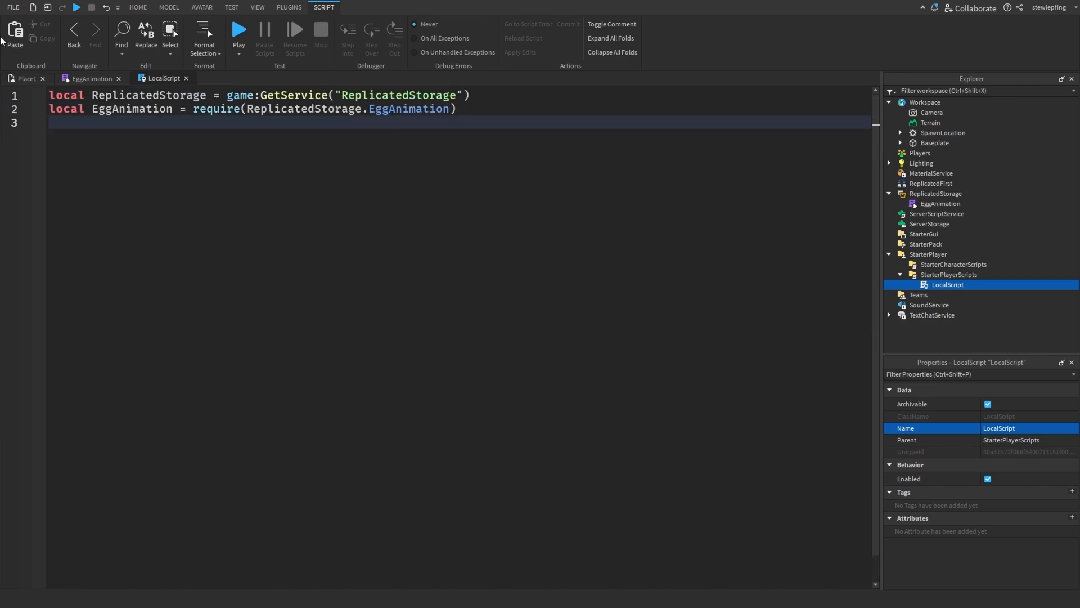
key("Return")
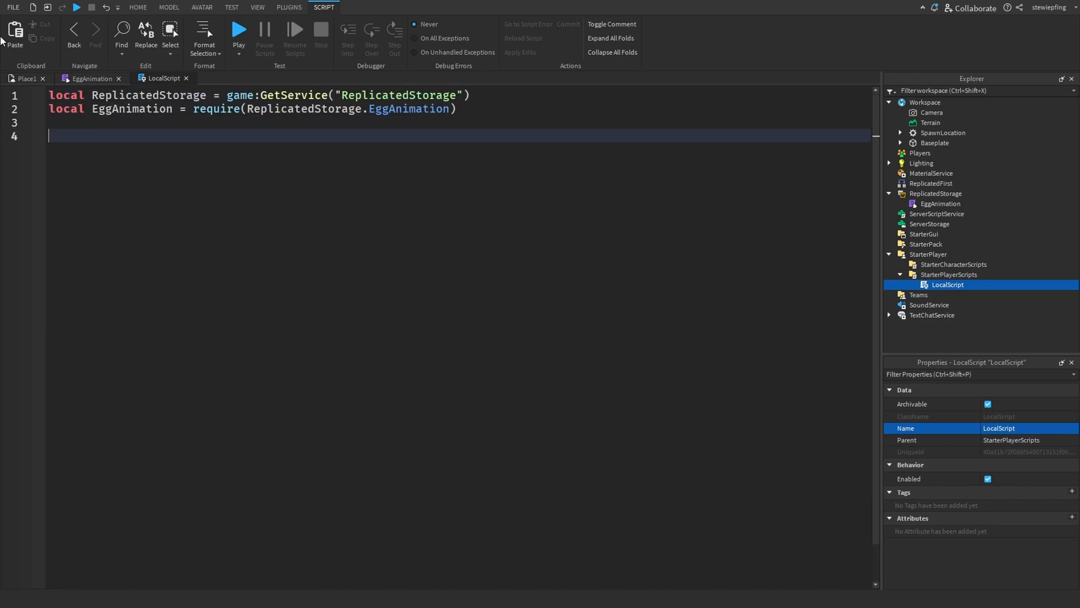
left_click(137, 8)
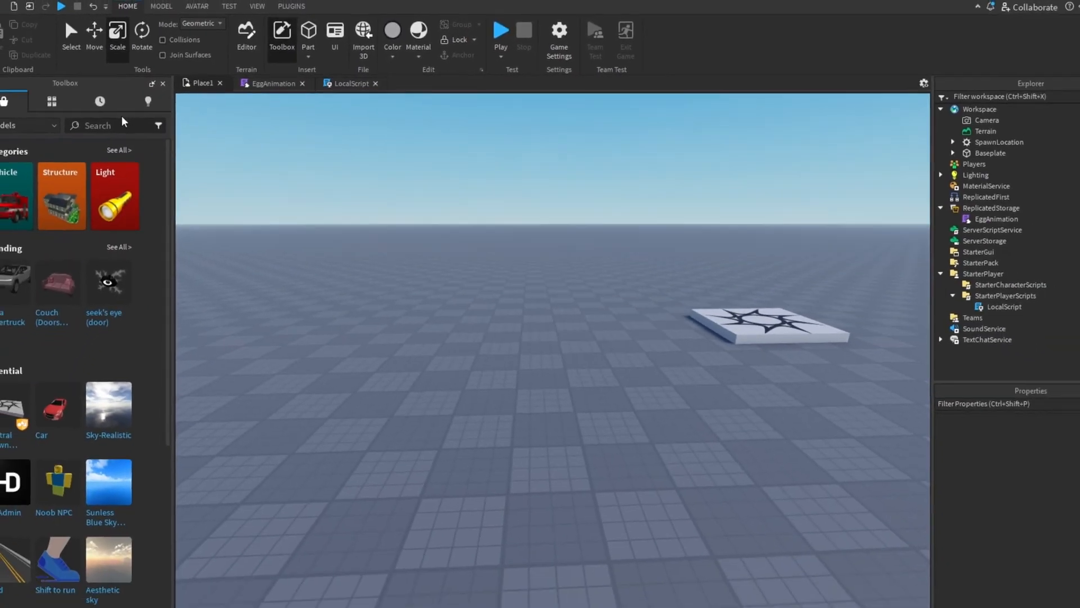
Insert the Toolbox Egg model with CastShadow off and select its Attachments for the Trail.
type("egg")
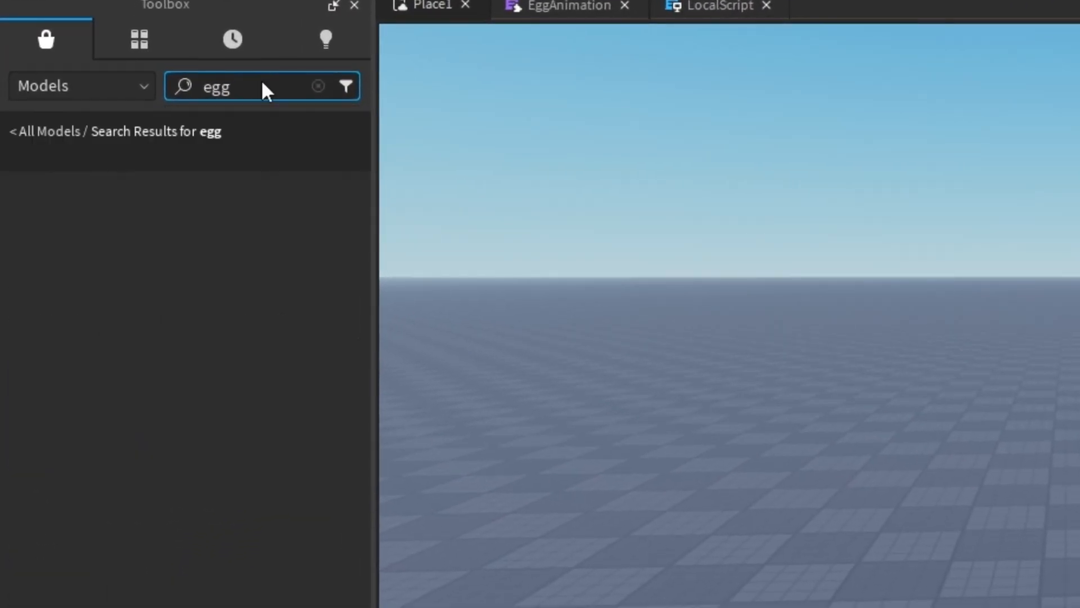
key("Return")
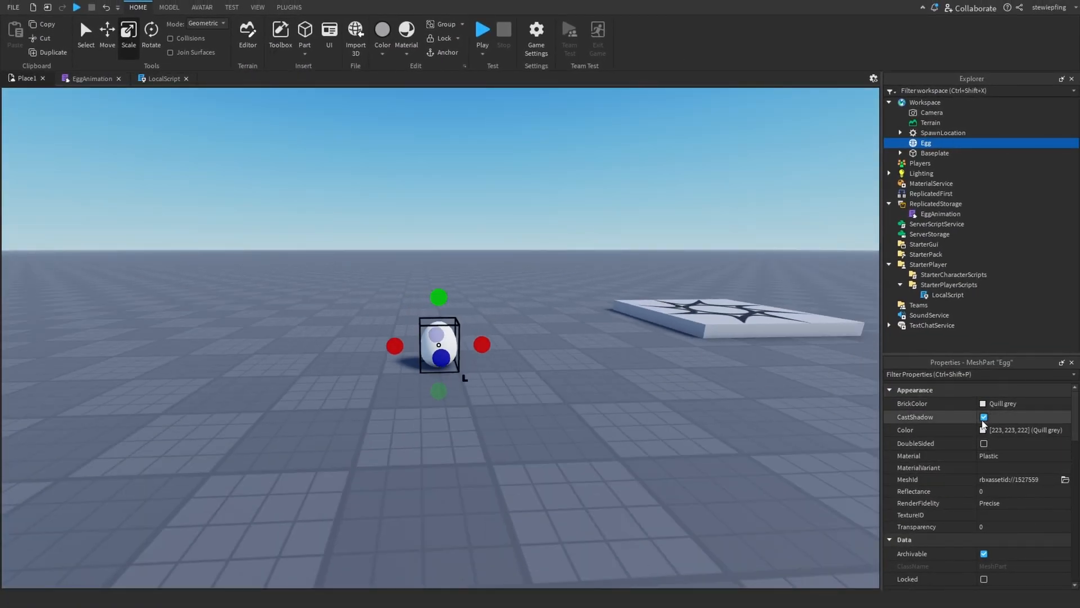
left_click(984, 417)
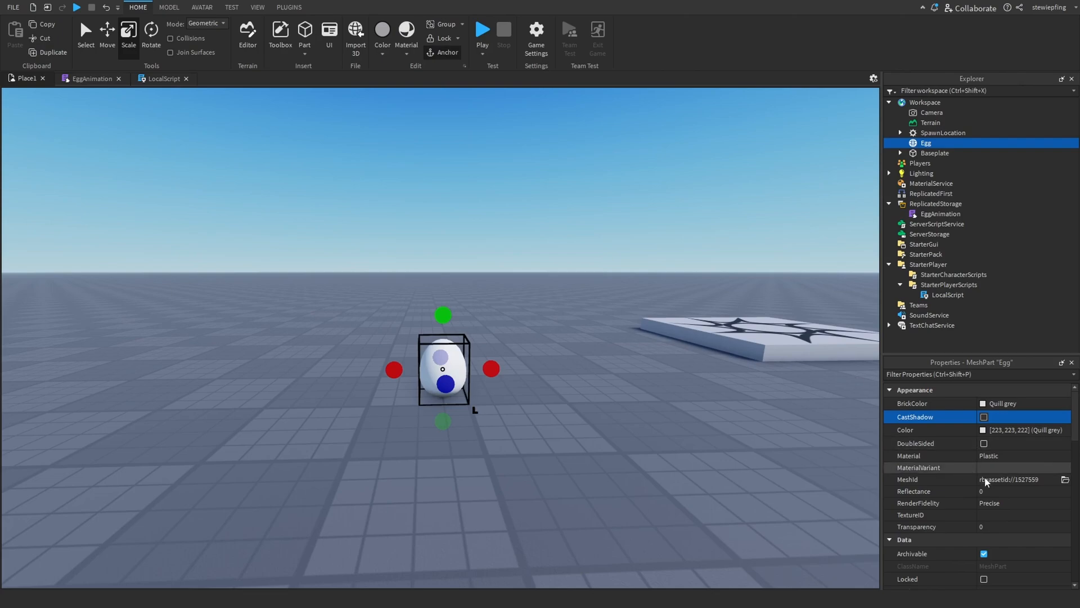
scroll("down", 3)
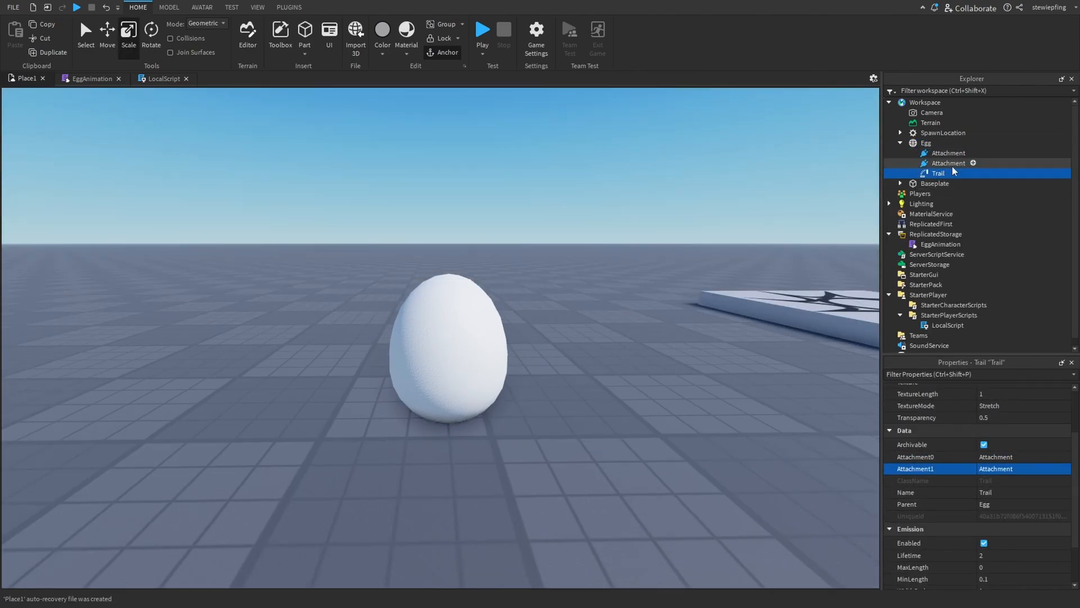
left_click(949, 162)
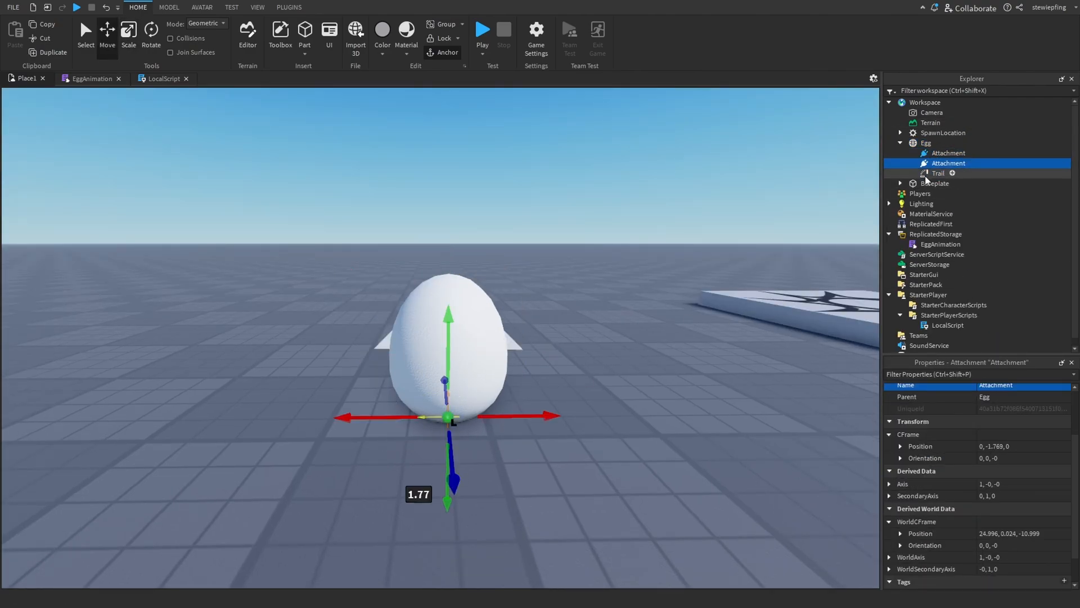
left_click(938, 174)
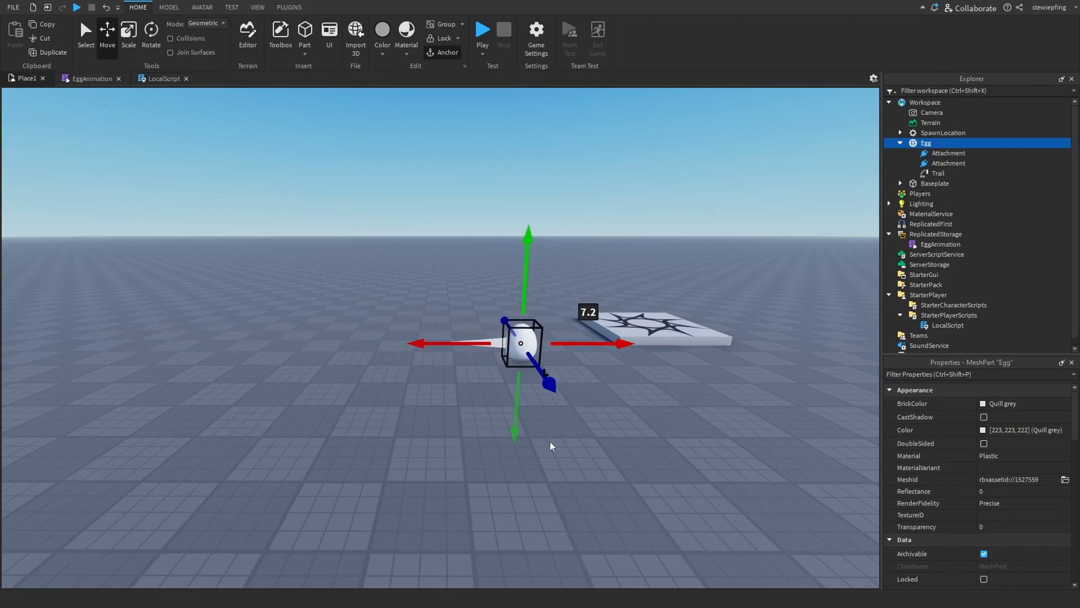
Add the Egg WaitForChild line and an EggAnimation.Animate call in the LocalScript.
left_click(163, 78)
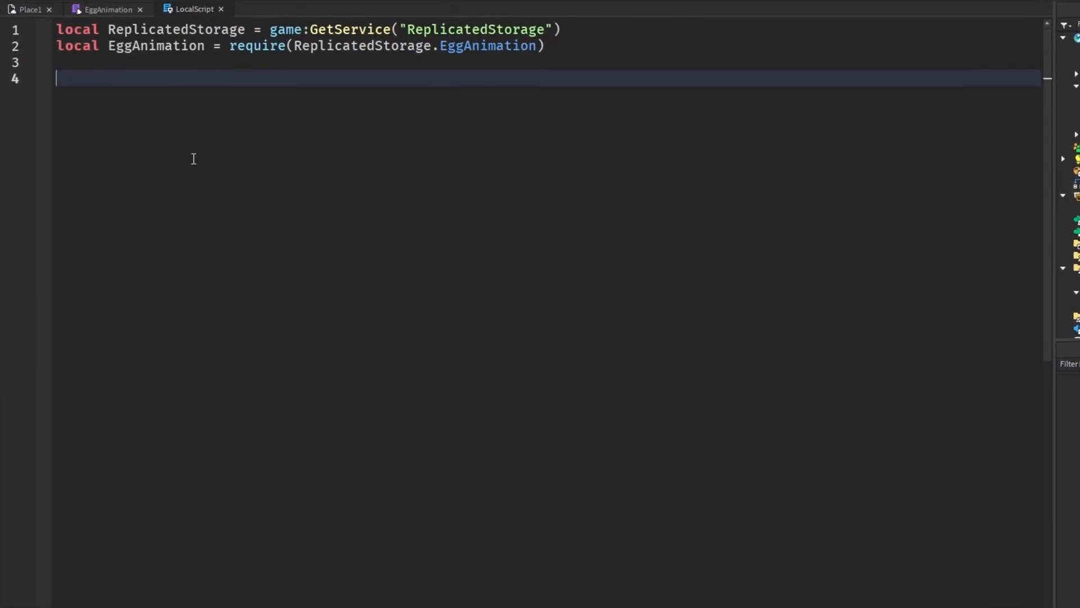
type("local Egg =")
type("task.wait(3)")
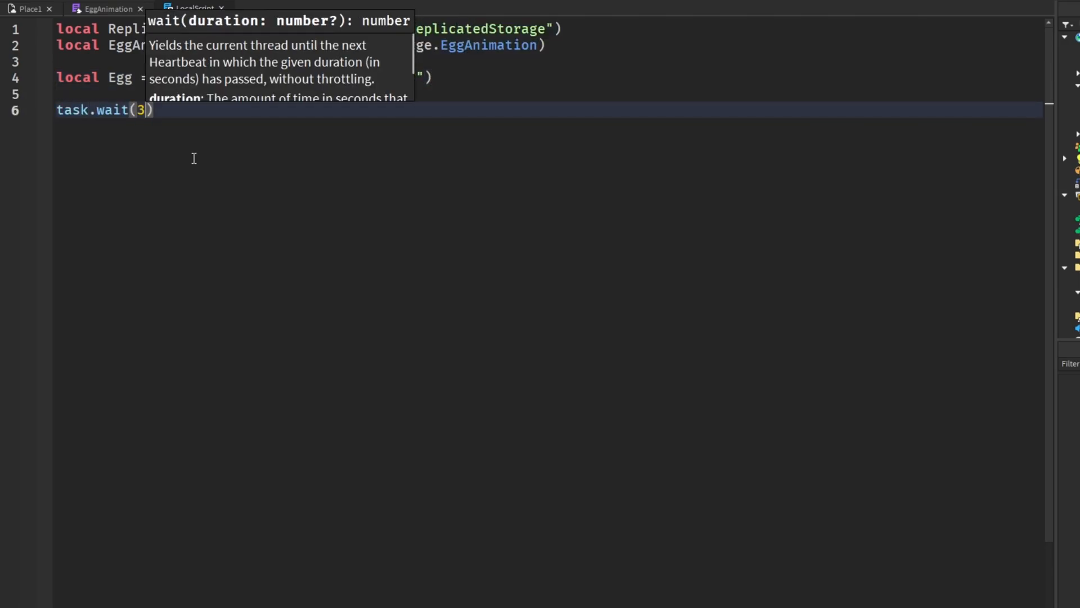
key("Return")
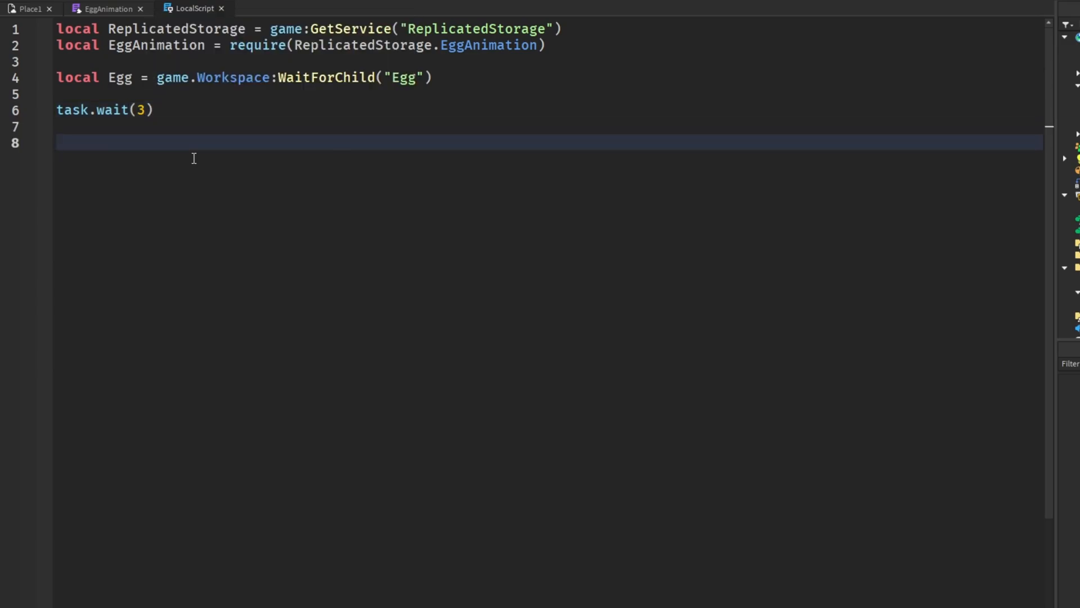
type("EggAnimation.Animate()")
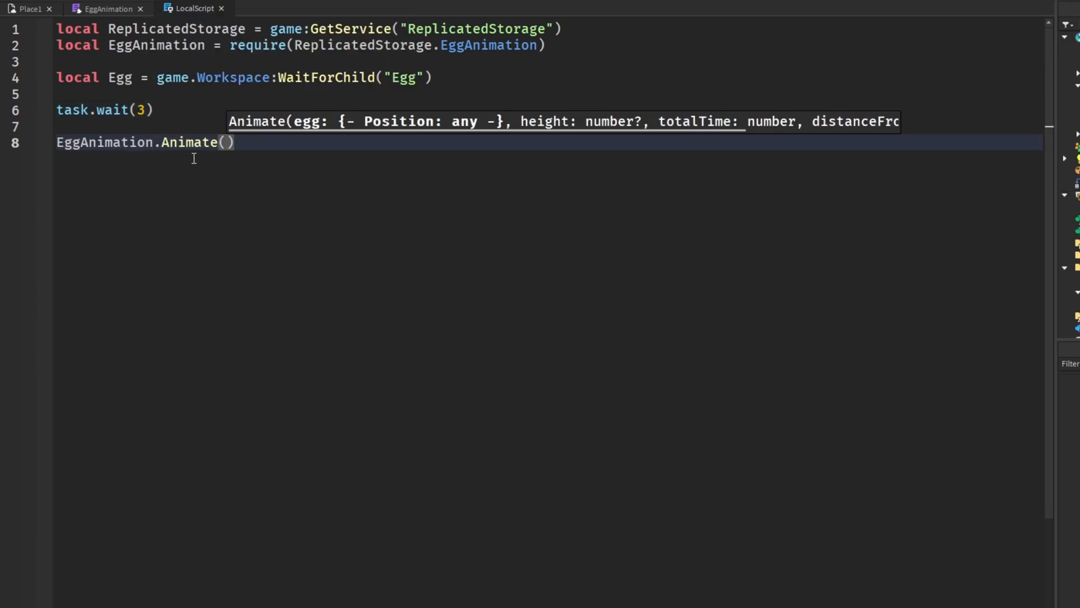
type("eg")
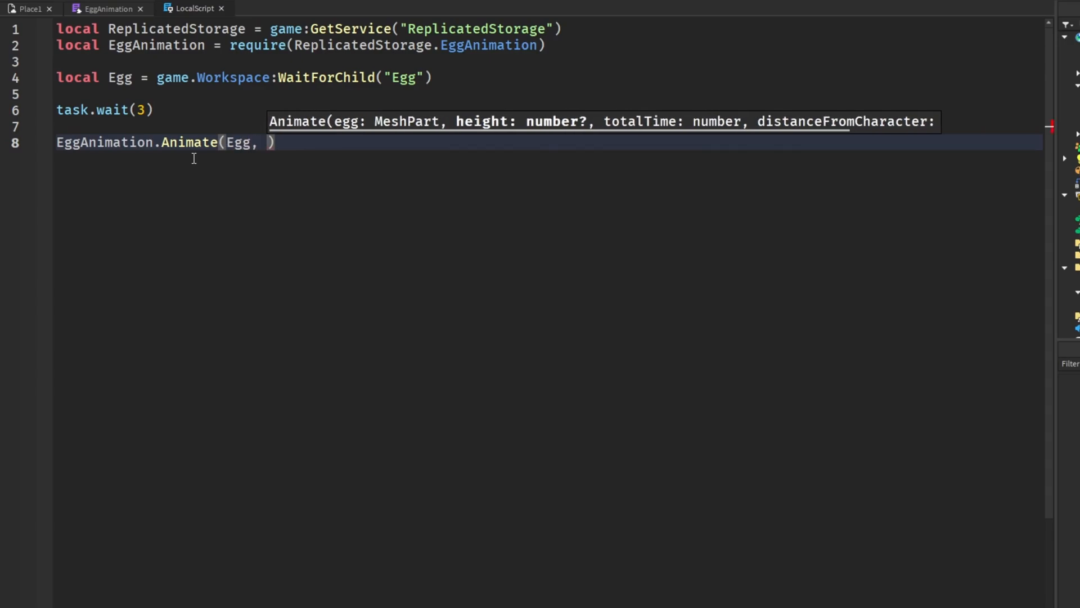
Check the totalTime and distanceFromCharacter parameters in the EggAnimation module.
left_click(107, 8)
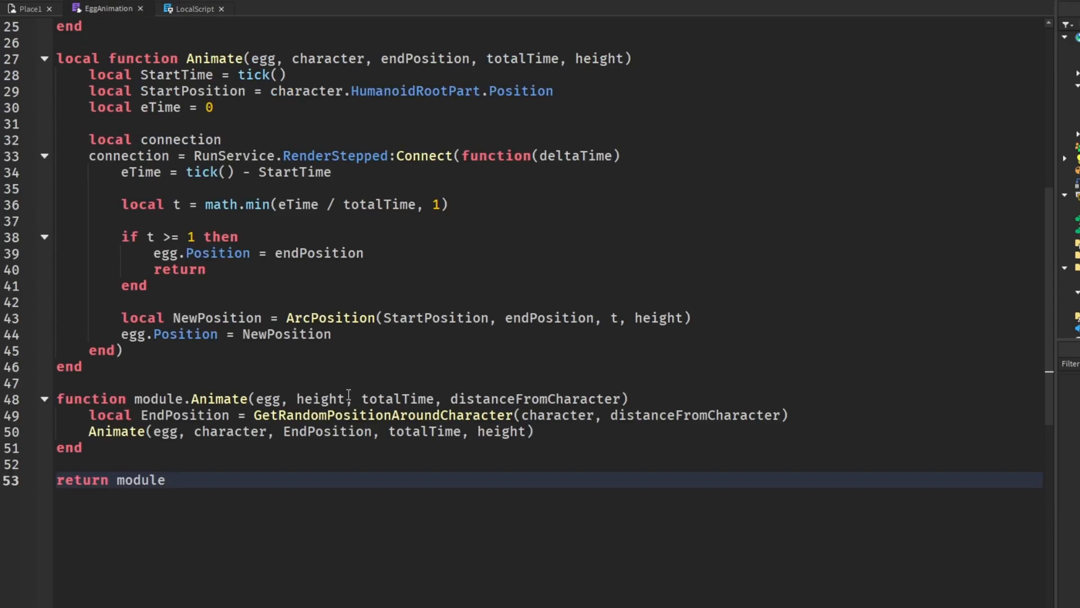
double_click(396, 398)
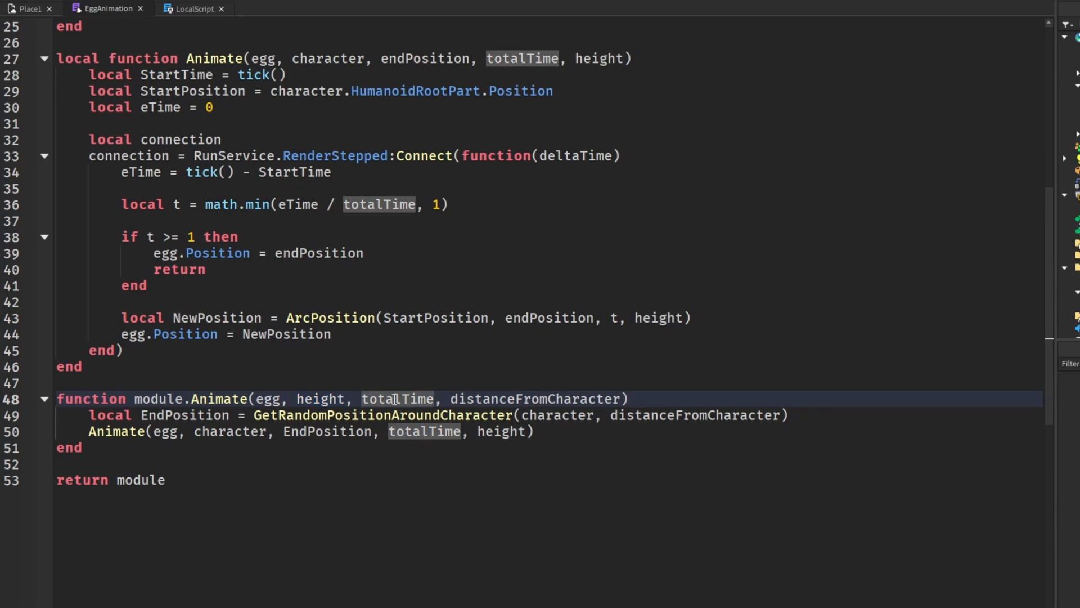
double_click(533, 398)
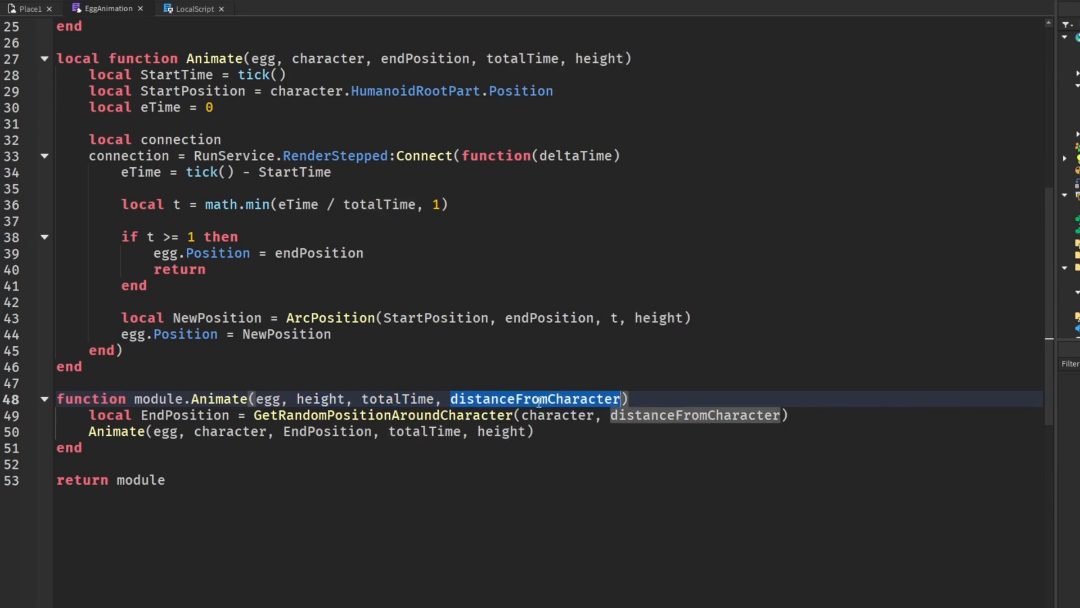
left_click(194, 8)
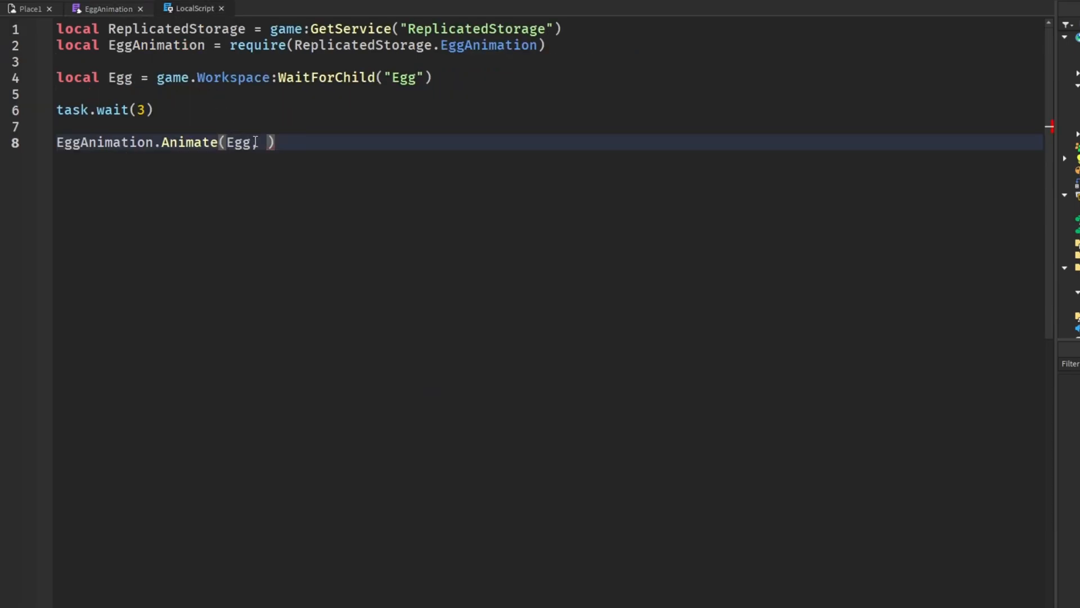
Fill in the Animate arguments as Egg, 15, 0.55, 10.
type(",")
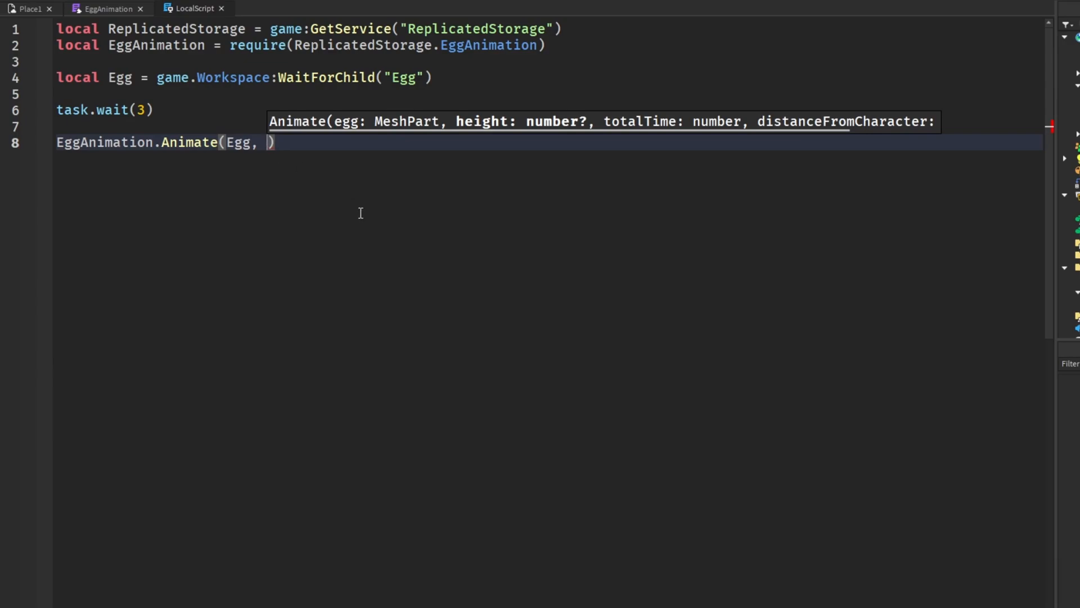
type("15,")
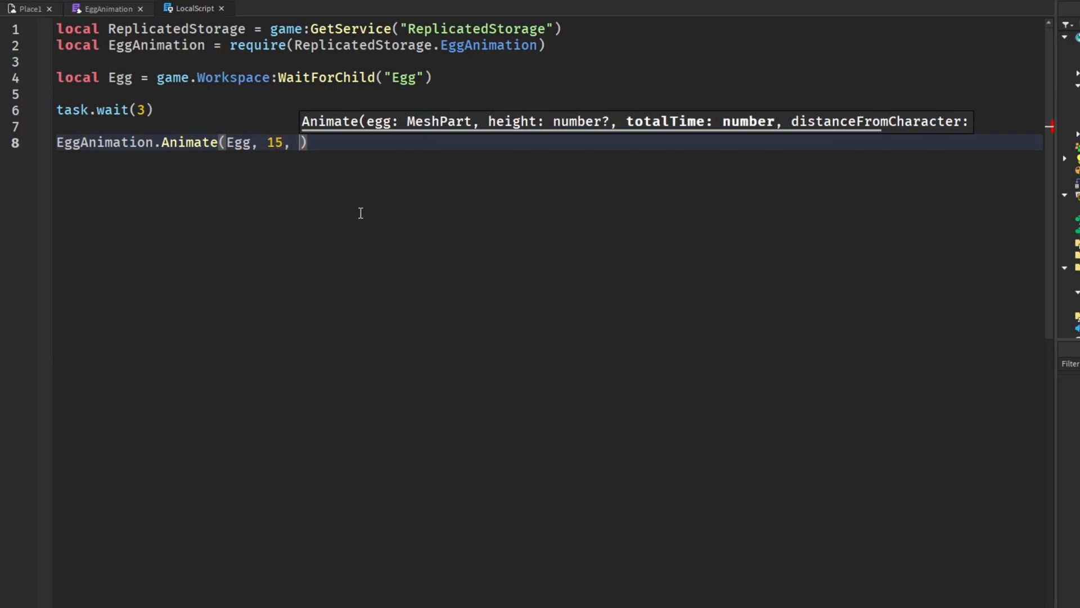
type("0.55")
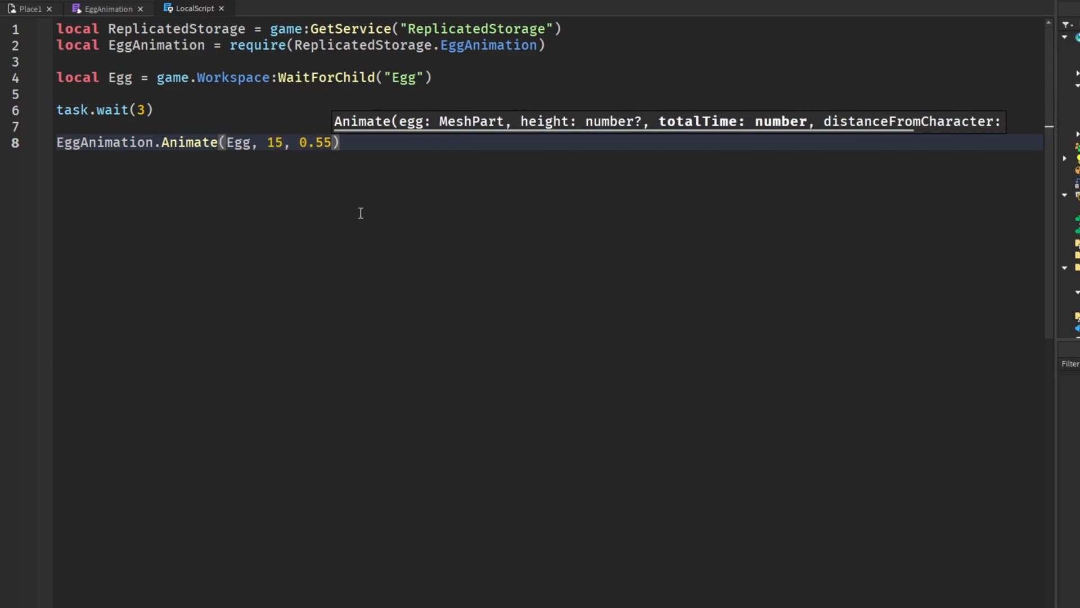
type(",")
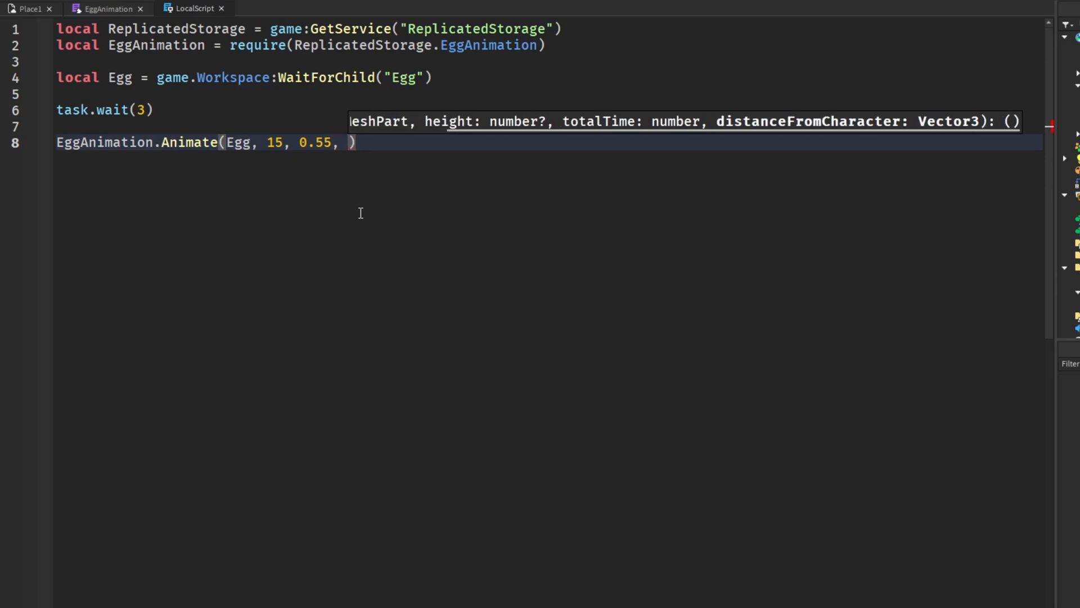
type("10")
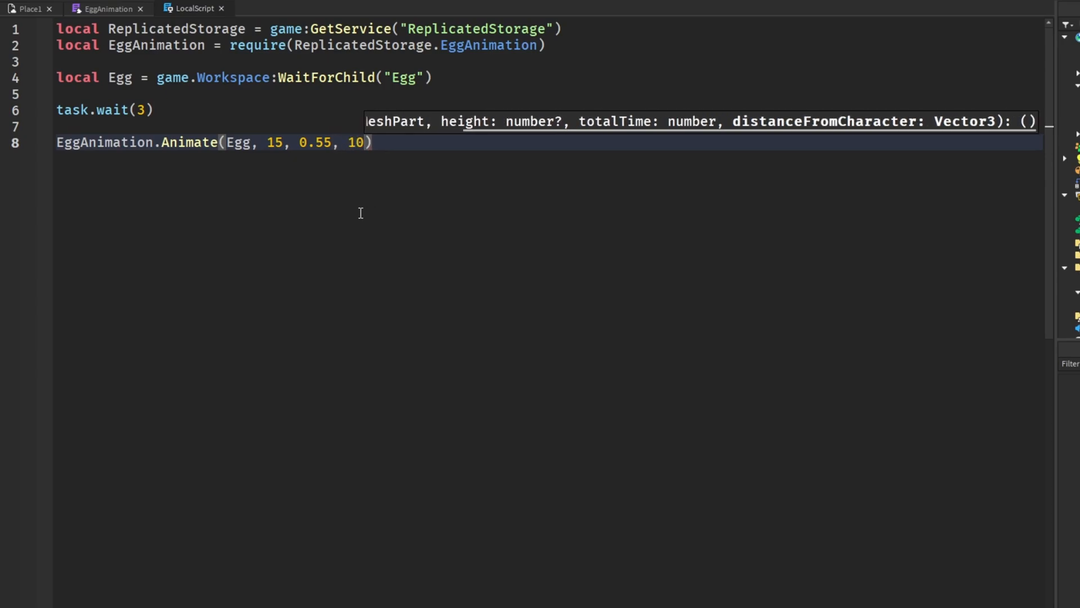
double_click(354, 143)
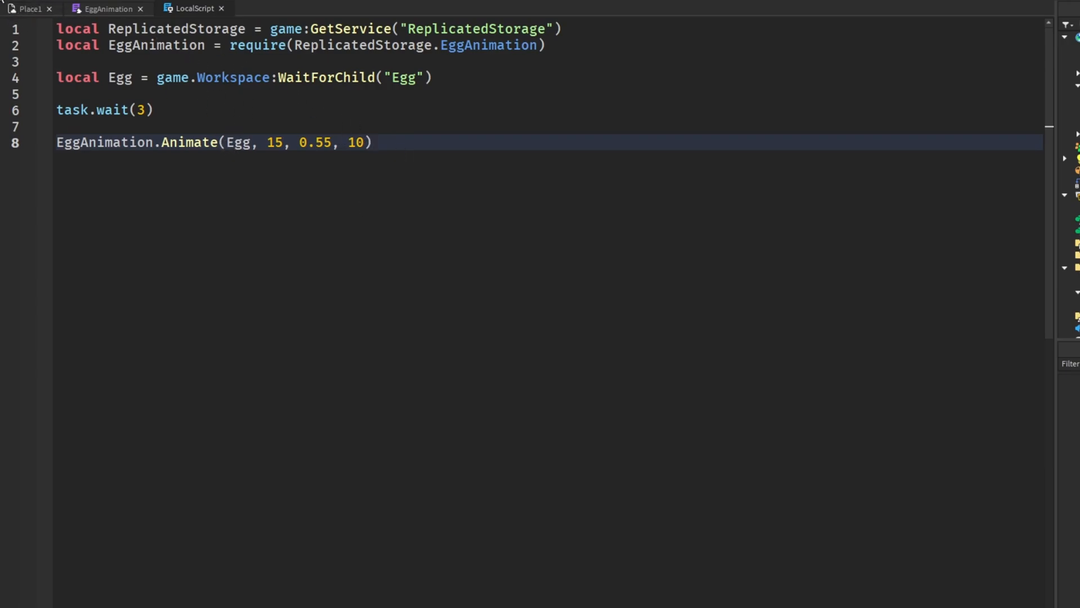
left_click(108, 8)
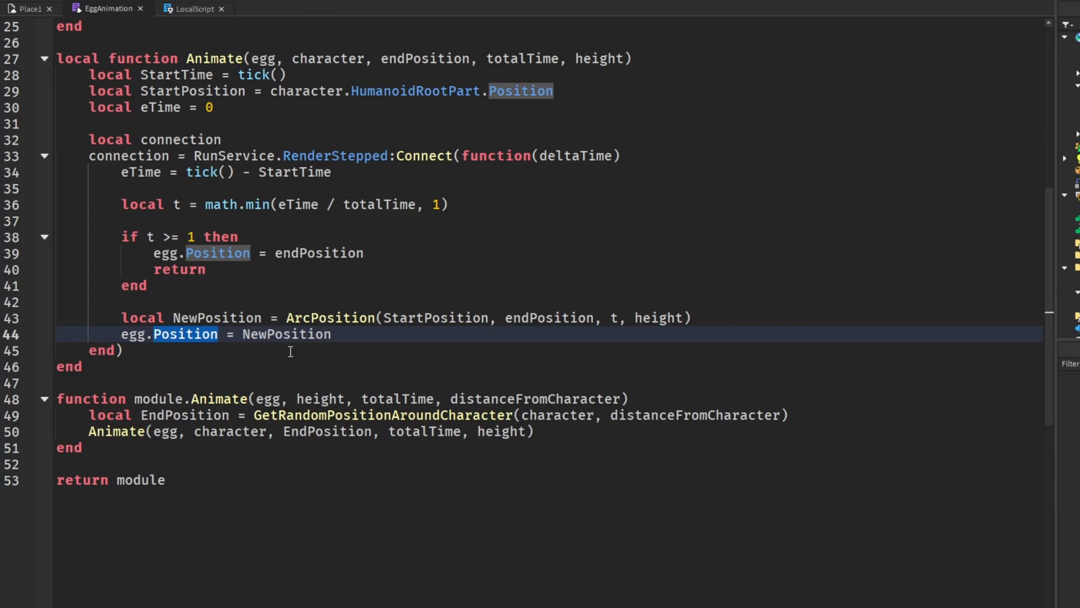
Scroll through the EggAnimation code and return to the place's 3D view with the egg.
scroll("up", 3)
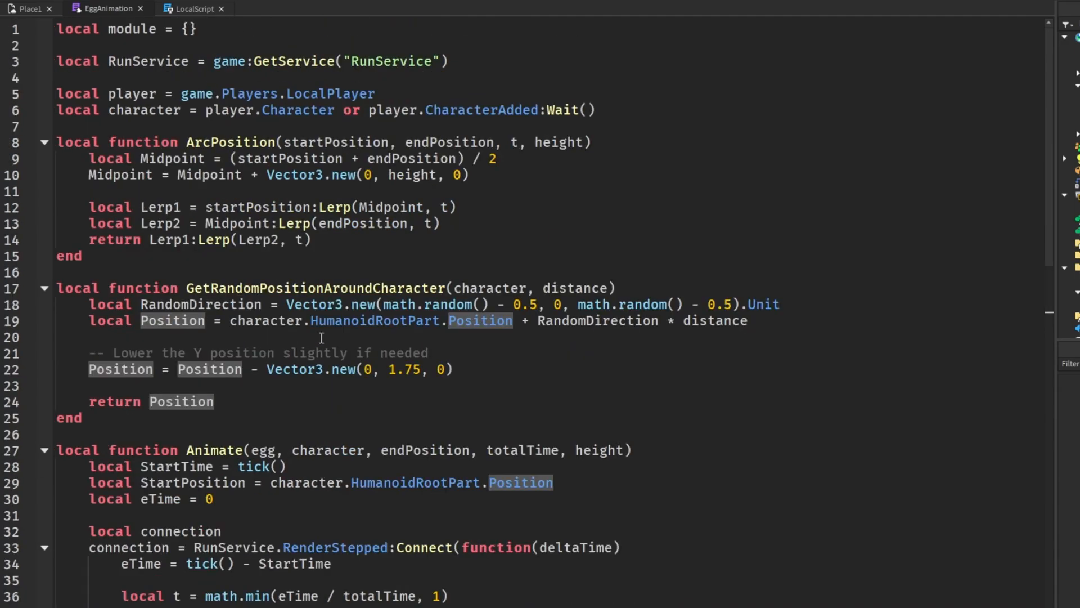
mouse_move(571, 385)
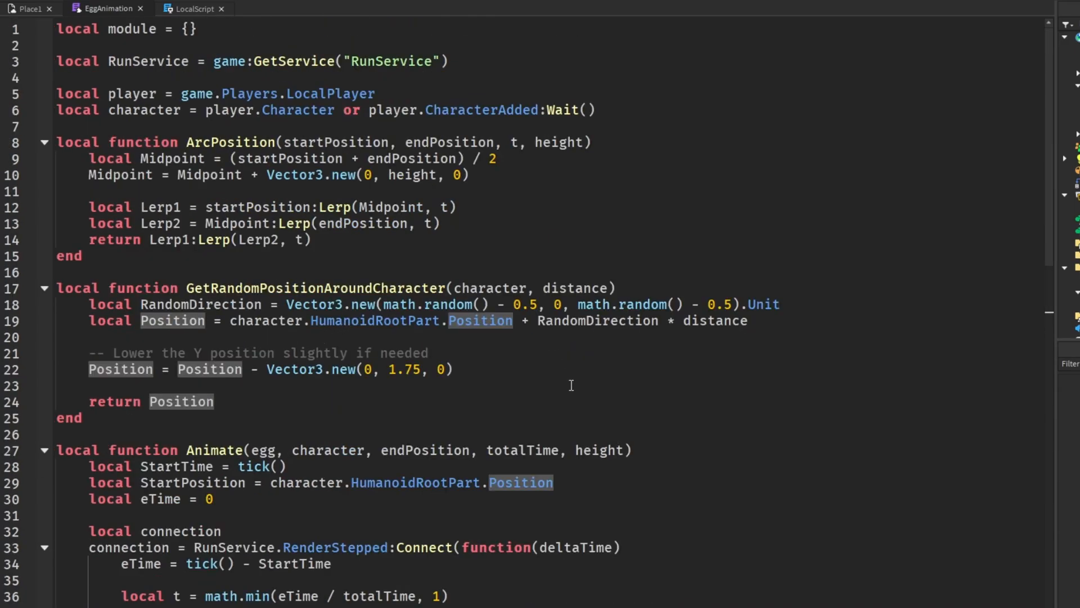
scroll("down", 3)
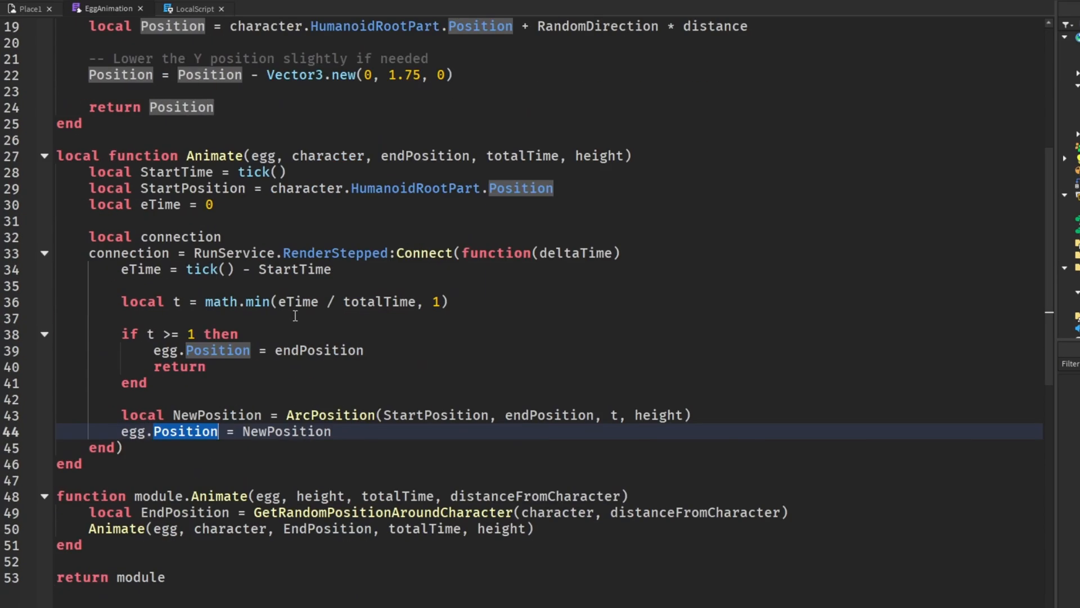
mouse_move(328, 449)
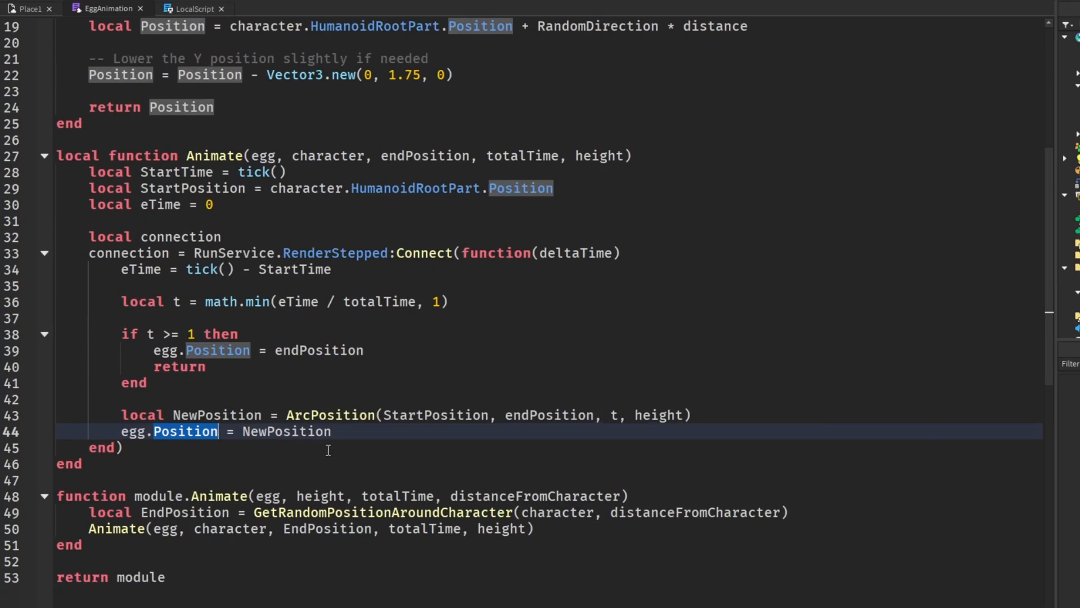
scroll("up", 3)
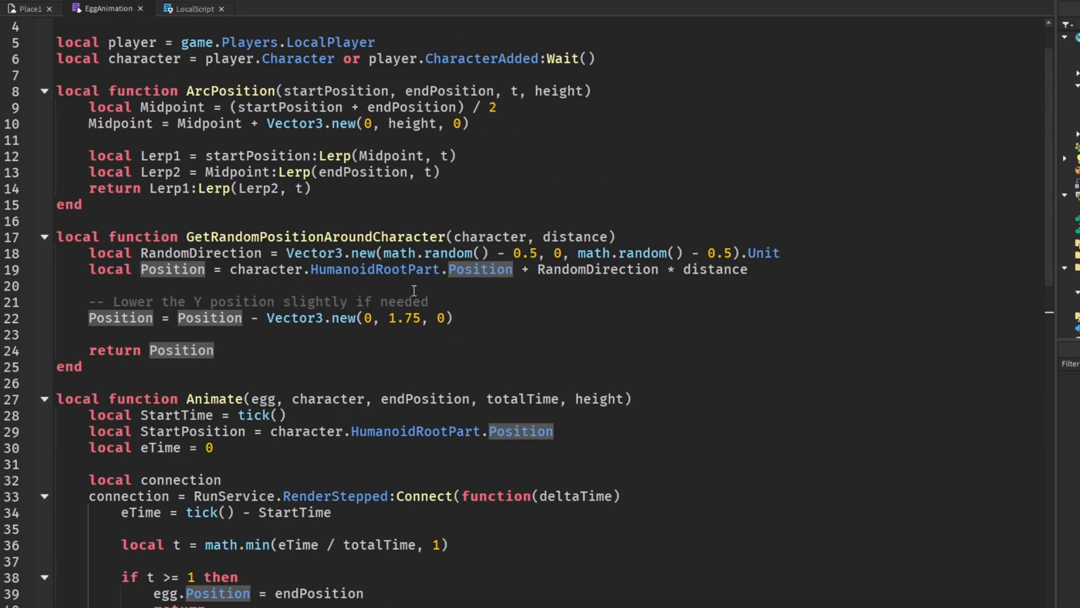
mouse_move(248, 301)
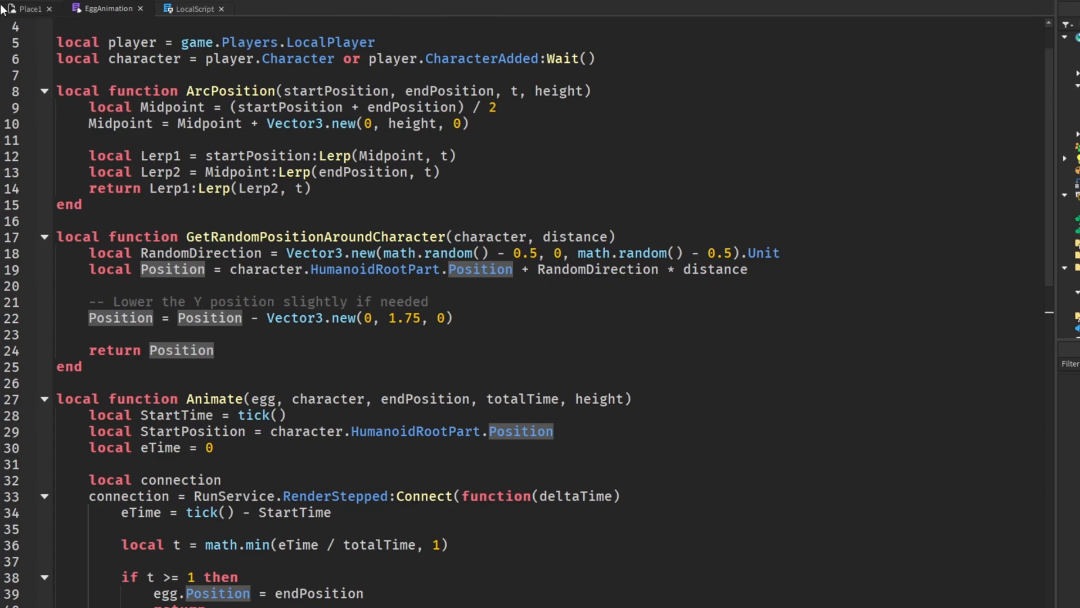
left_click(27, 36)
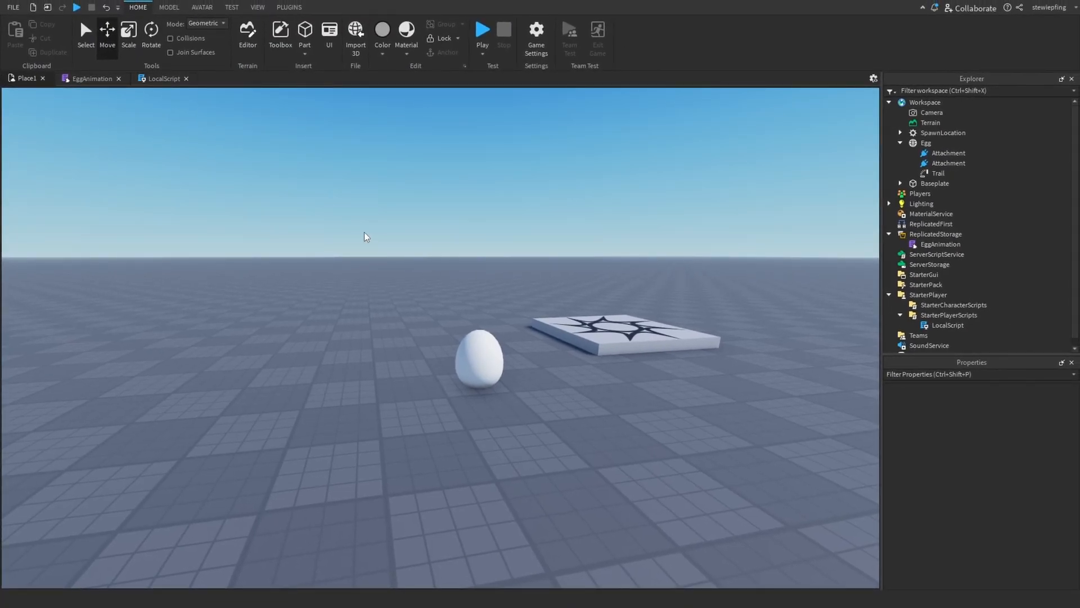
mouse_move(244, 171)
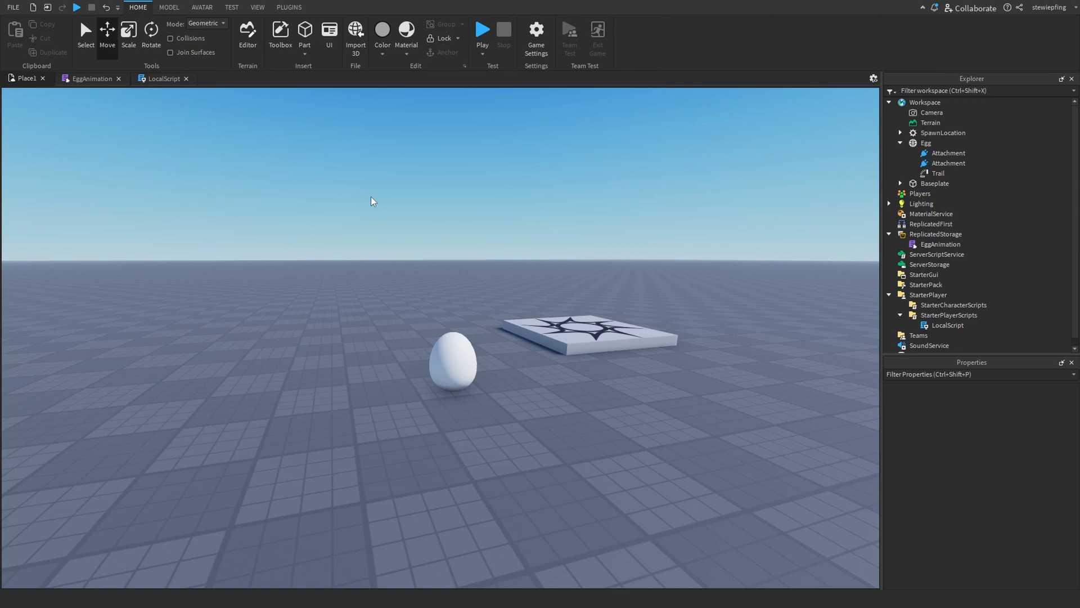
left_click(483, 30)
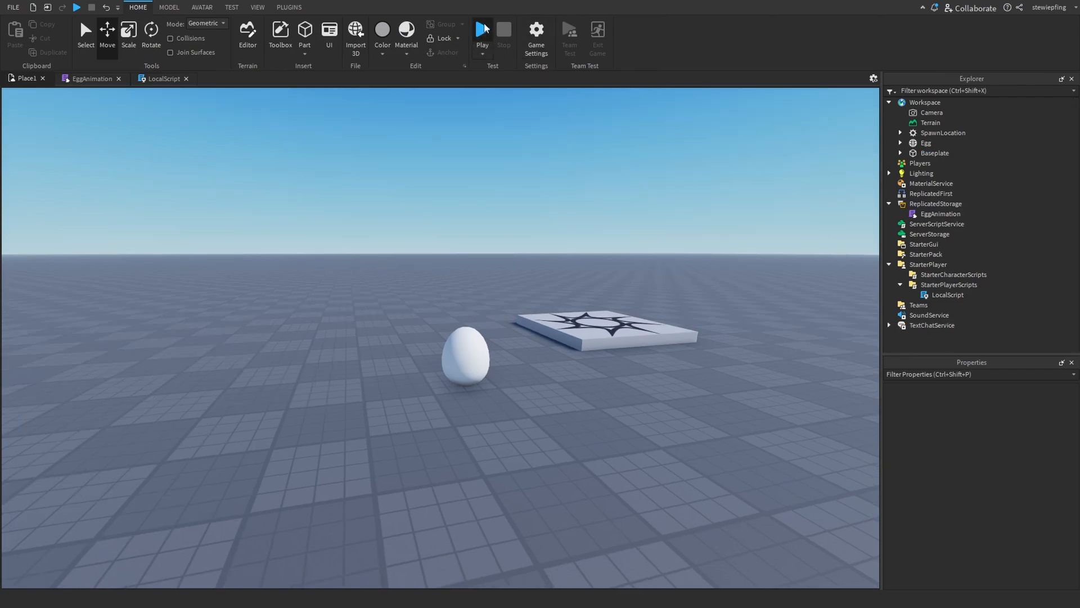
left_click(483, 32)
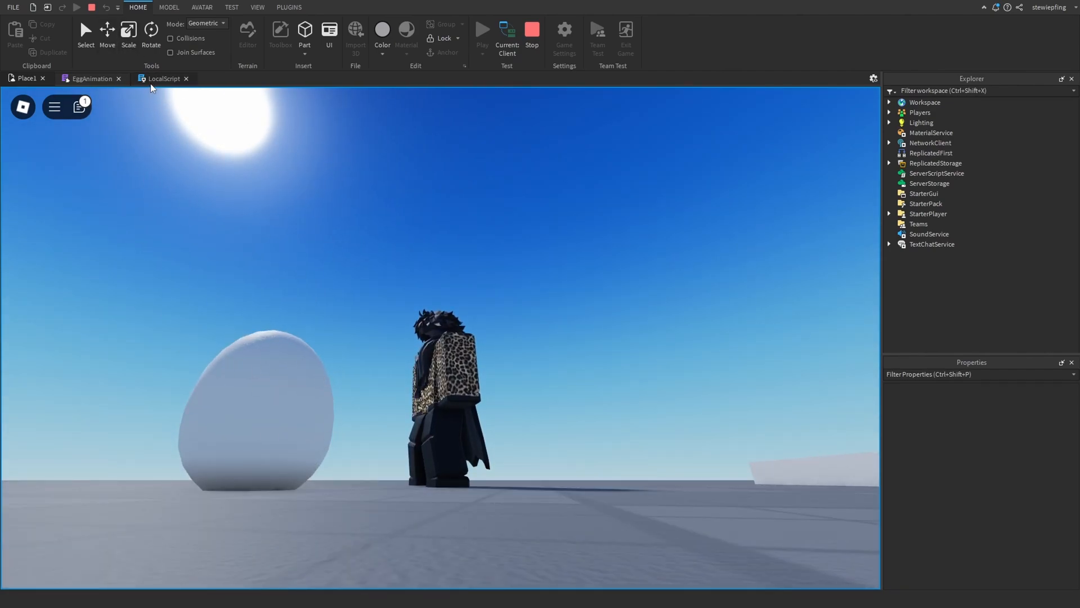
left_click(92, 78)
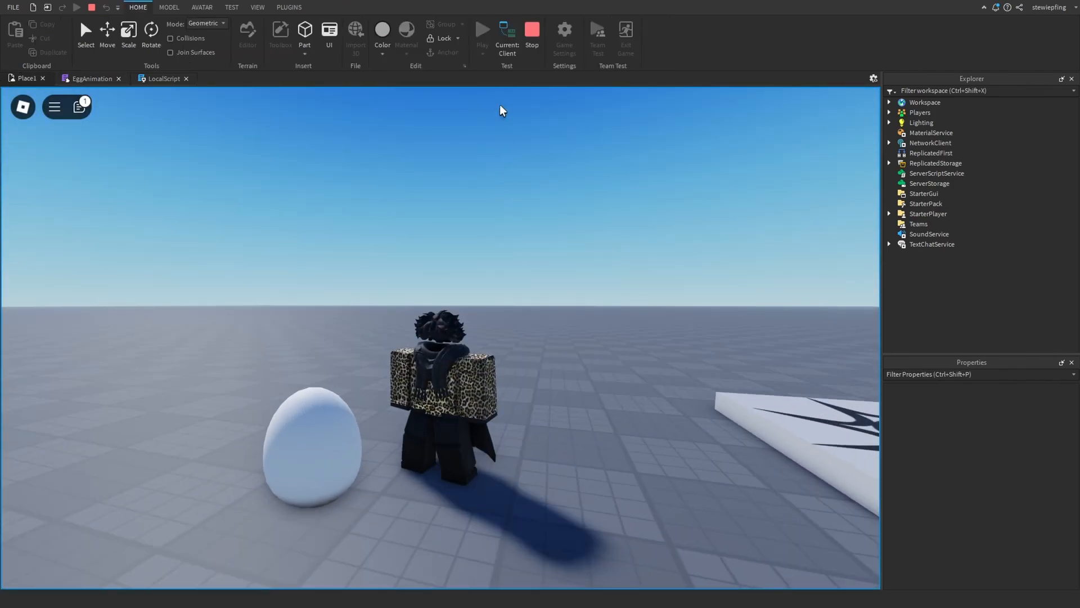
left_click(481, 31)
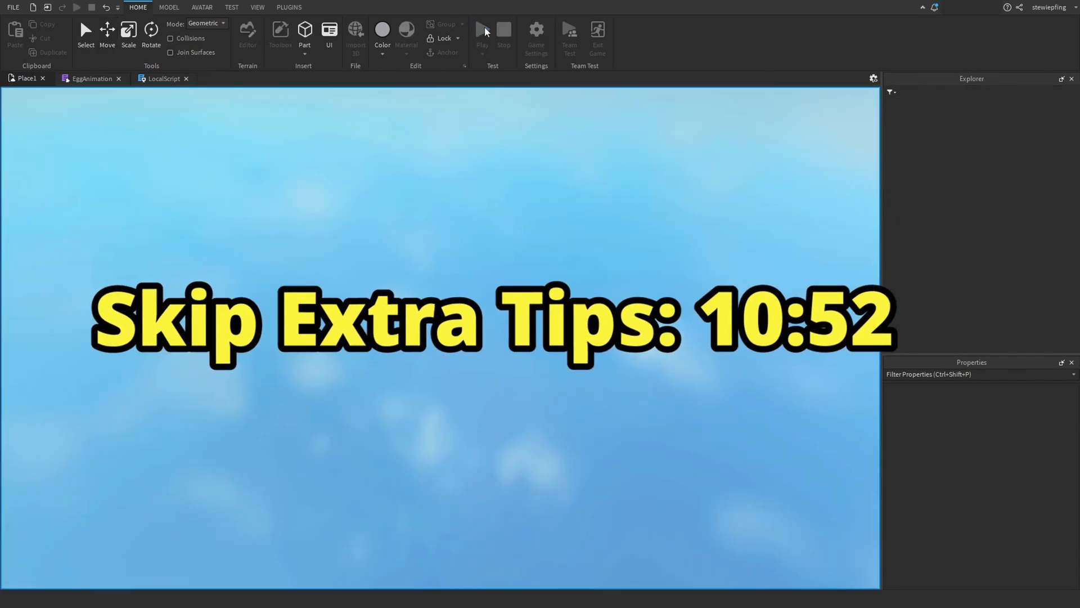
left_click(482, 32)
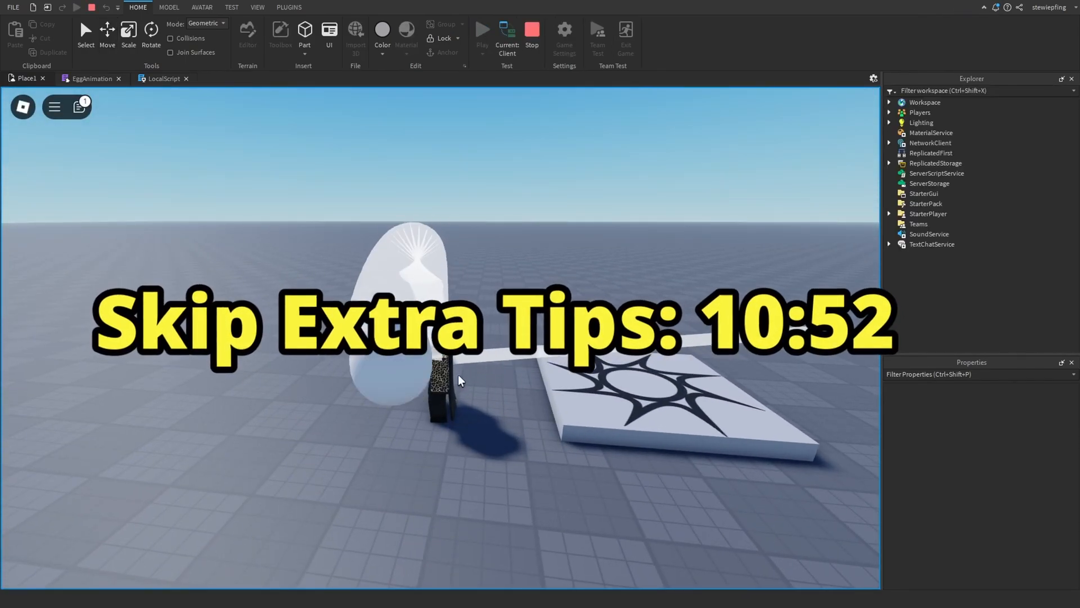
left_click(532, 32)
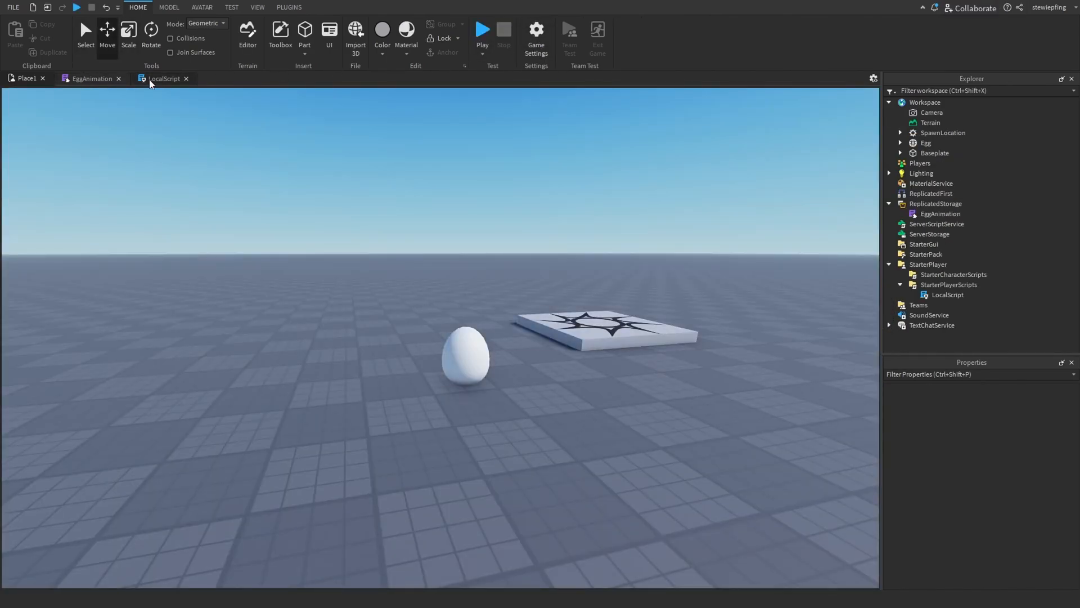
Review the EggAnimation module code once more, then go back to the 3D scene.
left_click(164, 78)
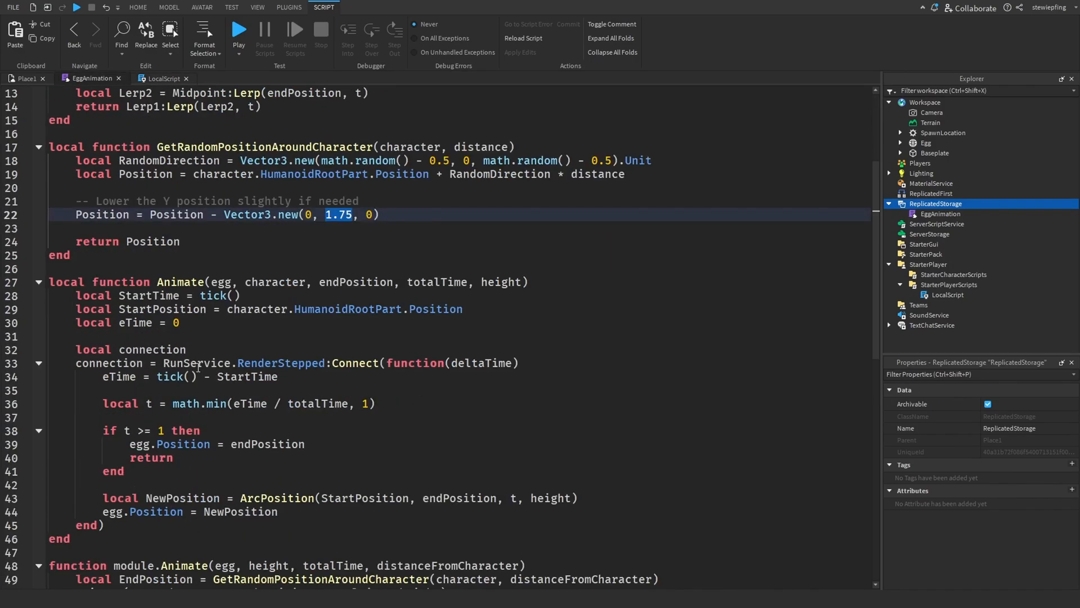
mouse_move(169, 376)
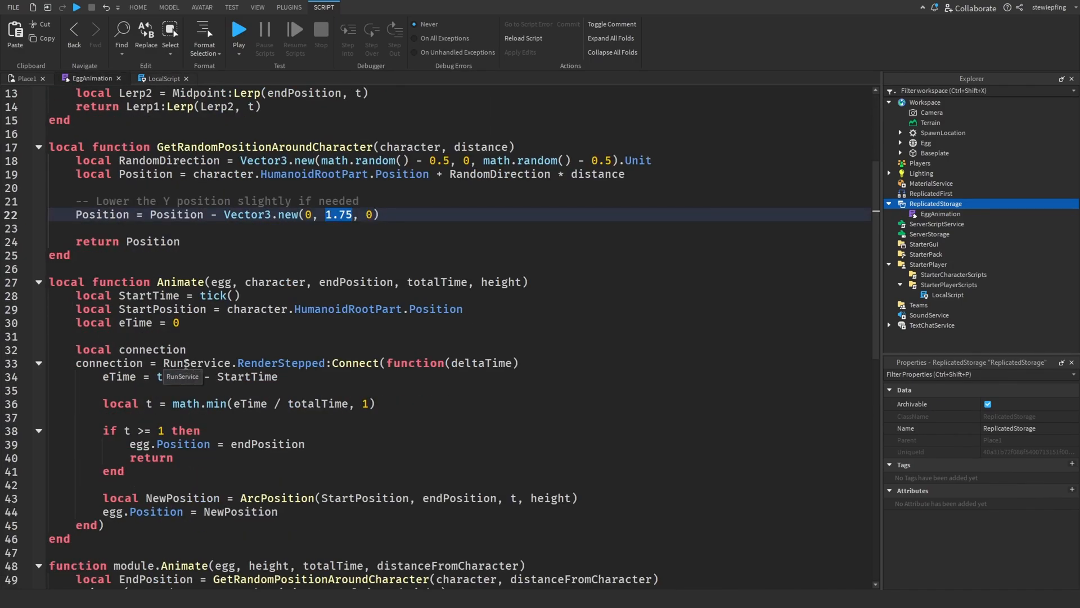
scroll("down", 3)
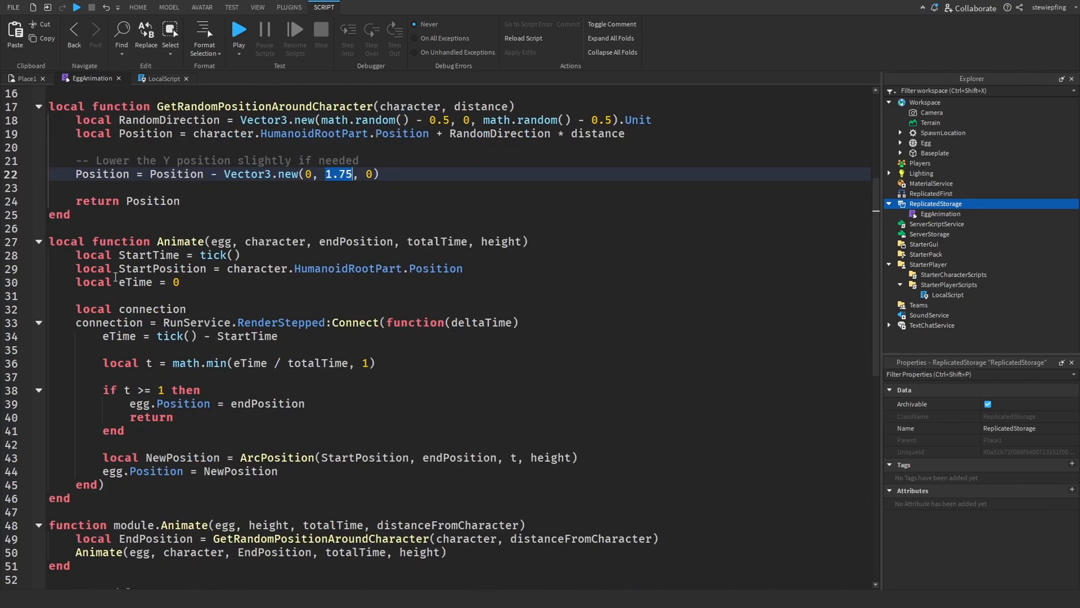
left_click(137, 7)
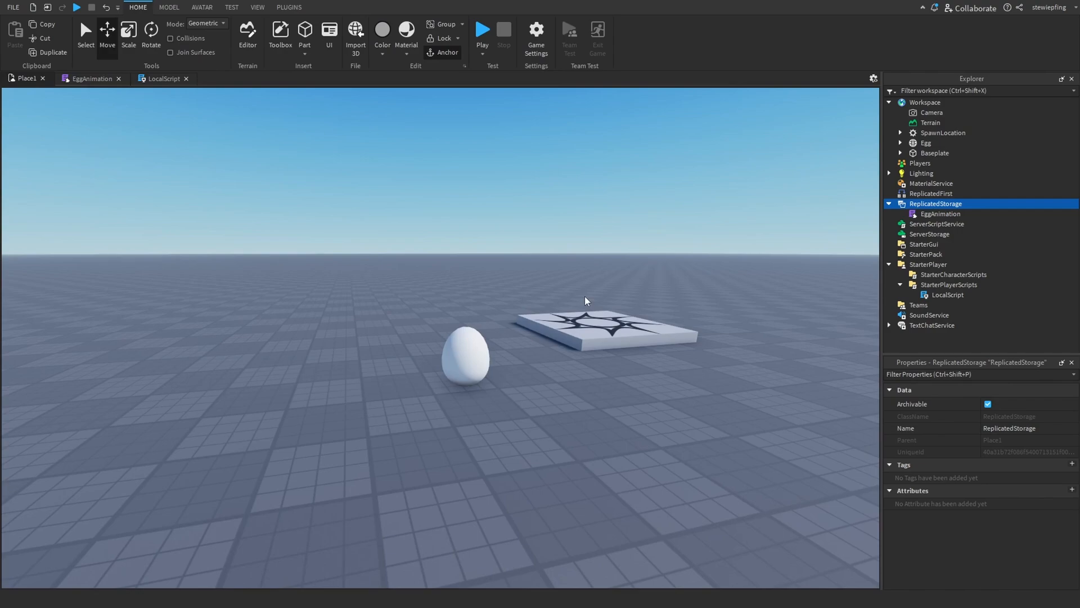
mouse_move(432, 253)
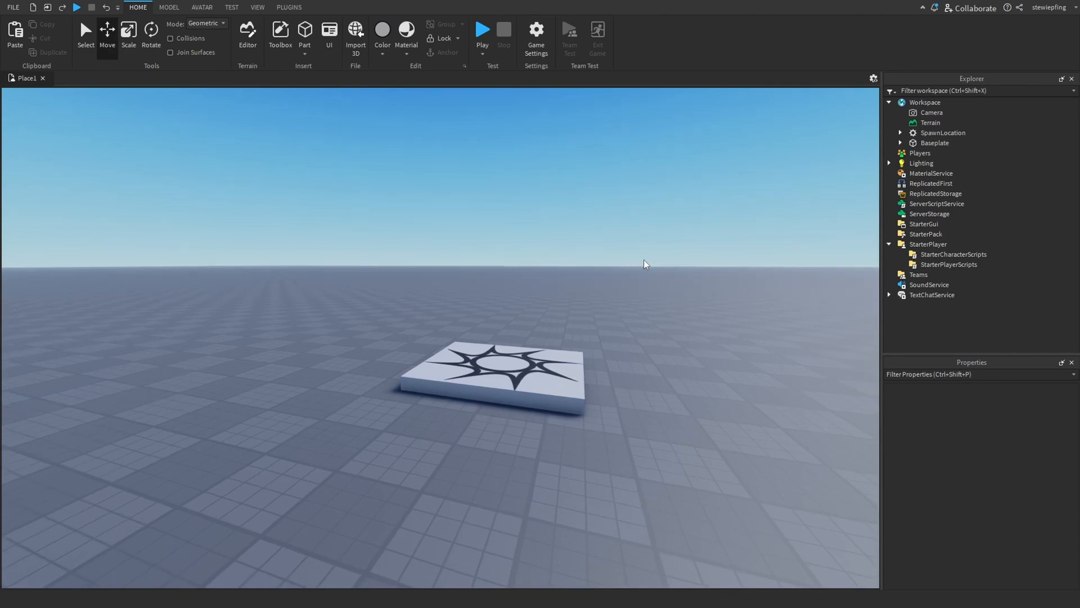
left_click(202, 8)
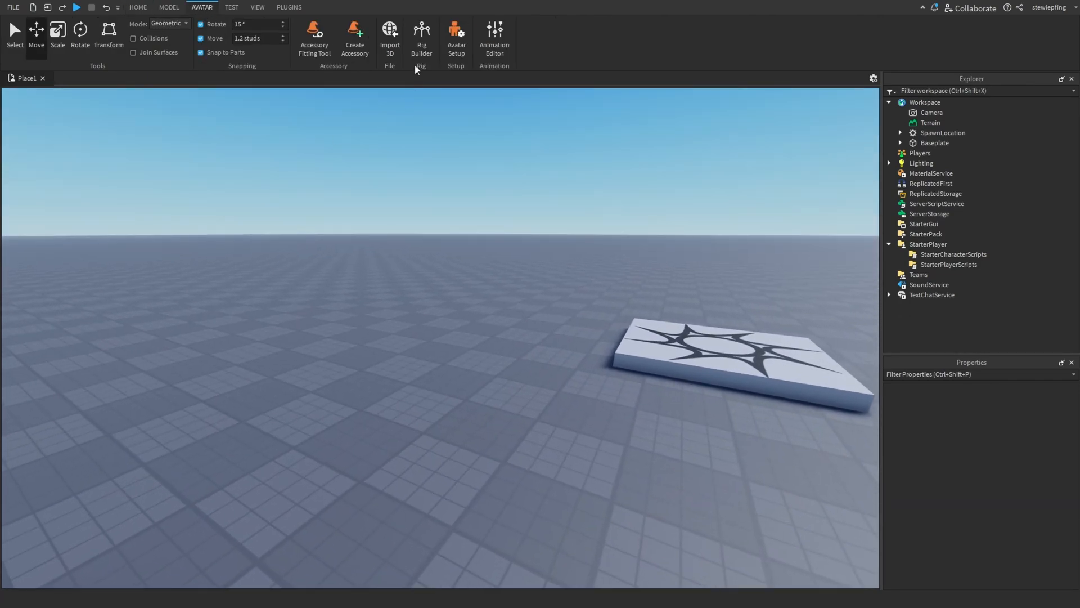
left_click(421, 38)
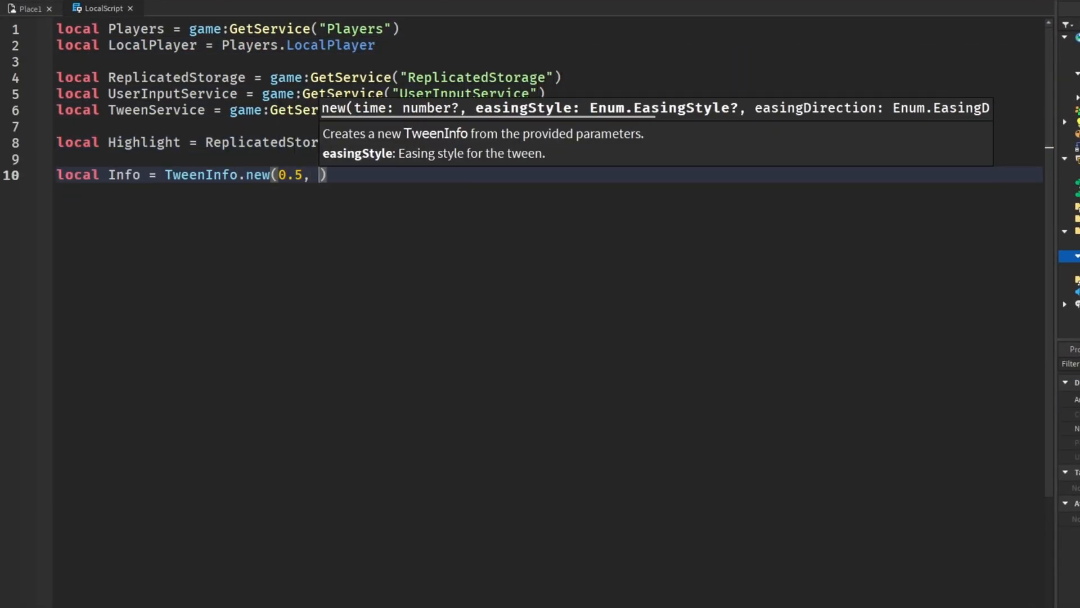
Set the TweenInfo easing to Enum.EasingStyle.Cubic and review the other-player LocalPlayer check.
type("Enum.EasingStyle.Cubic, Enum.EasingDirection.Out, 10, true, 0")
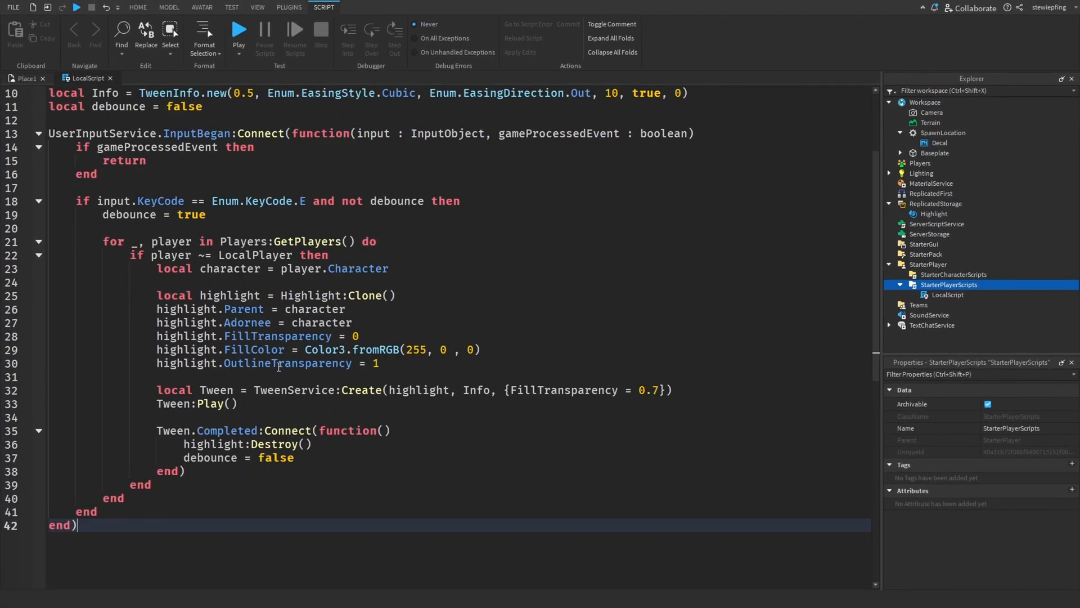
scroll("up", 3)
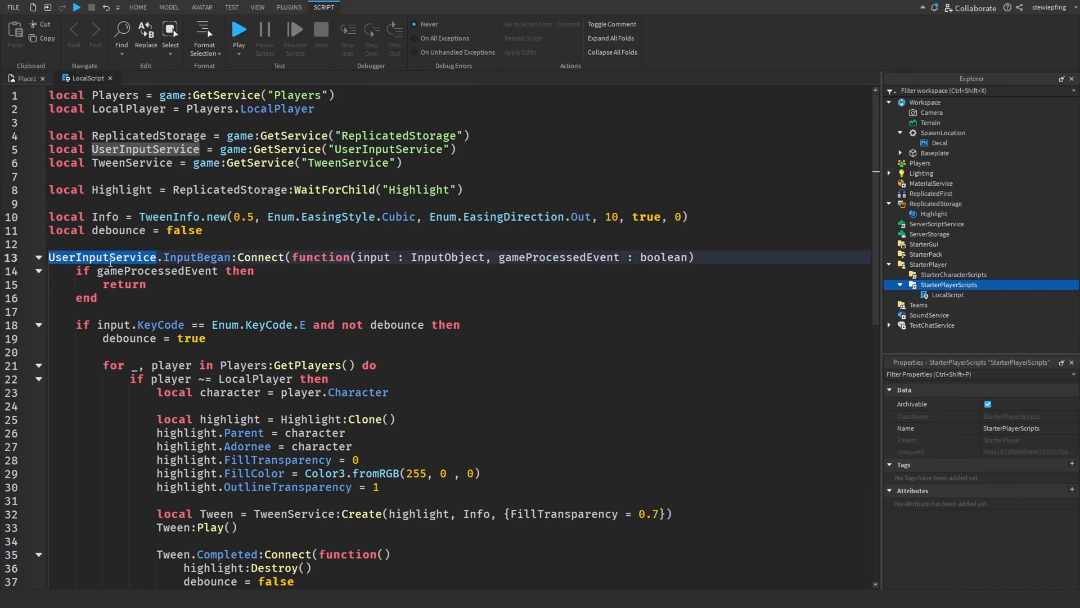
mouse_move(210, 315)
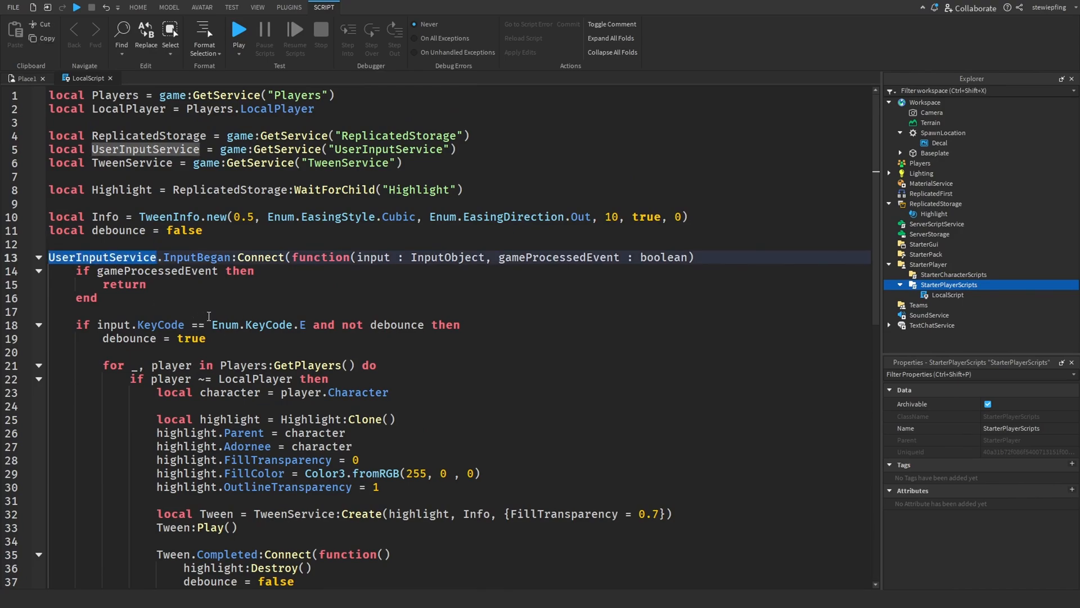
scroll("down", 3)
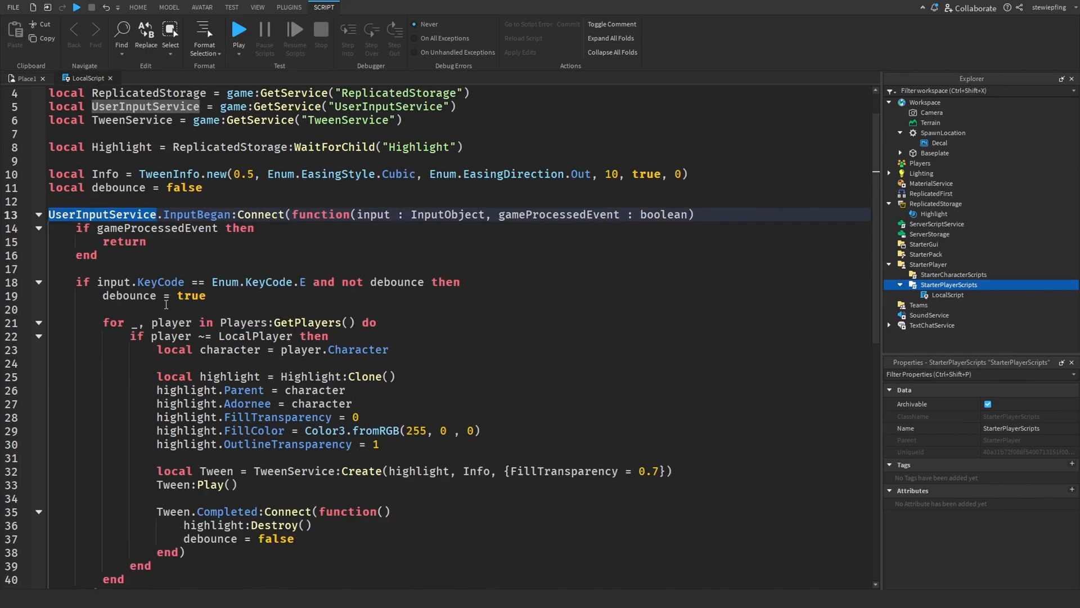
left_click(103, 322)
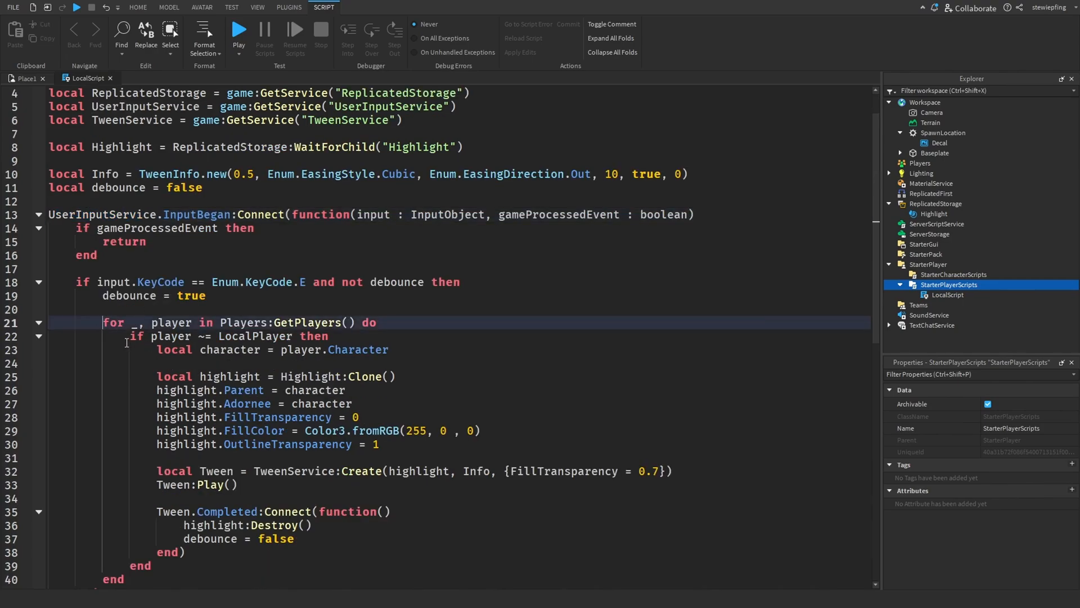
double_click(254, 336)
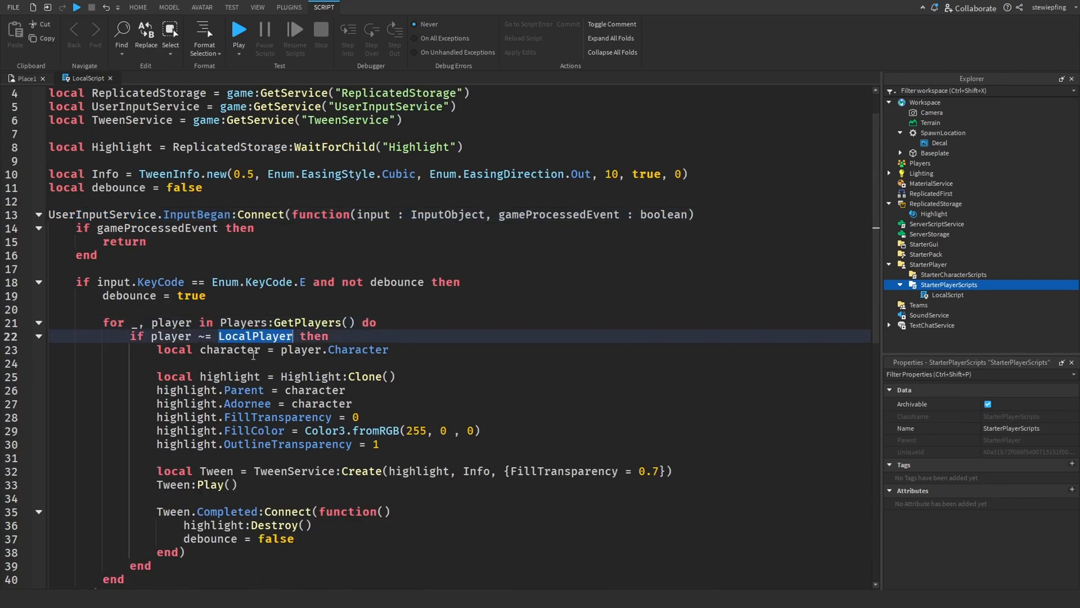
Scroll through the rest of the highlight script and return to the 3D view.
scroll("down", 3)
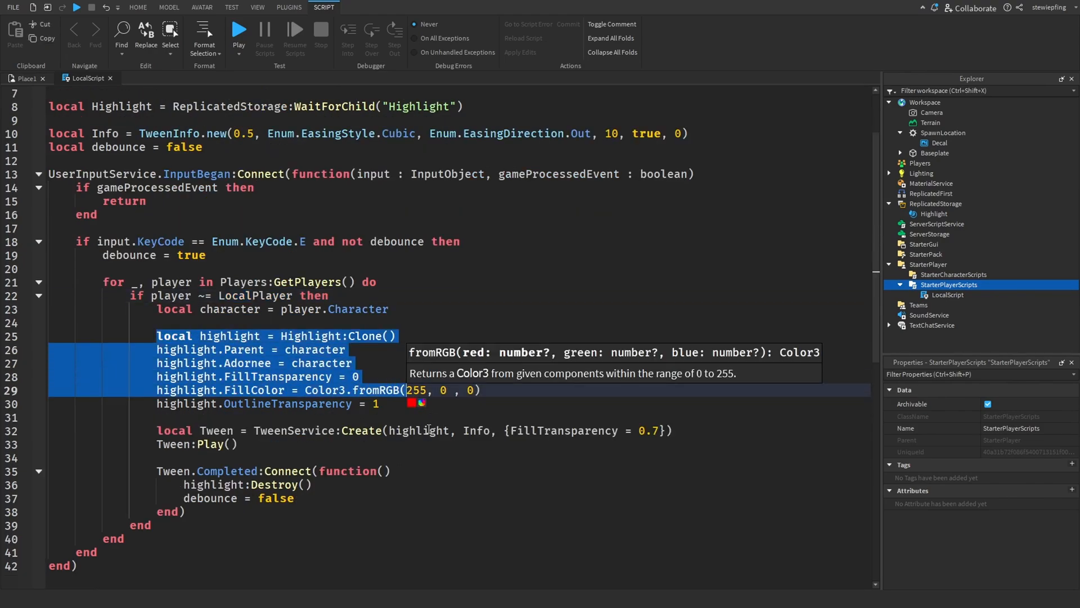
mouse_move(269, 438)
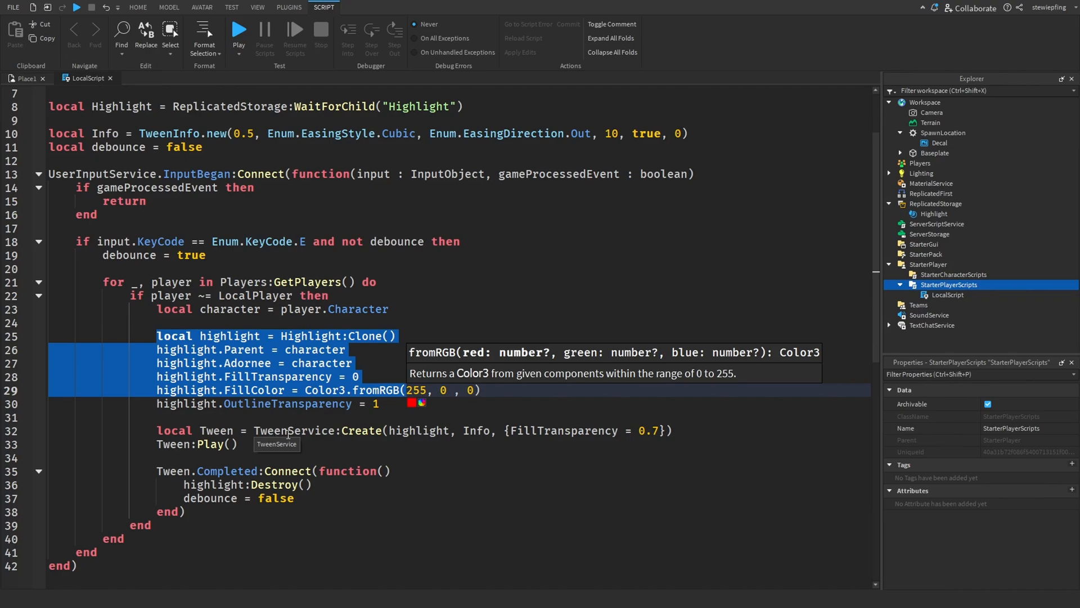
scroll("down", 3)
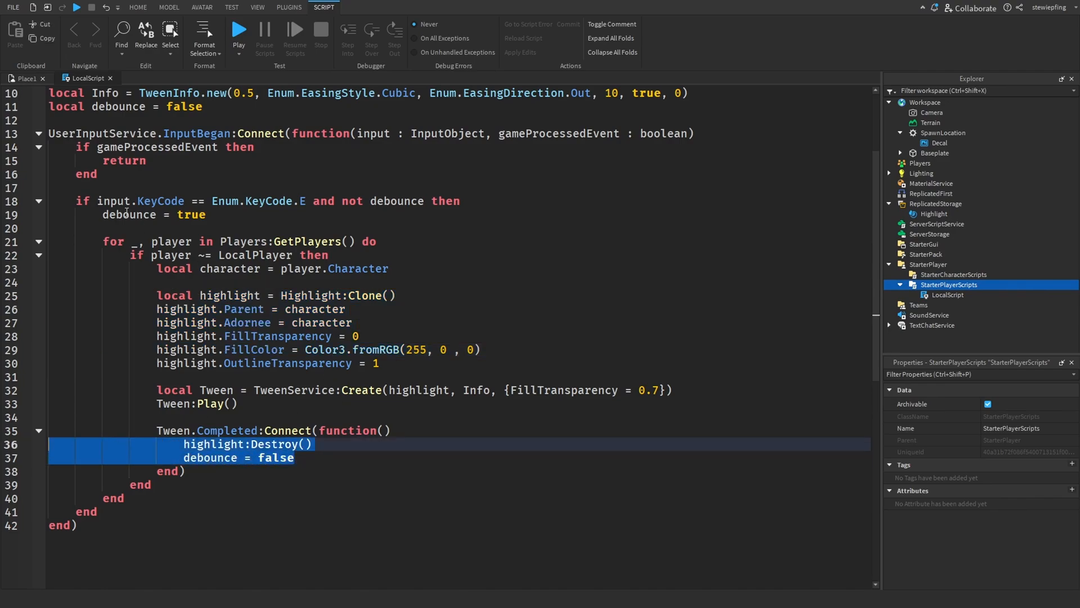
left_click(202, 7)
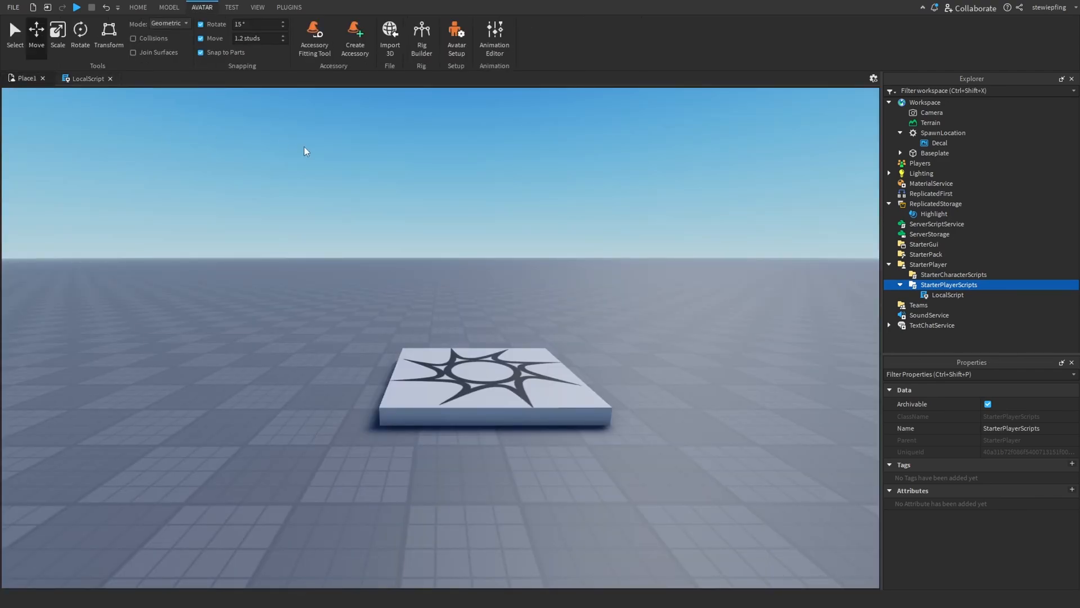
Start a 2-player local server test and ping Player2 solid red with E.
left_click(232, 7)
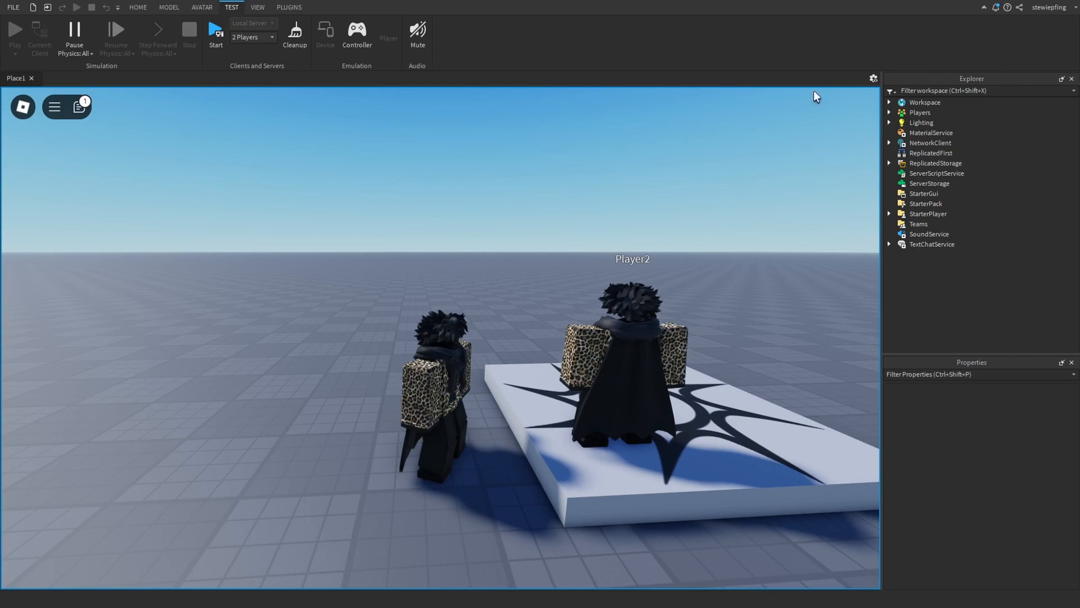
double_click(948, 244)
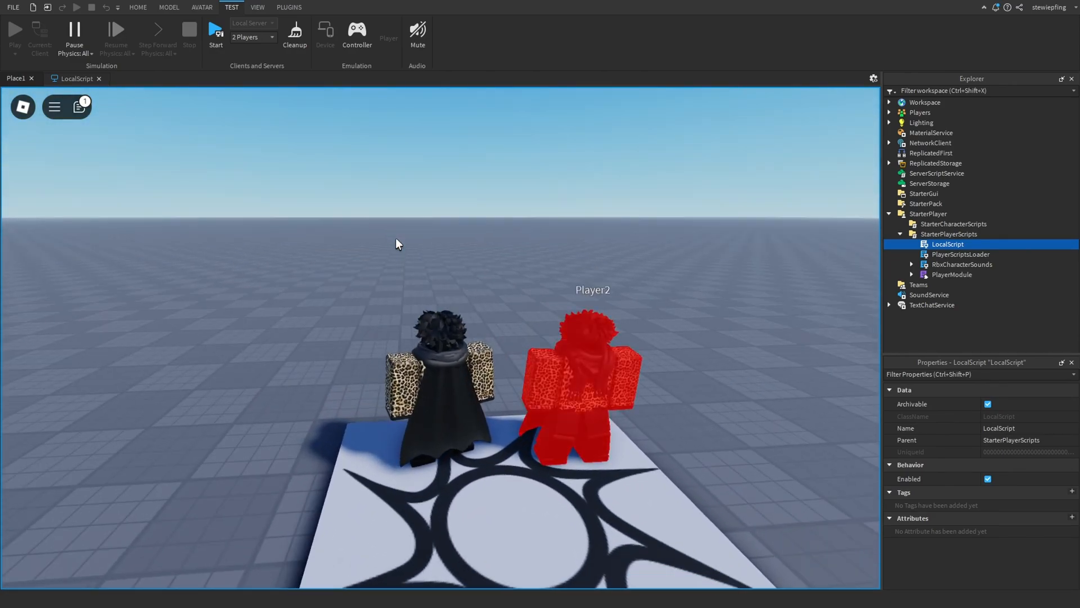
left_click(189, 35)
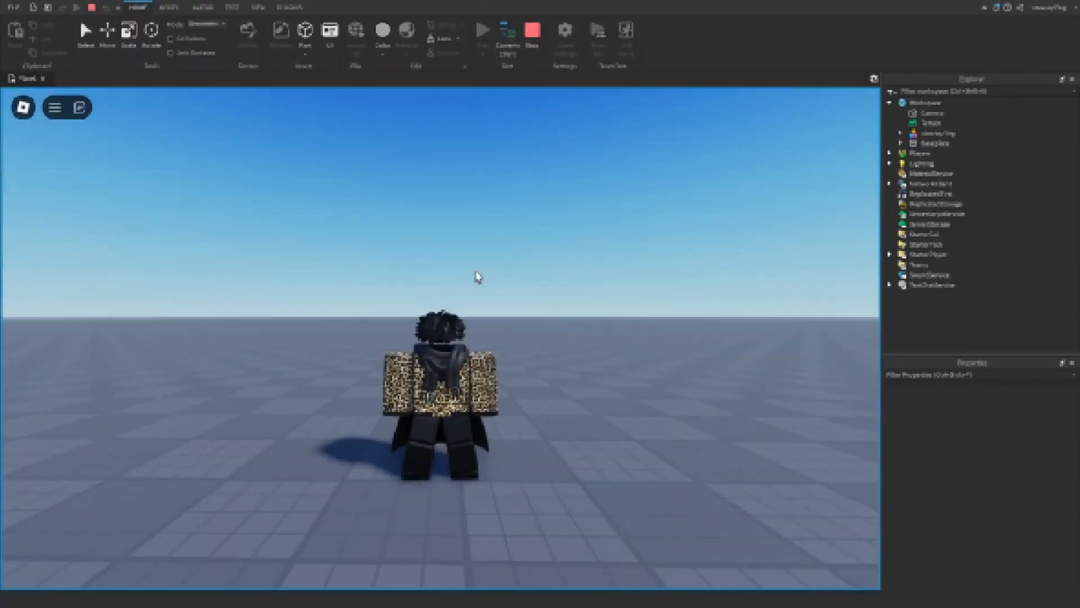